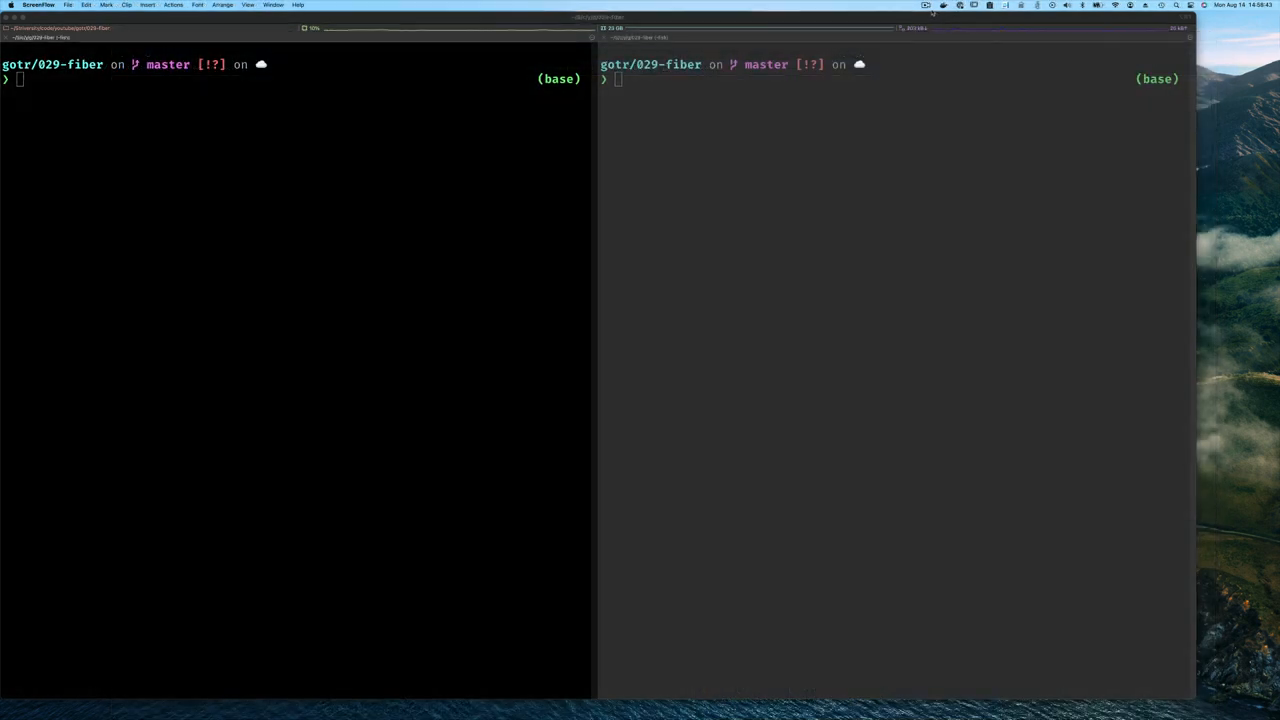
In the left pane copy ep02 to ep03, cd into ep03 and launch codium there.
left_click(914, 8)
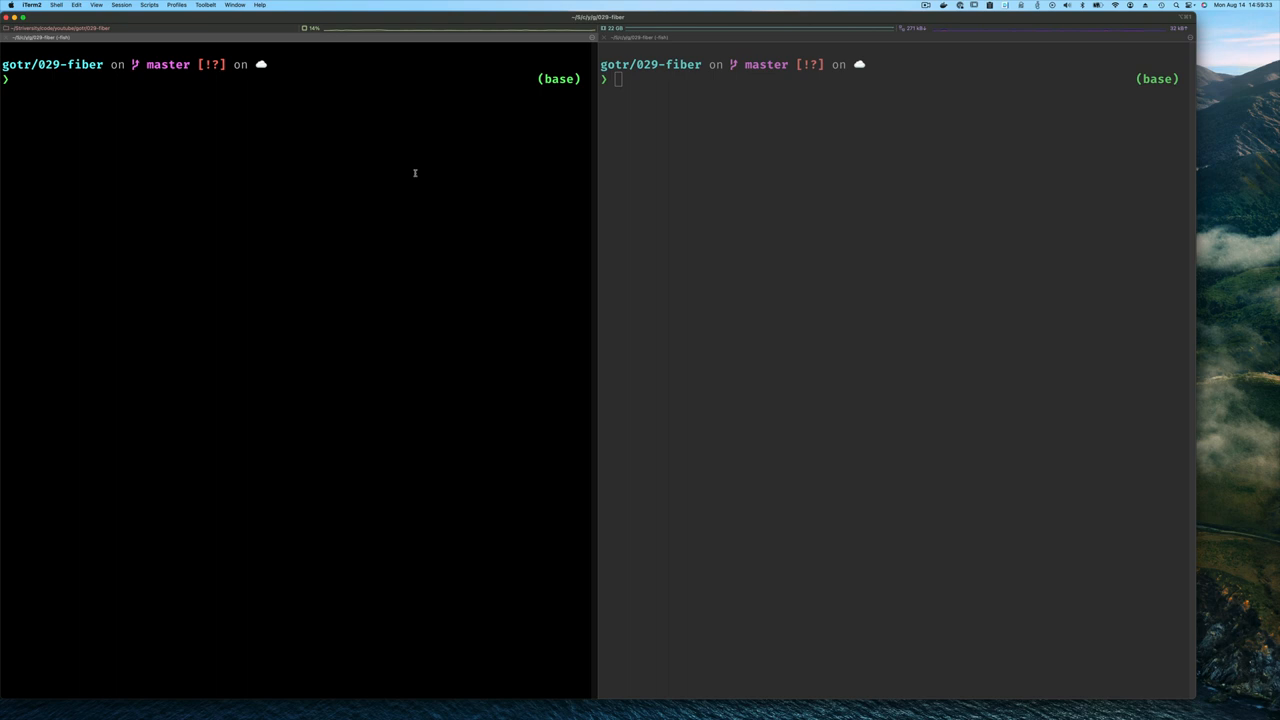
type("cp -r ep01 ep02")
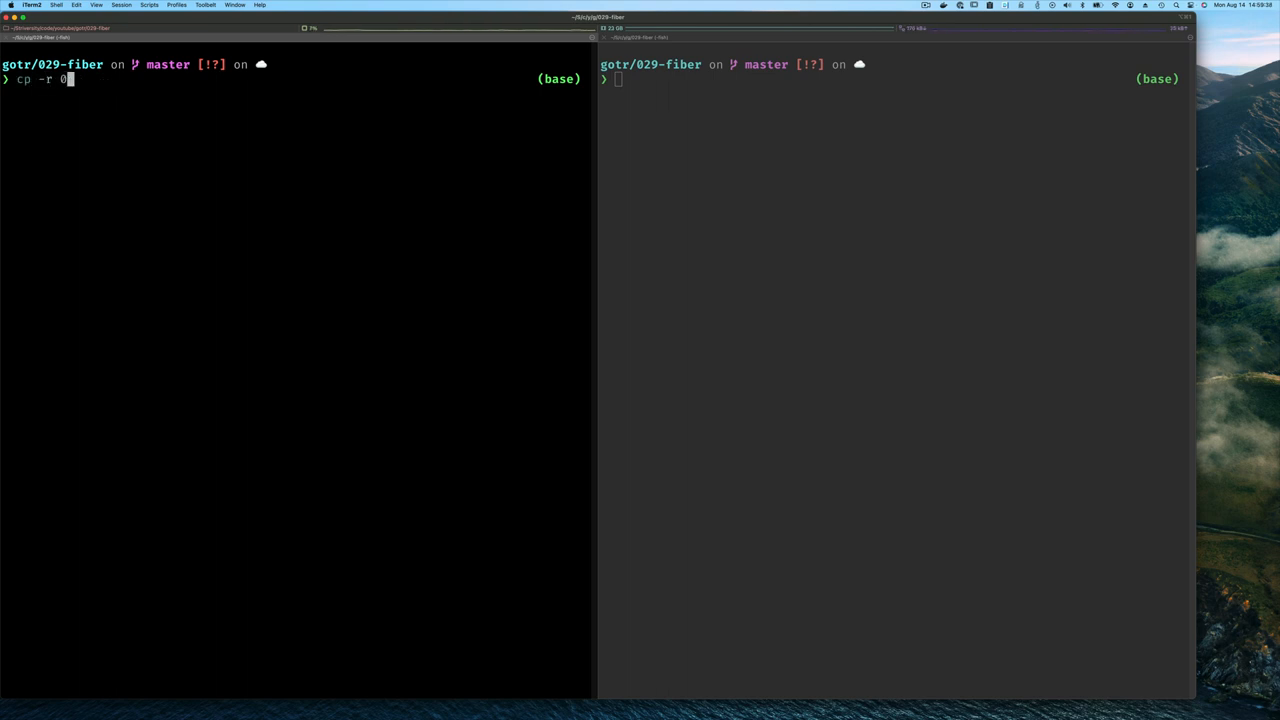
type("p02")
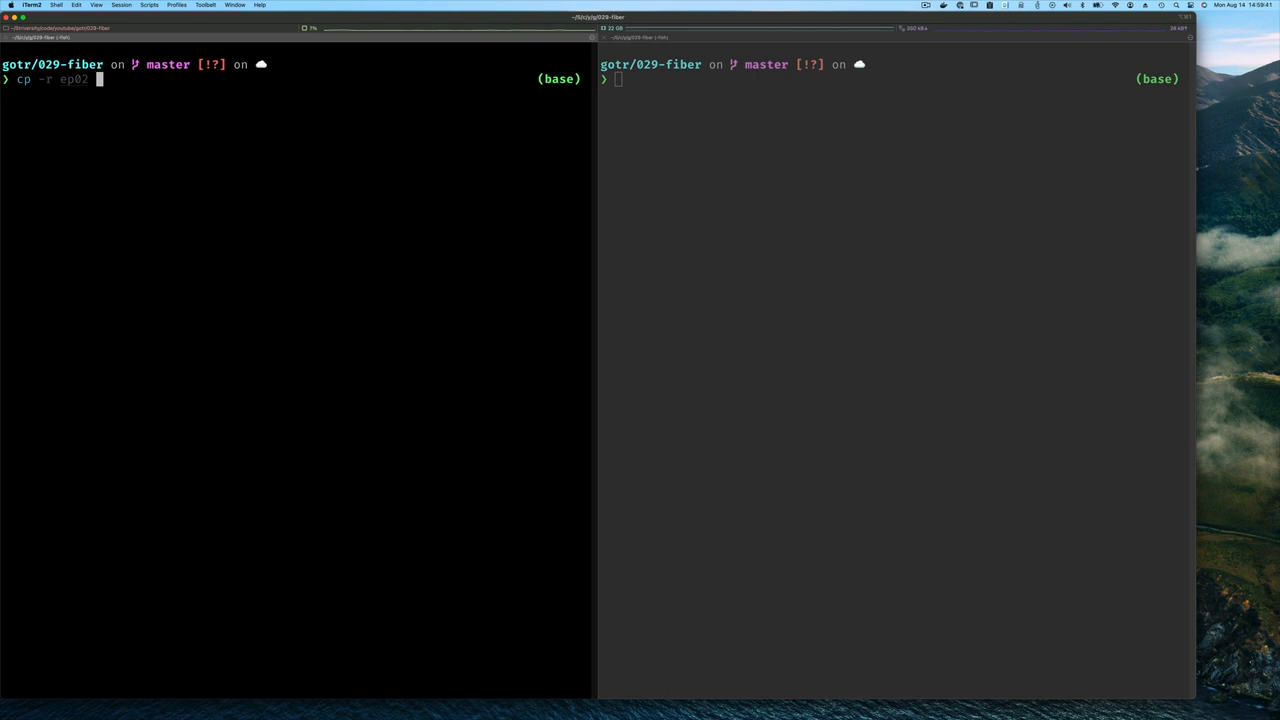
type("e/")
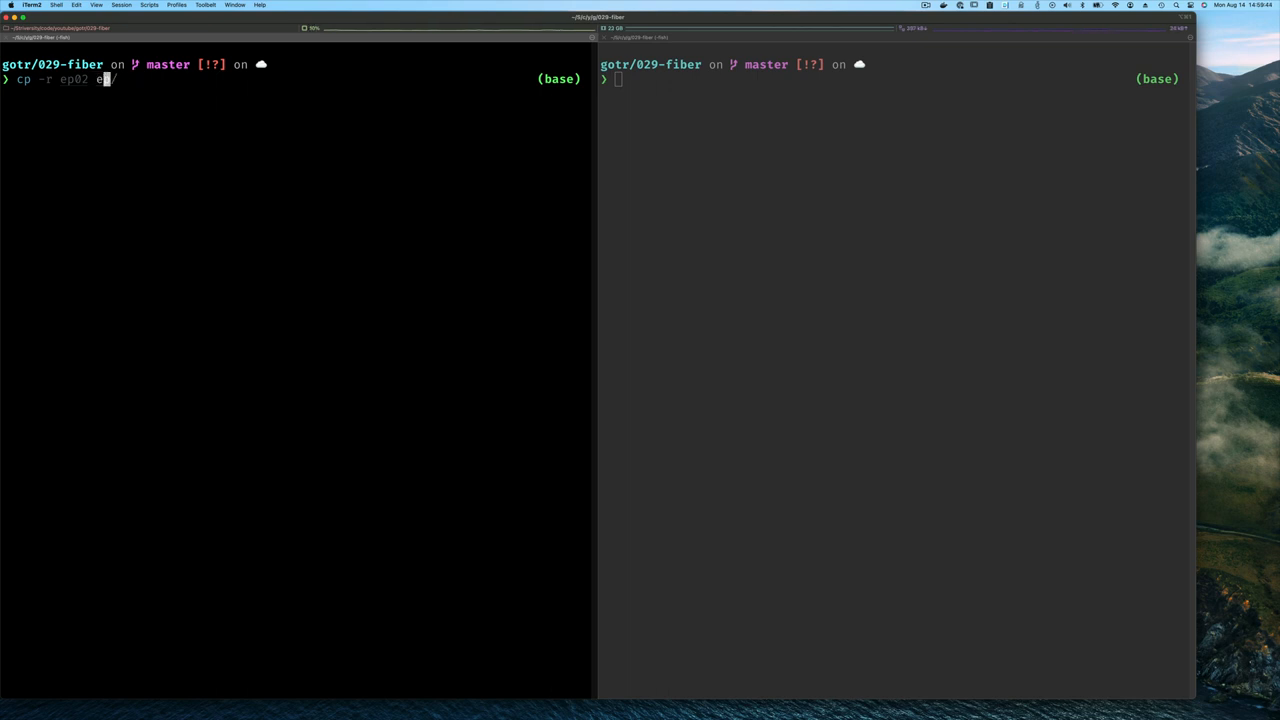
type("p03")
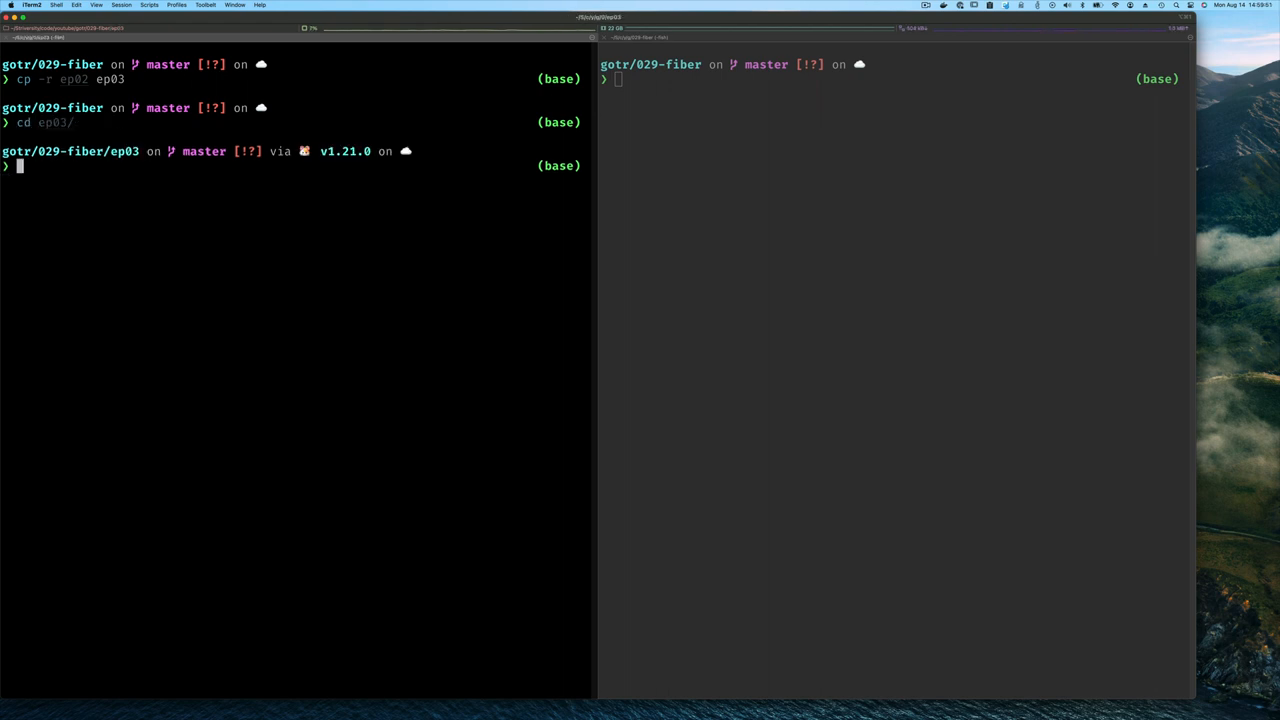
type("codium .")
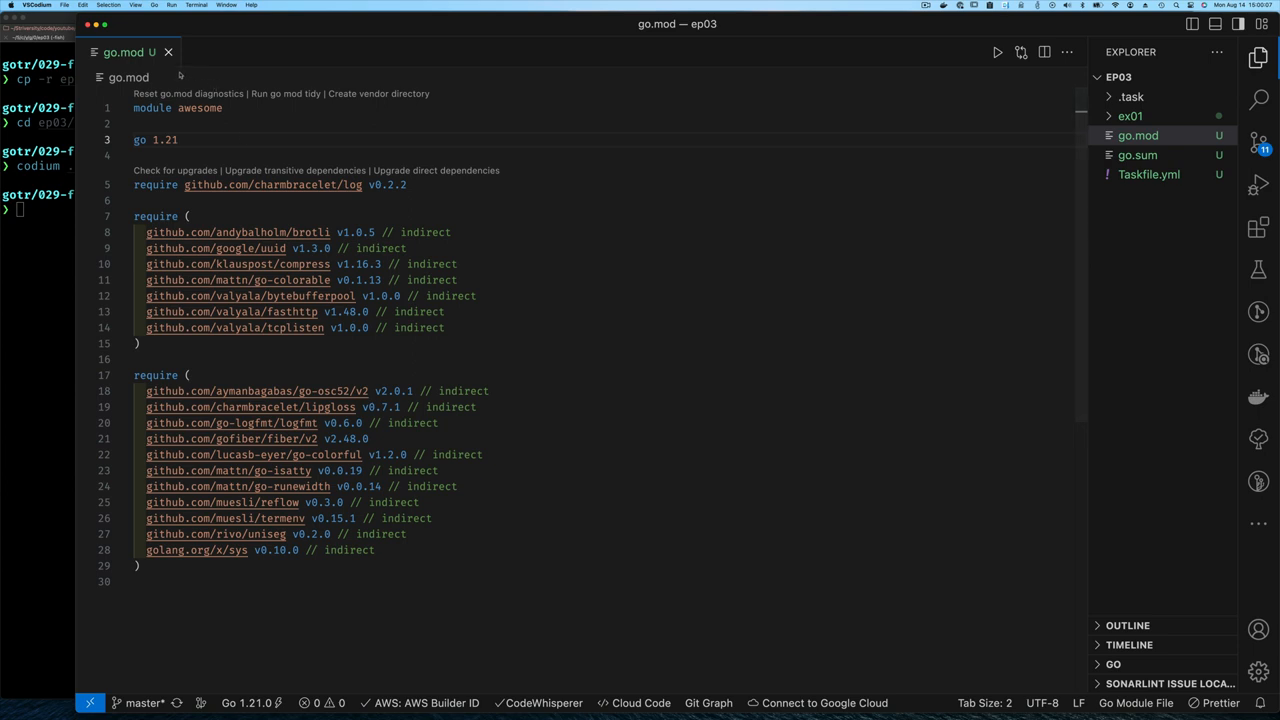
Close go.mod and add "log/slog" to ex01/main.go's import block.
left_click(168, 52)
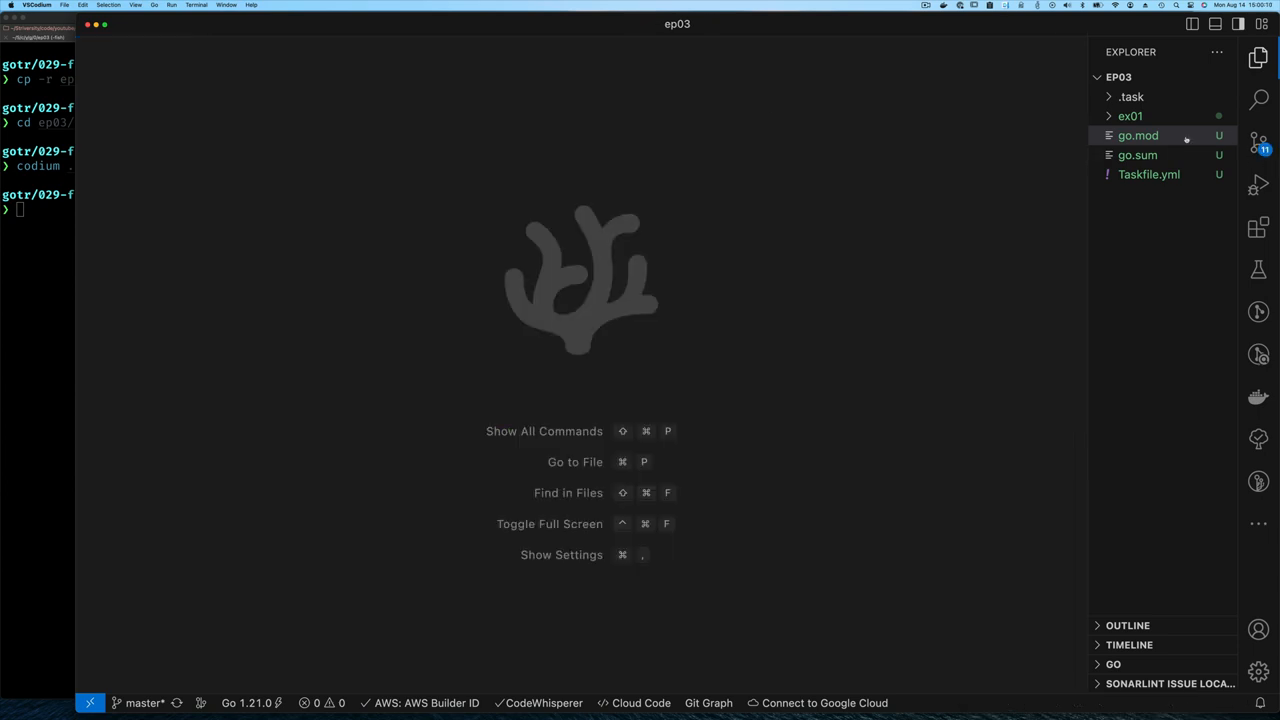
mouse_move(1162, 122)
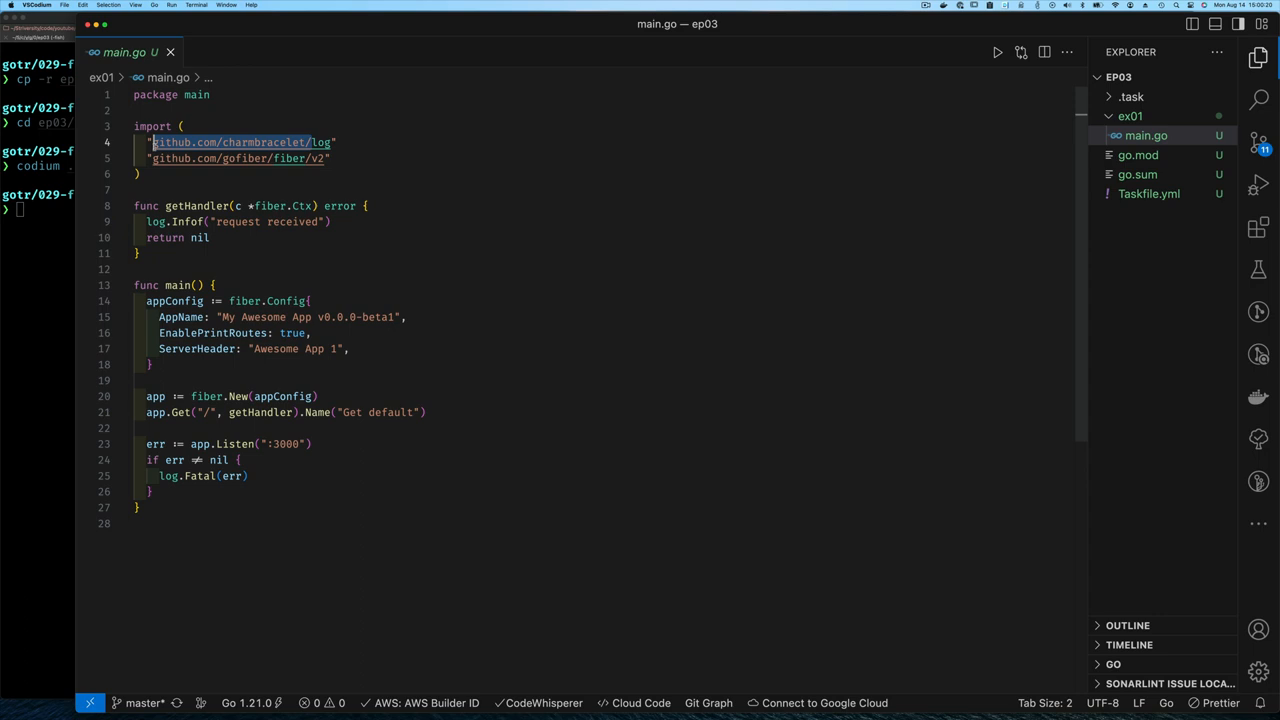
type("log/slog\"")
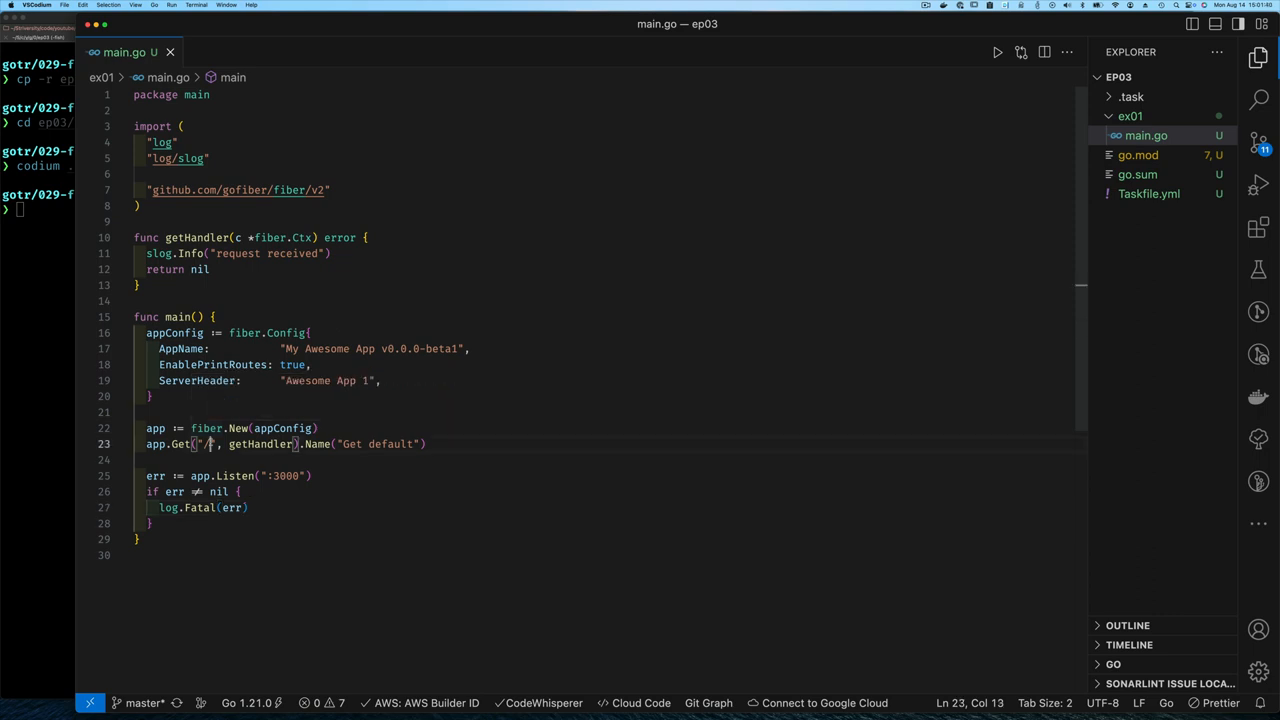
Route "/:name", read n := c.Params("name") and log slog.Info("request received", "name", n).
type(":name")
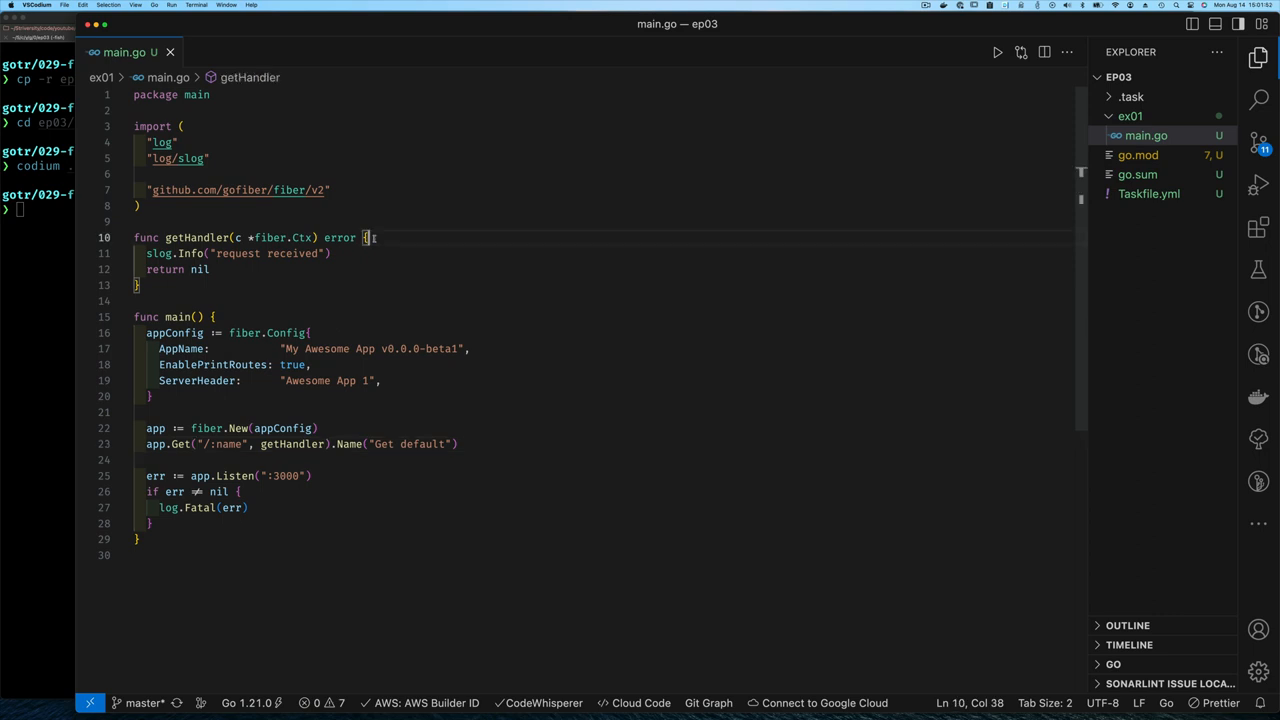
type("name")
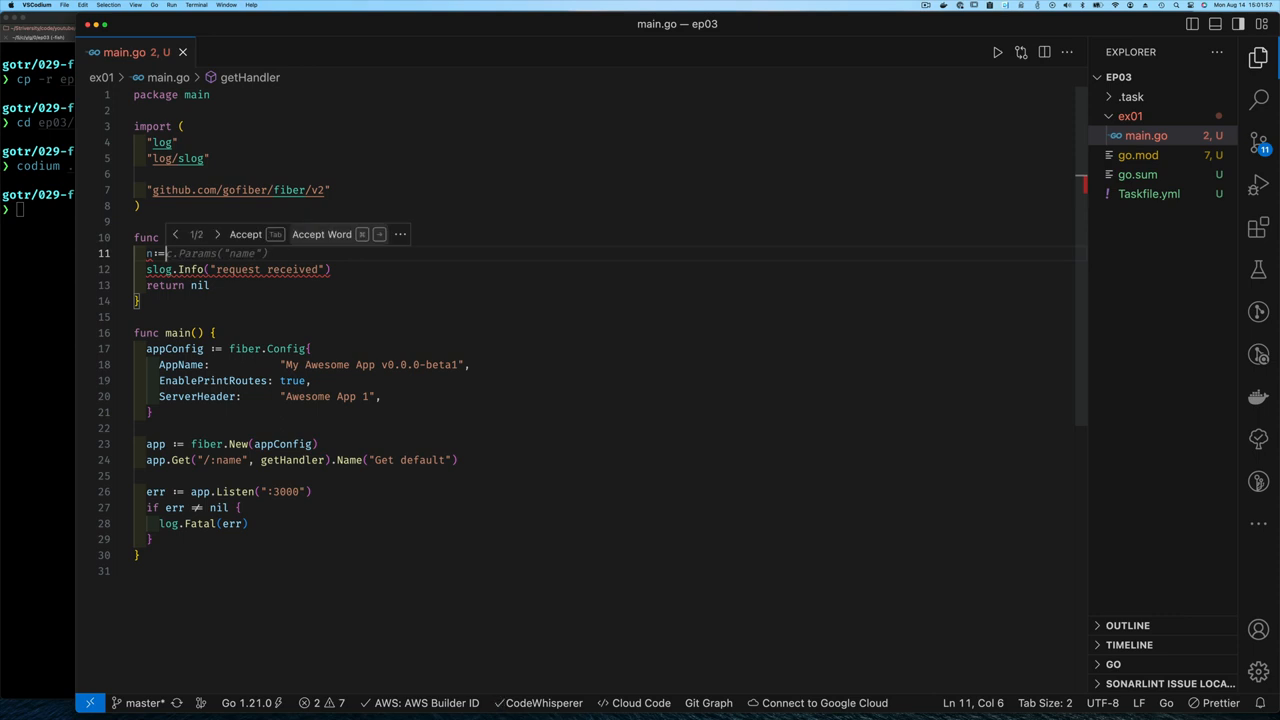
key("Tab")
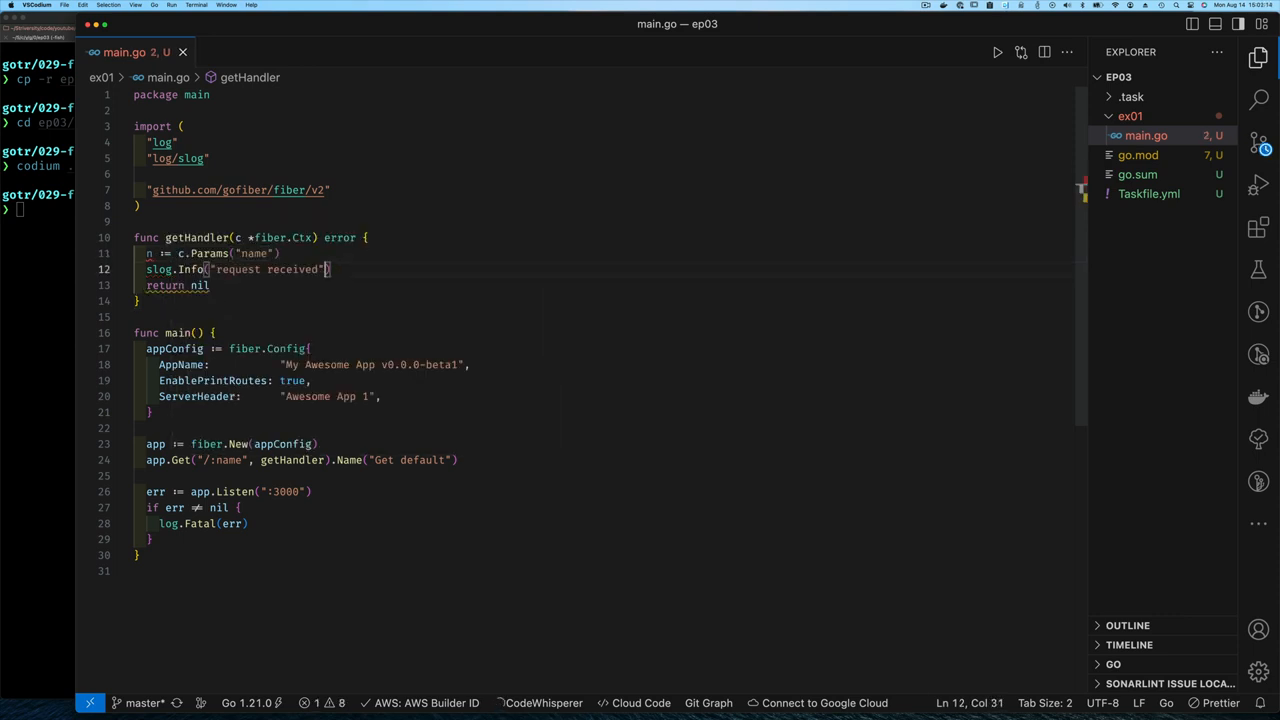
type(", name\"")
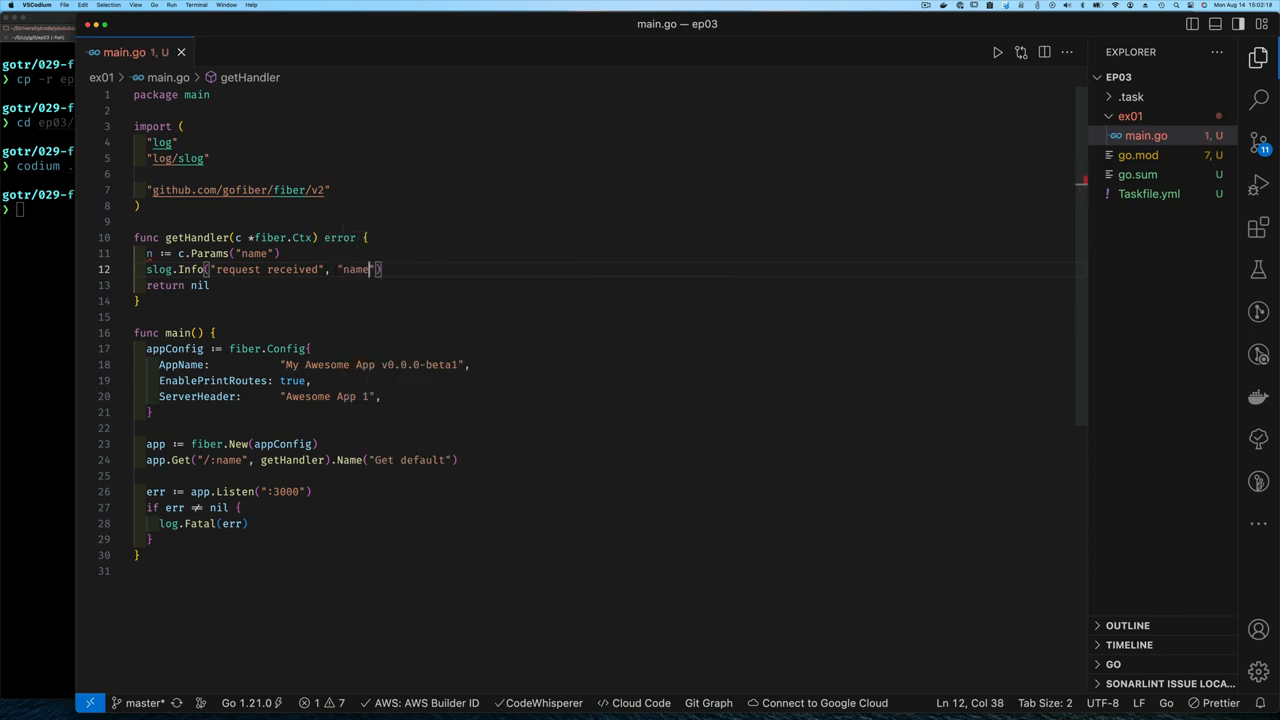
type(", n")
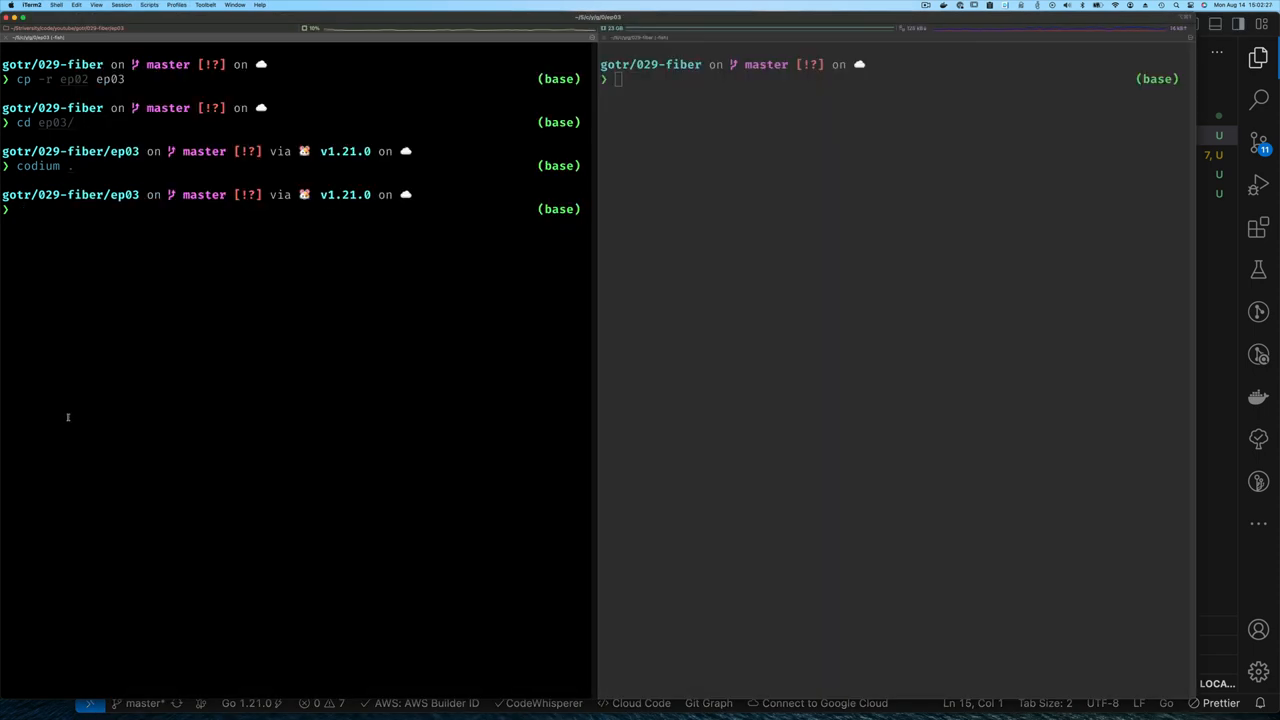
cd into ex01, run the dev task and send http :3000/ and :3000/foo requests from the right pane.
type("cd ex01/")
type("task -w dev")
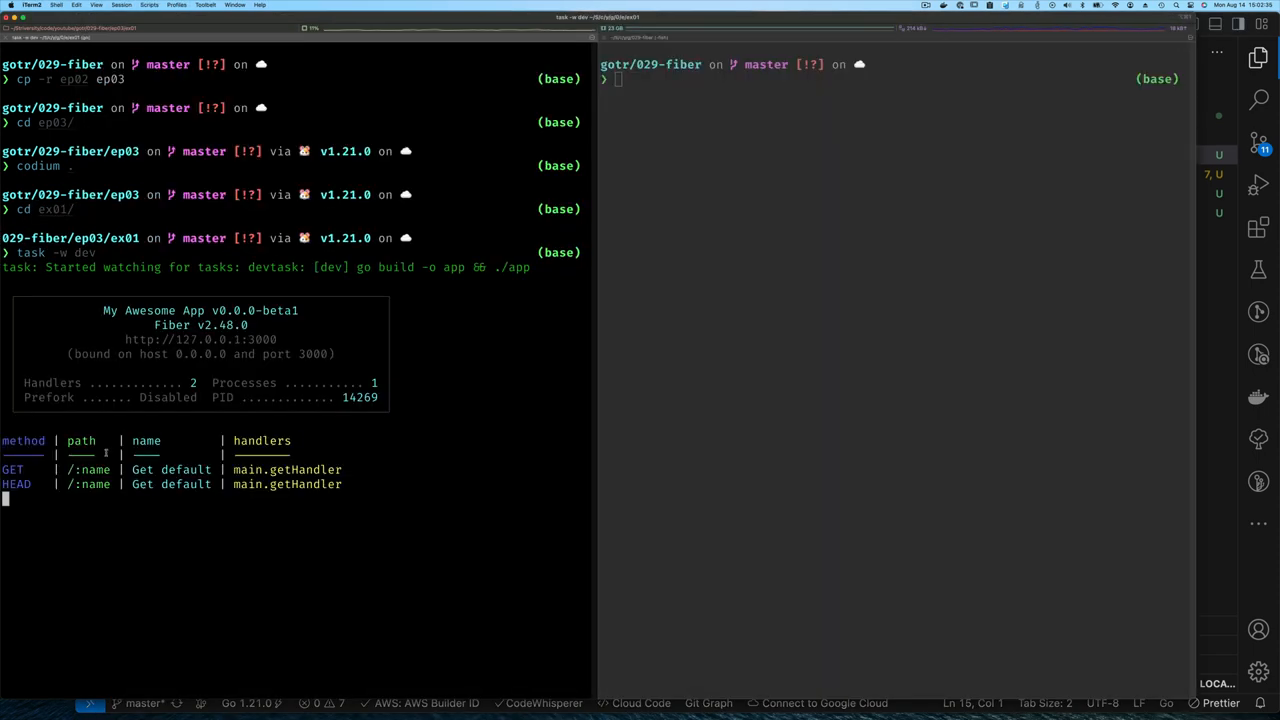
type("http :3000/")
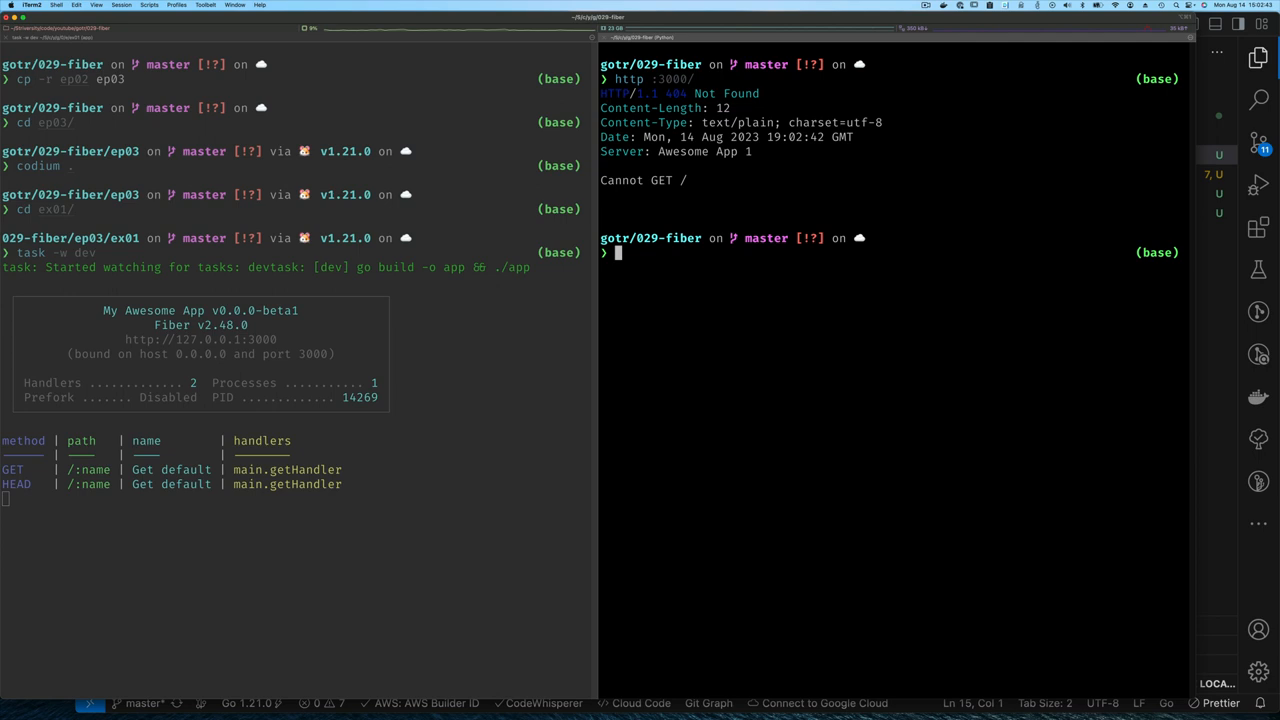
type("http :3000/foo")
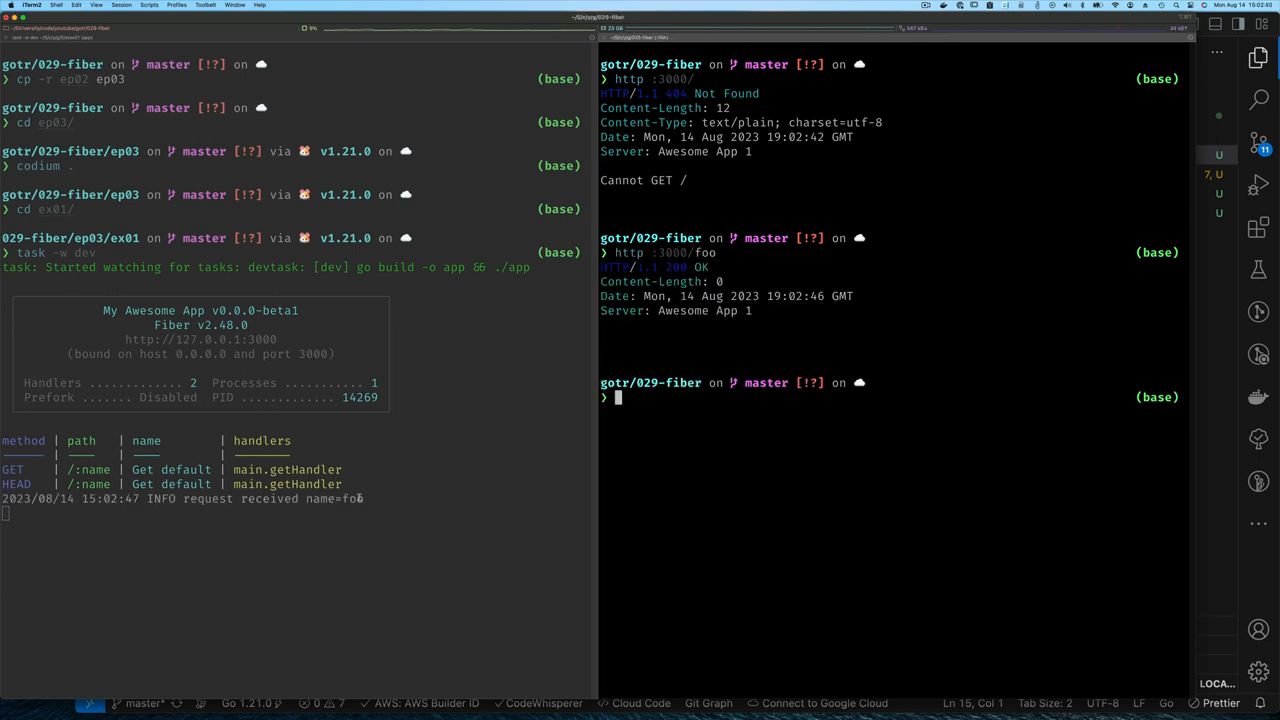
type("http :3000")
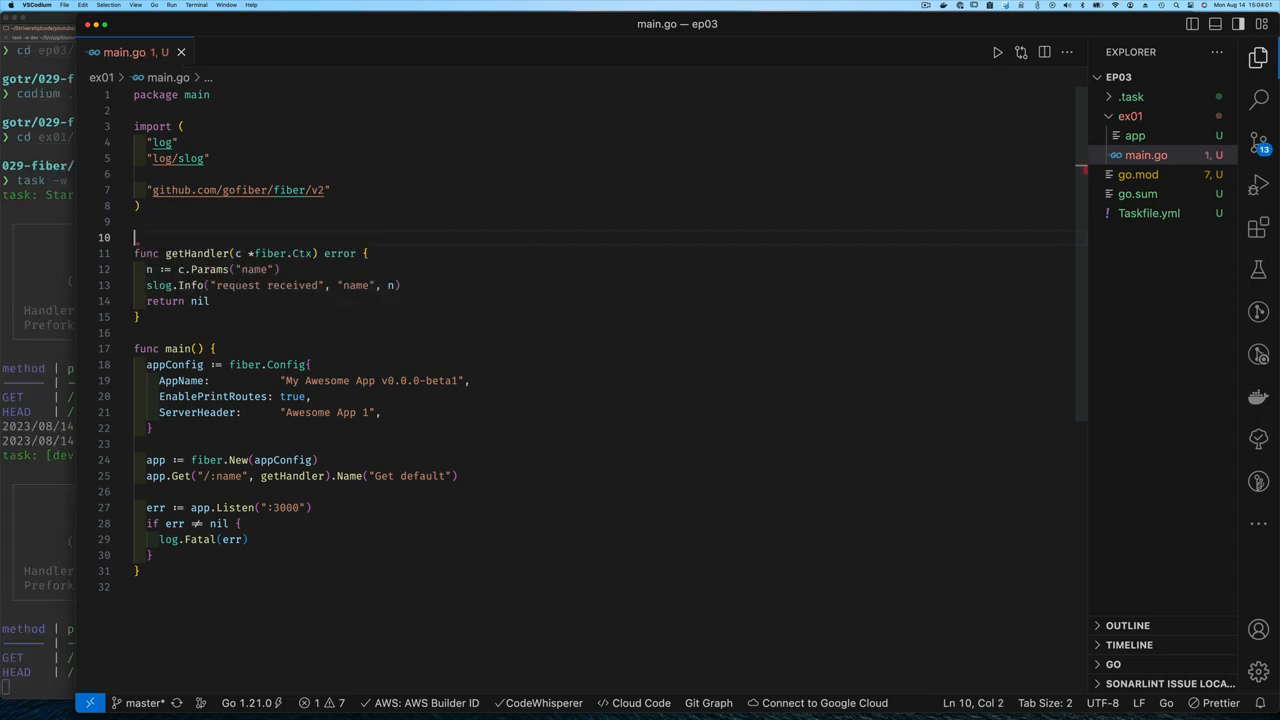
Declare const grId with the uppercase alphabet and var idx int = 0 above getHandler.
type("const grId = \"ABCDEFGHIJKLMNOPQRSTUVWXYZ")
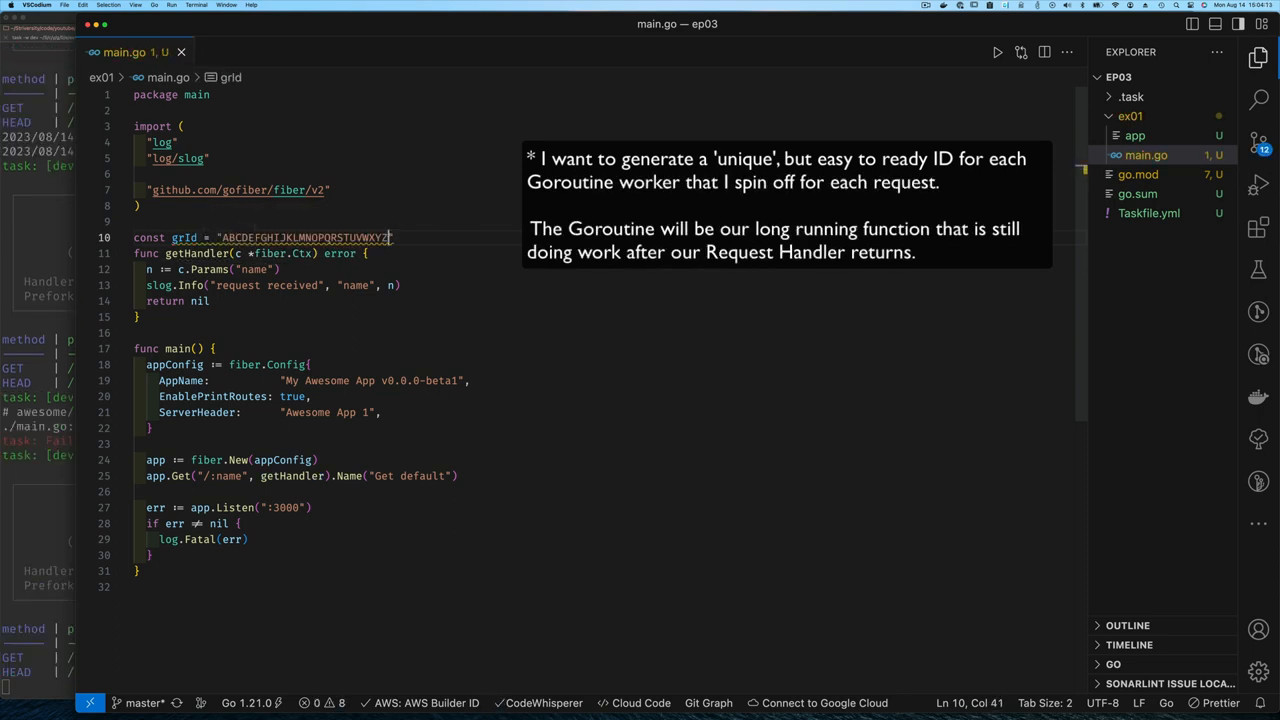
type("var idx")
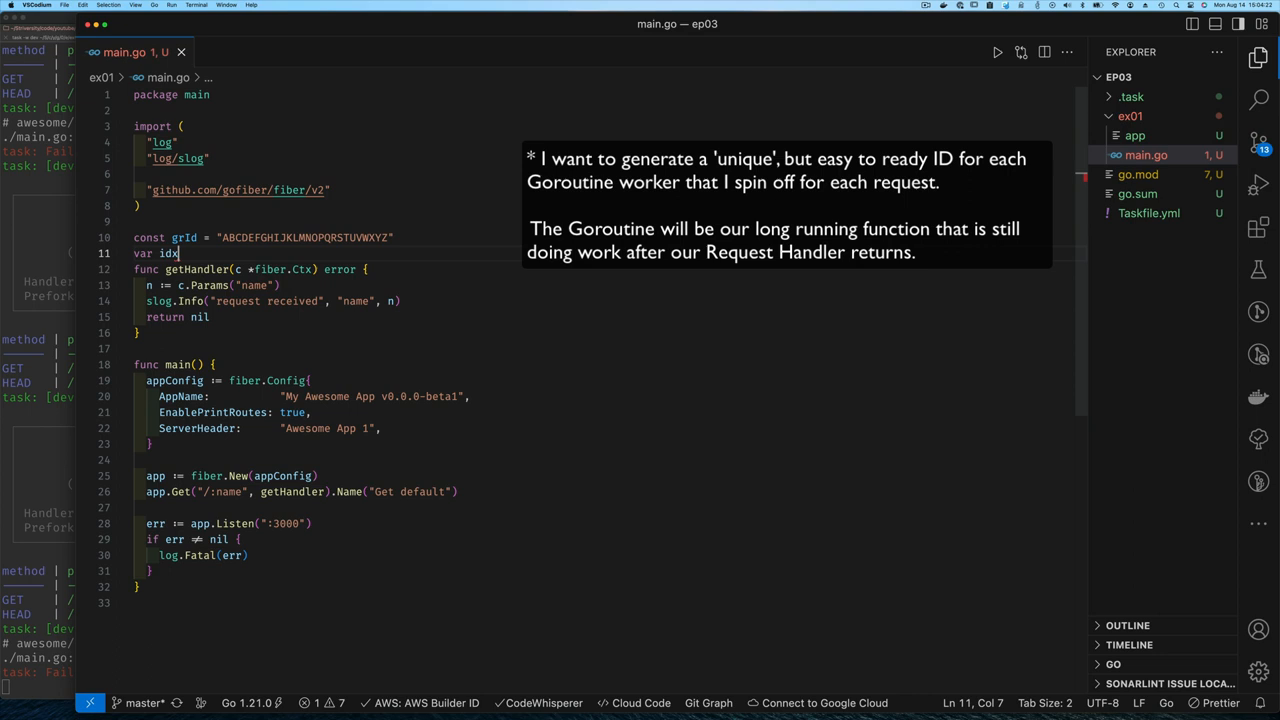
type("int")
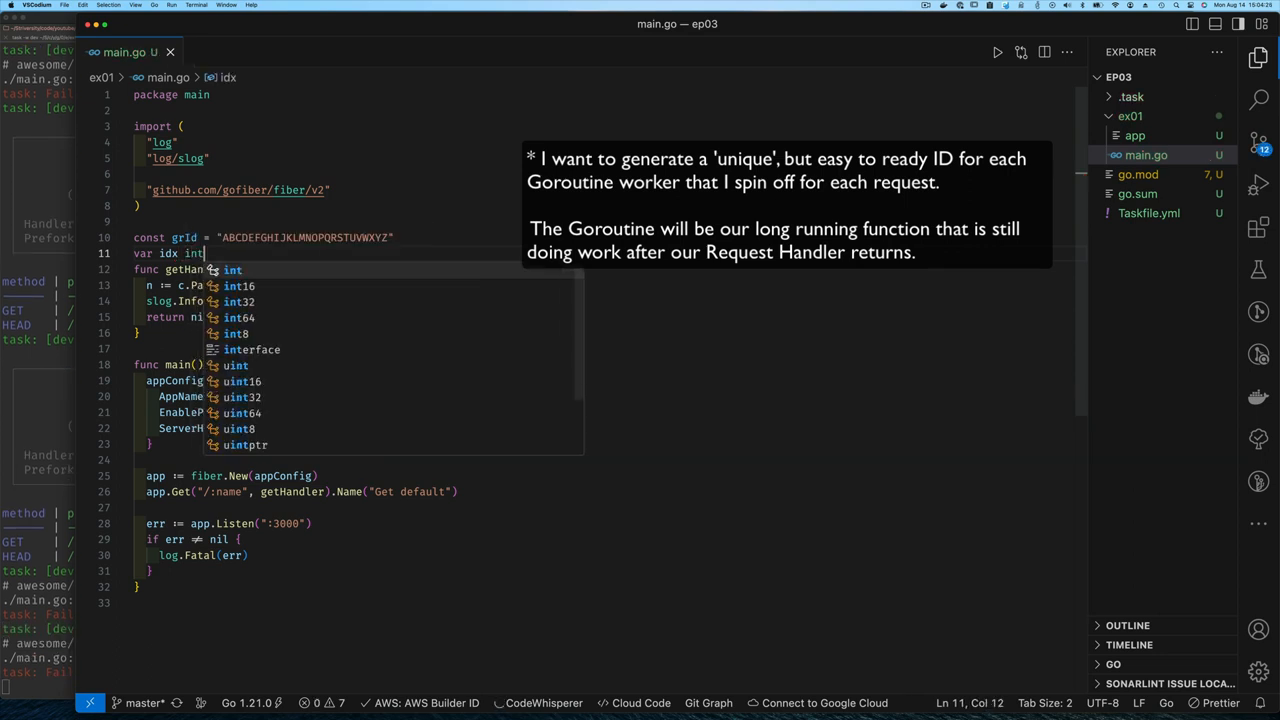
type("=0")
type("func")
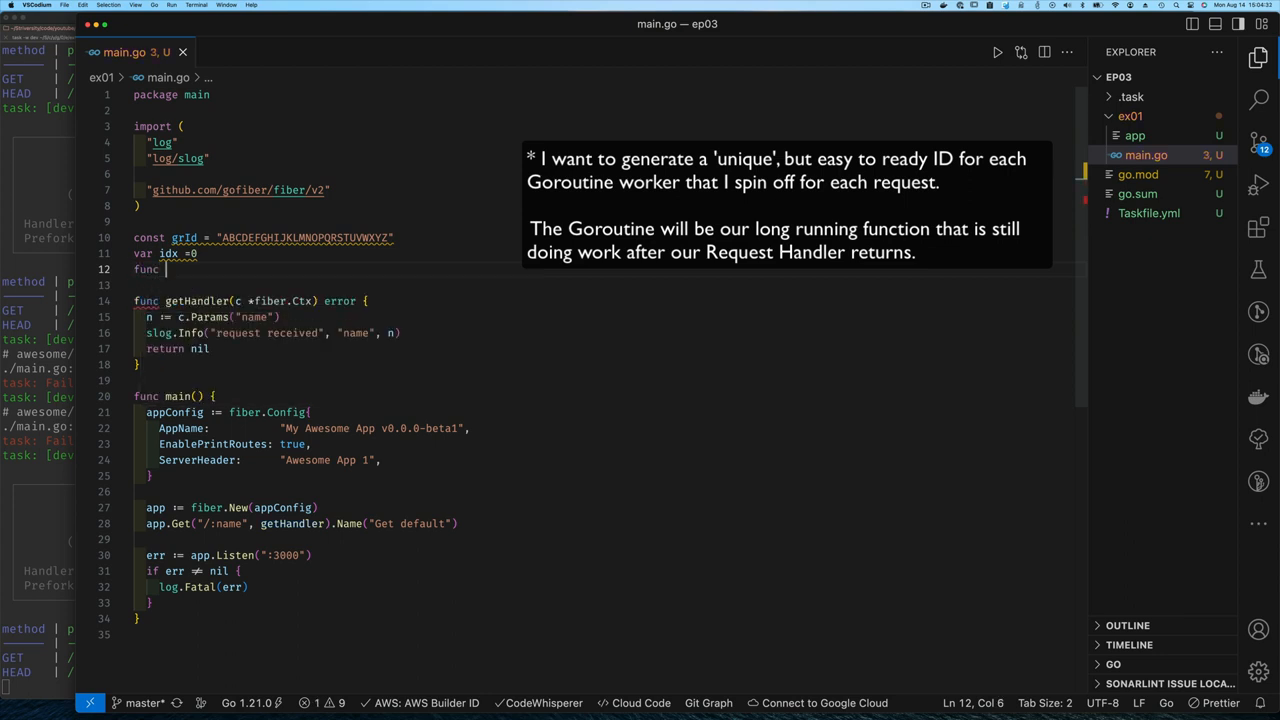
Start getHandlerId() string and pick c := grId[idx%26].
type("getHandlerId")
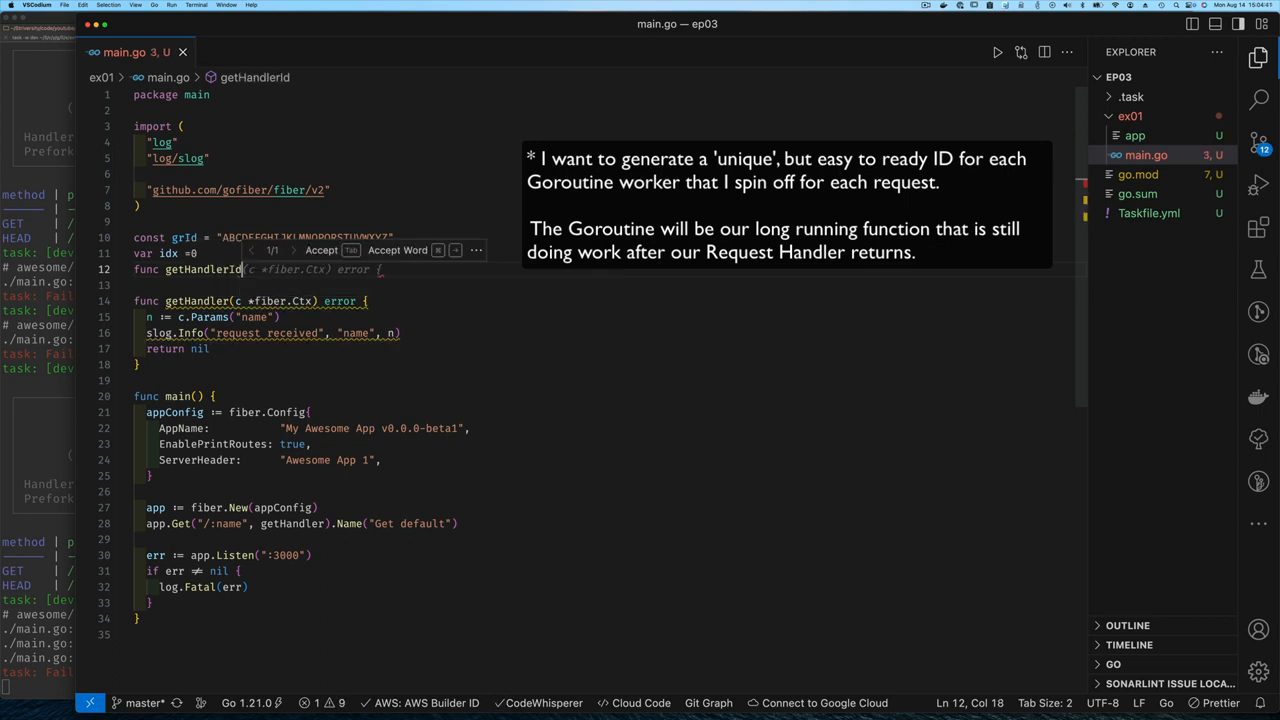
type("() string")
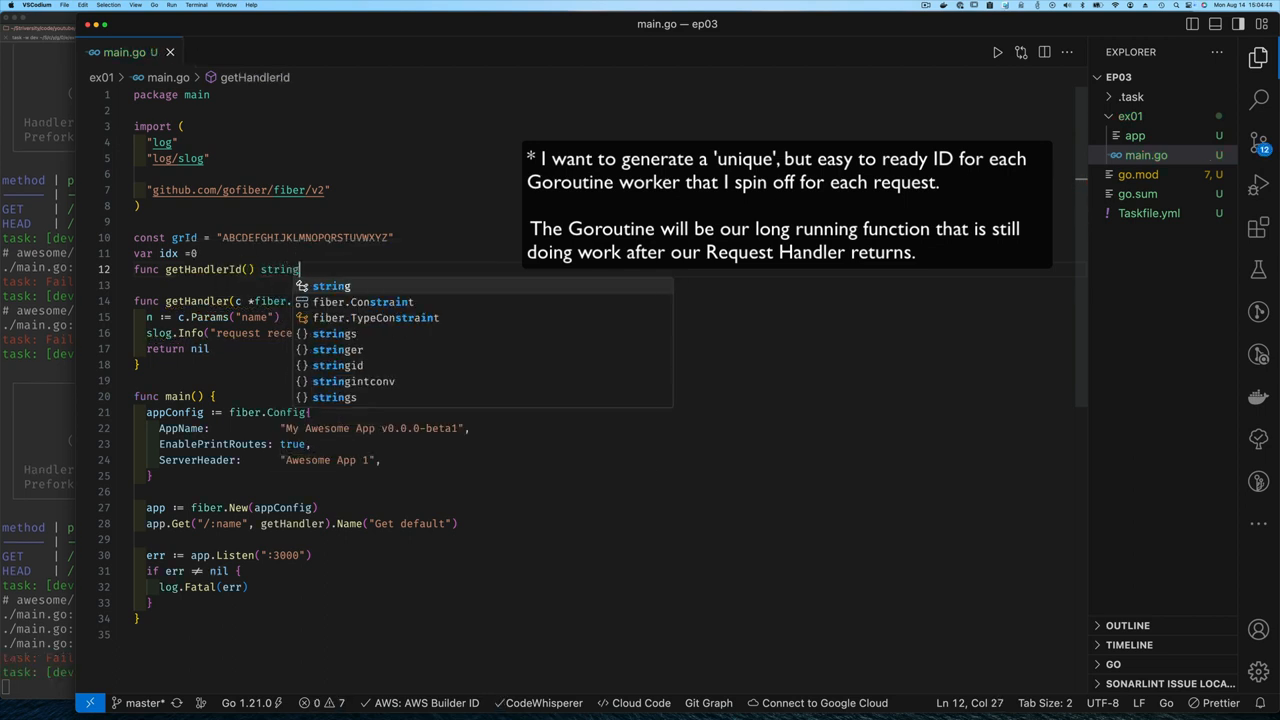
type("{")
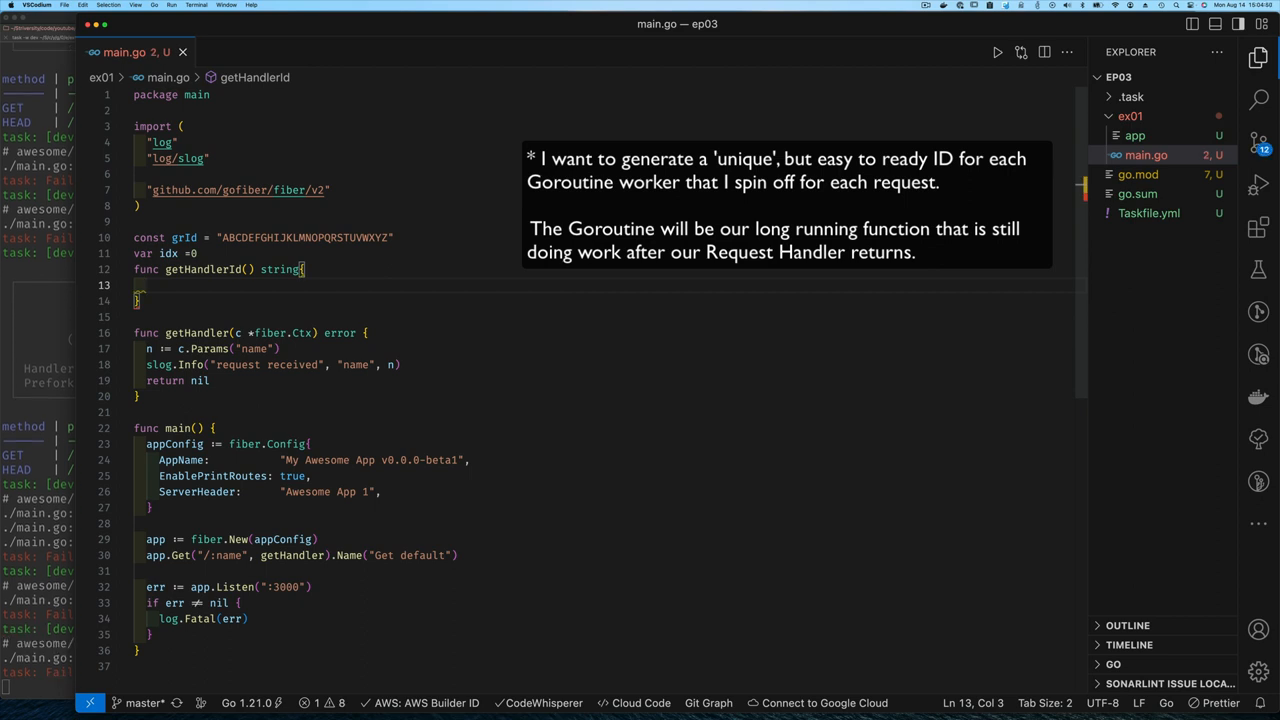
type("c :=")
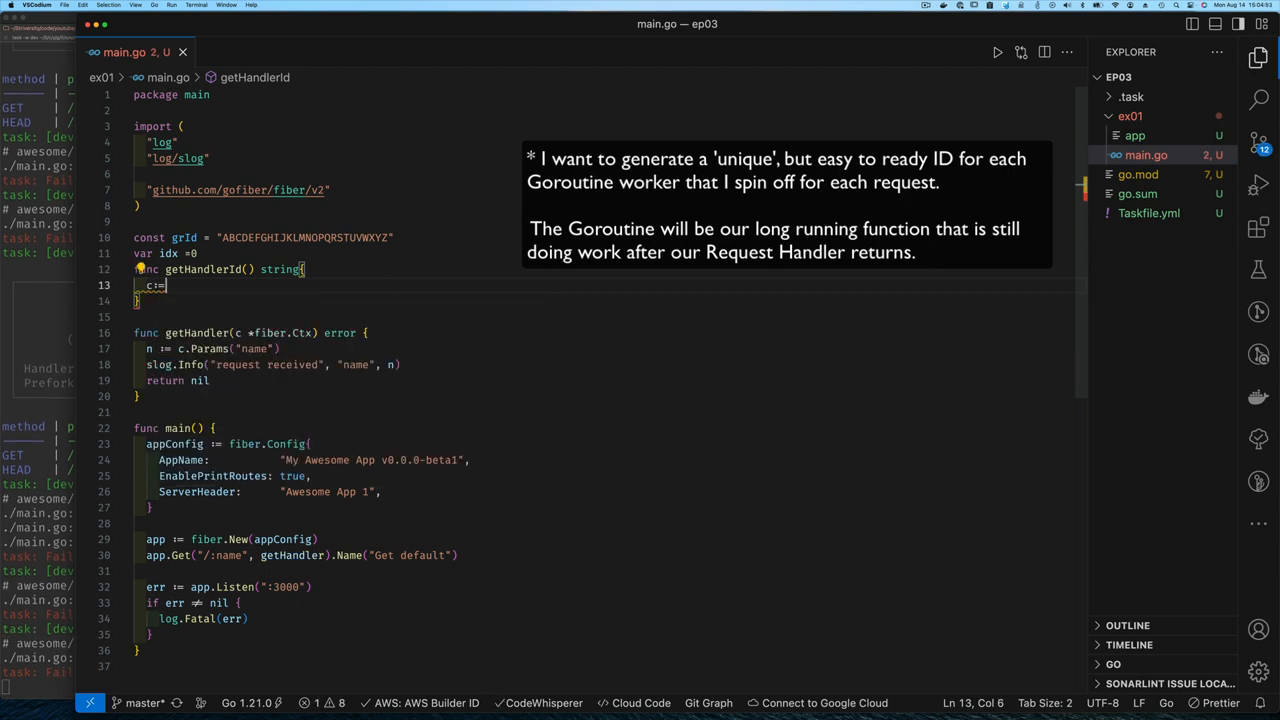
type("grId[idx]")
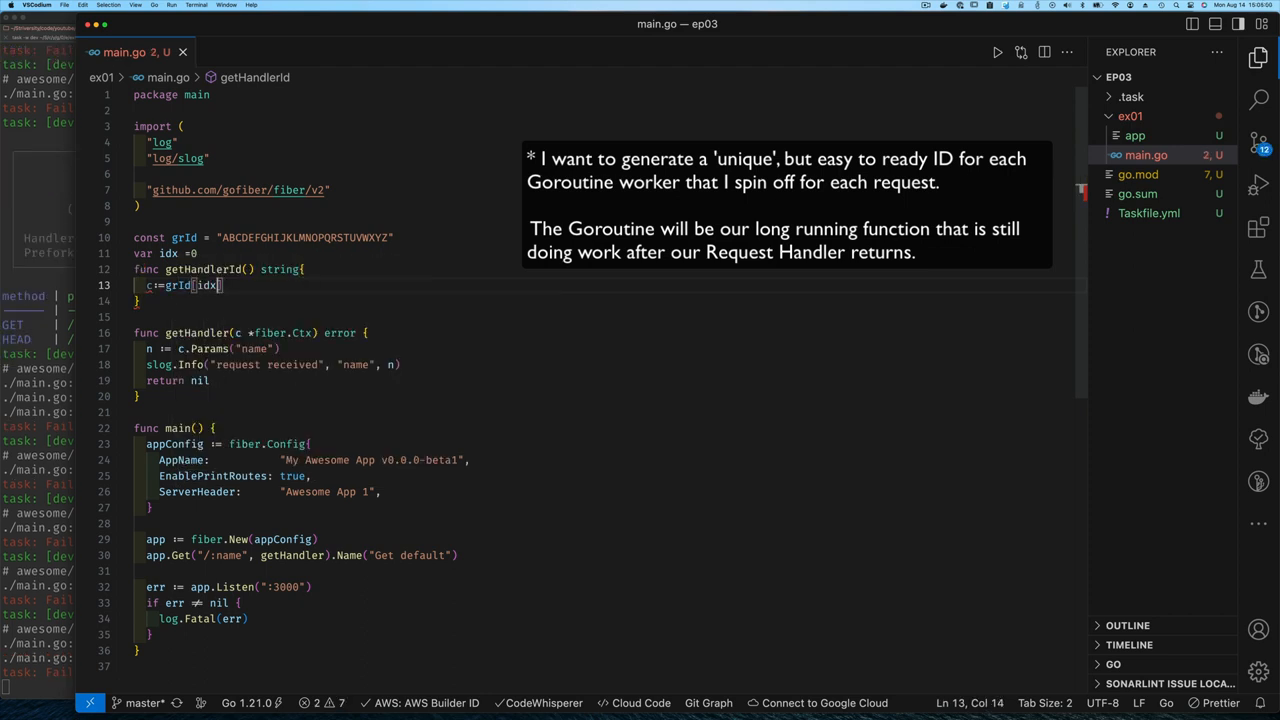
type("%26")
type("return fmt.Sprintf(\"")
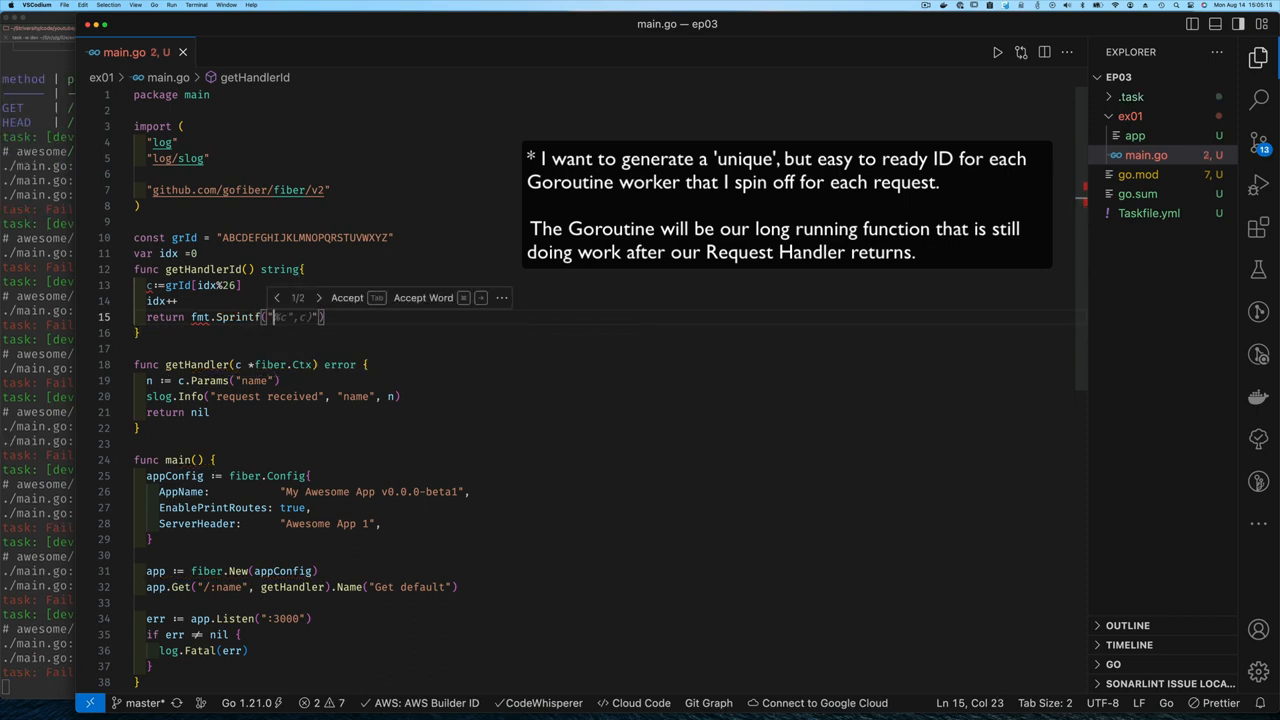
Increment idx and return fmt.Sprintf("grID-%v-%c", idx, c).
type("s")
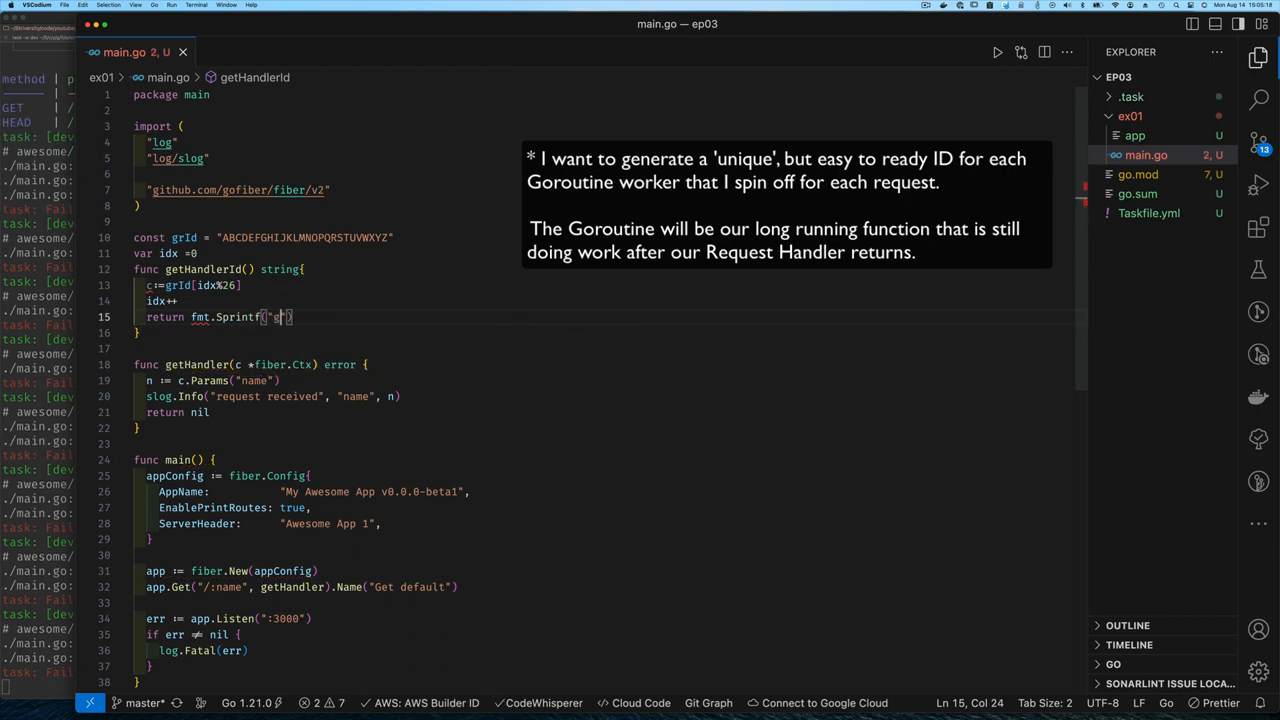
type("grID-%v-%c")
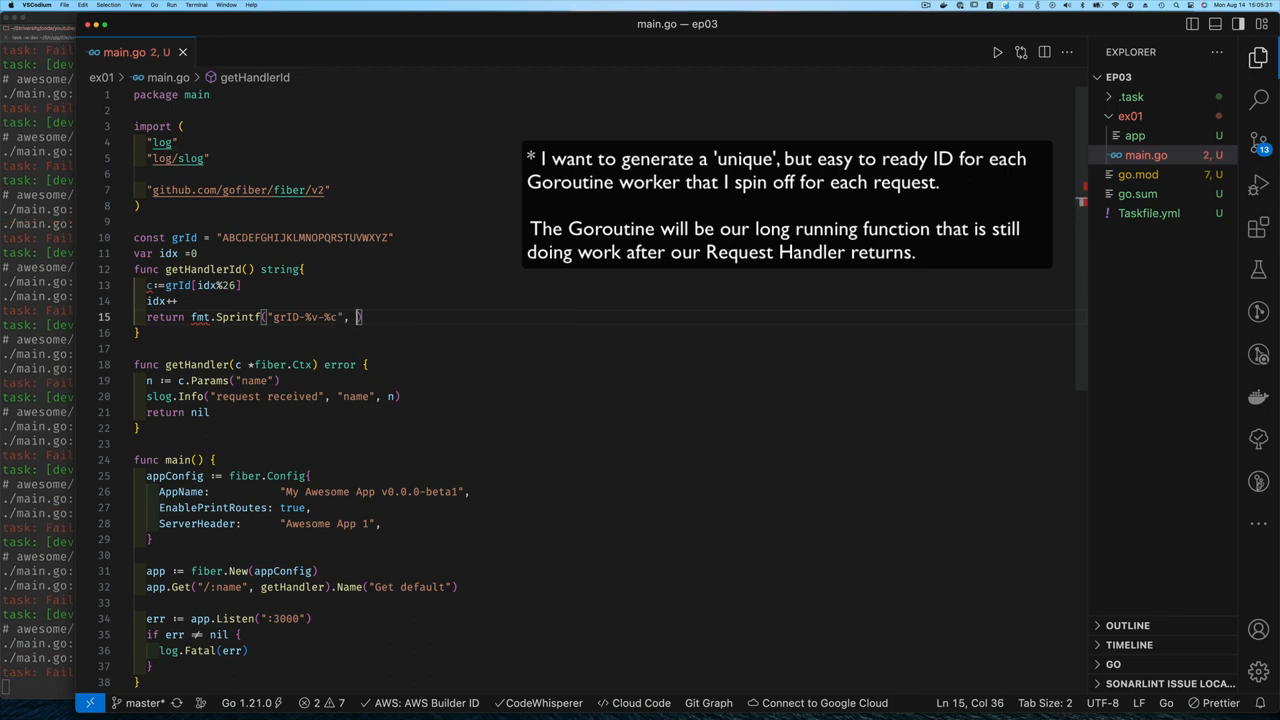
type("idx, c")
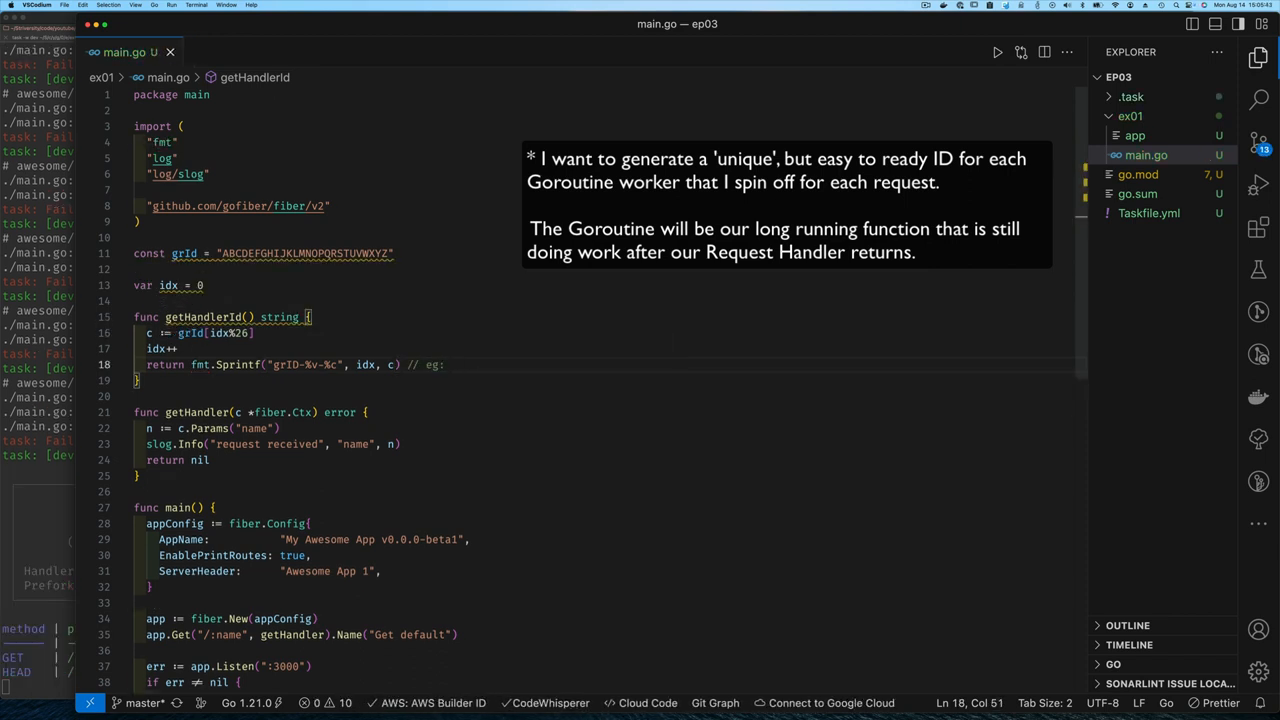
Add a trailing example comment "// eg: grID-1-A, grID-2-B, grID-3-C, ..." after the return.
type("grID-1-A, grID-2-B, grID-3-C, ...")
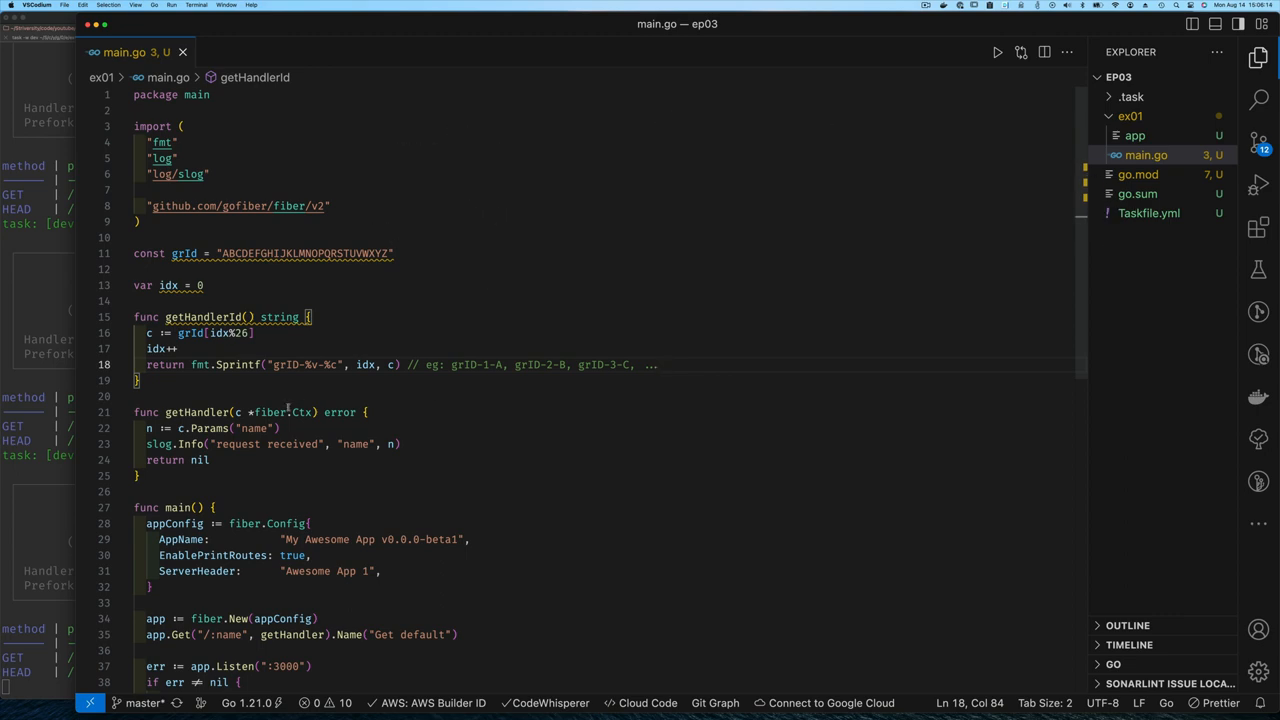
mouse_move(240, 444)
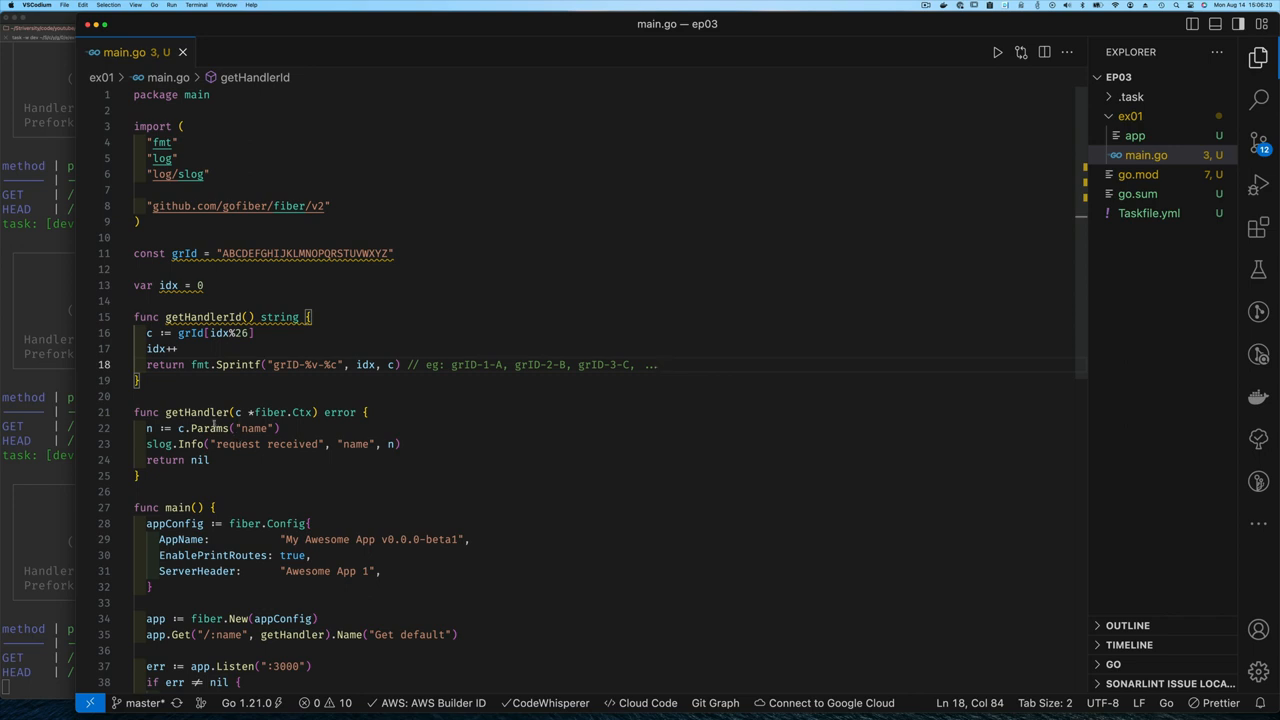
mouse_move(388, 474)
type("ccId:=")
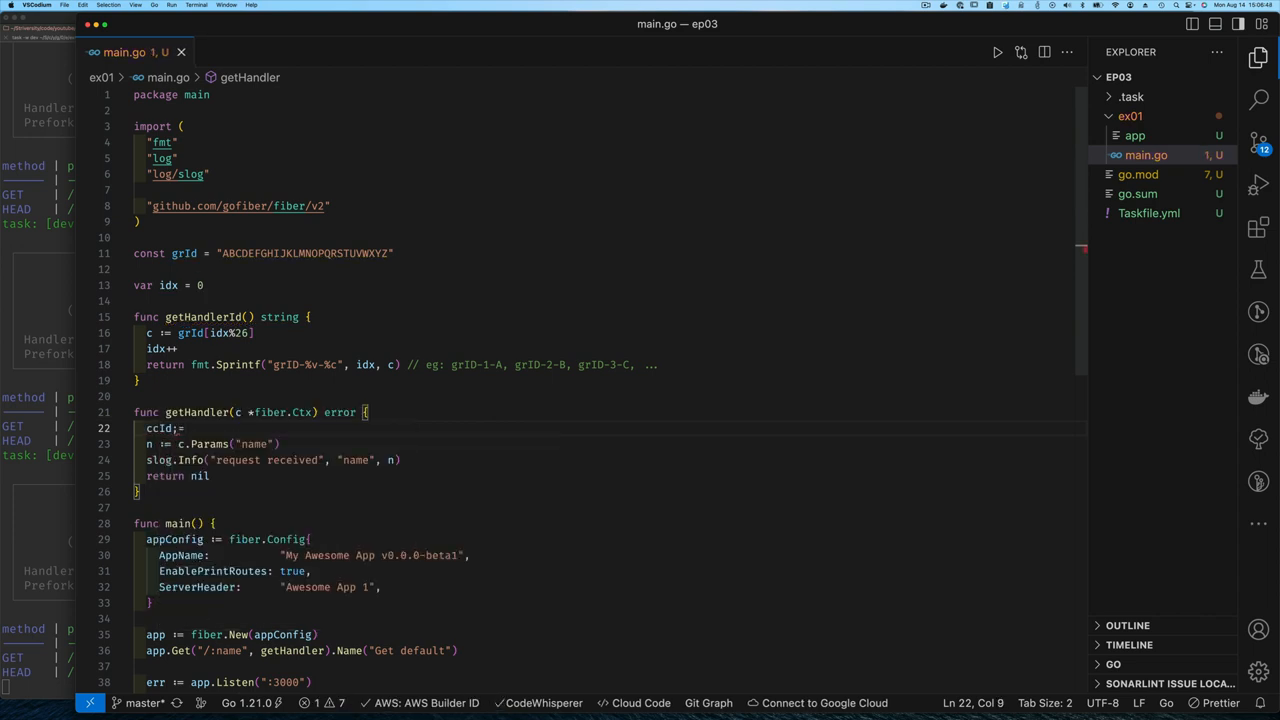
Assign ccId := getHandlerId() and start a goroutine logging "starting handler" with ccId and name.
type("getHandlerId()")
type("go func(){}")
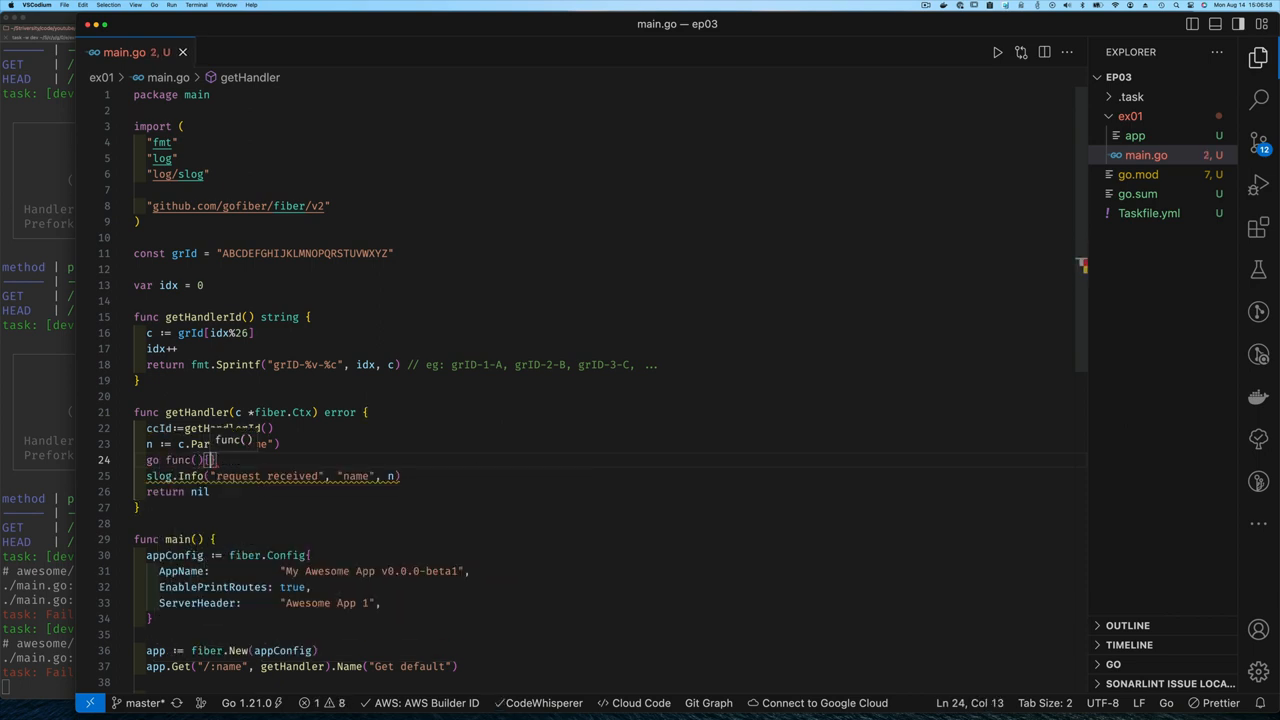
key("Enter")
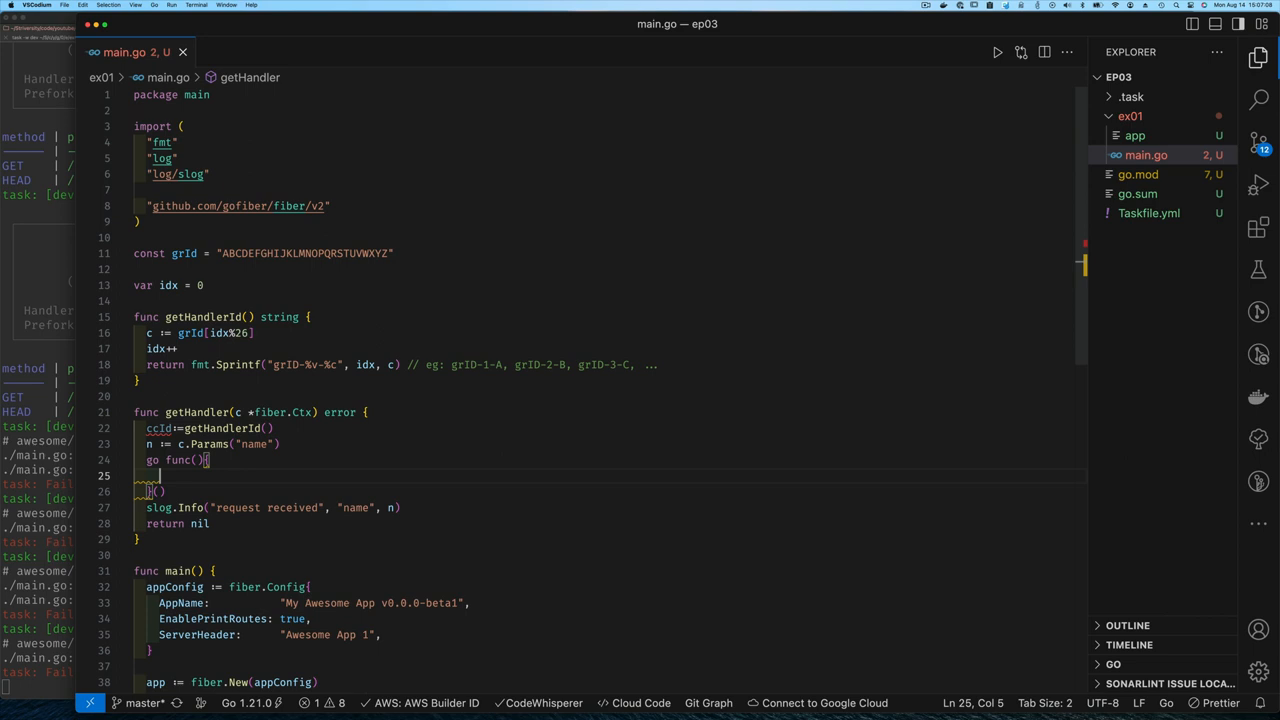
type("slog.Info(\"")
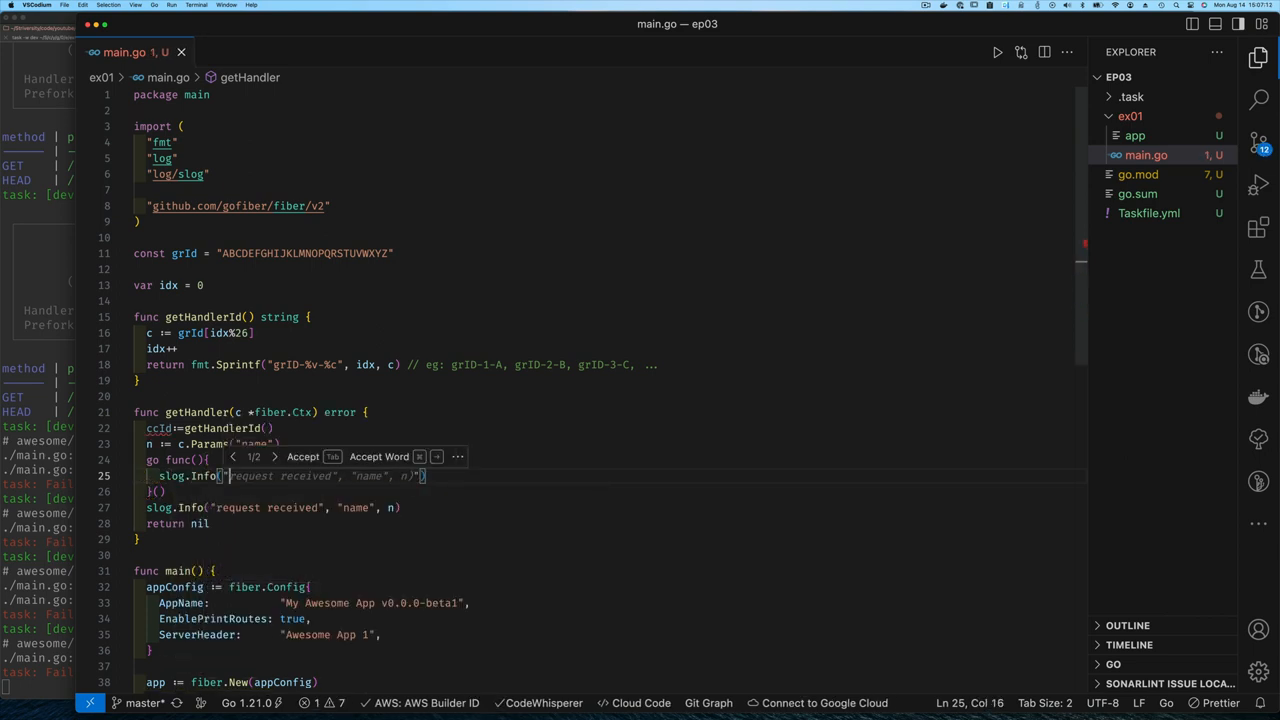
type("\"starting handler\", \"id\", cc")
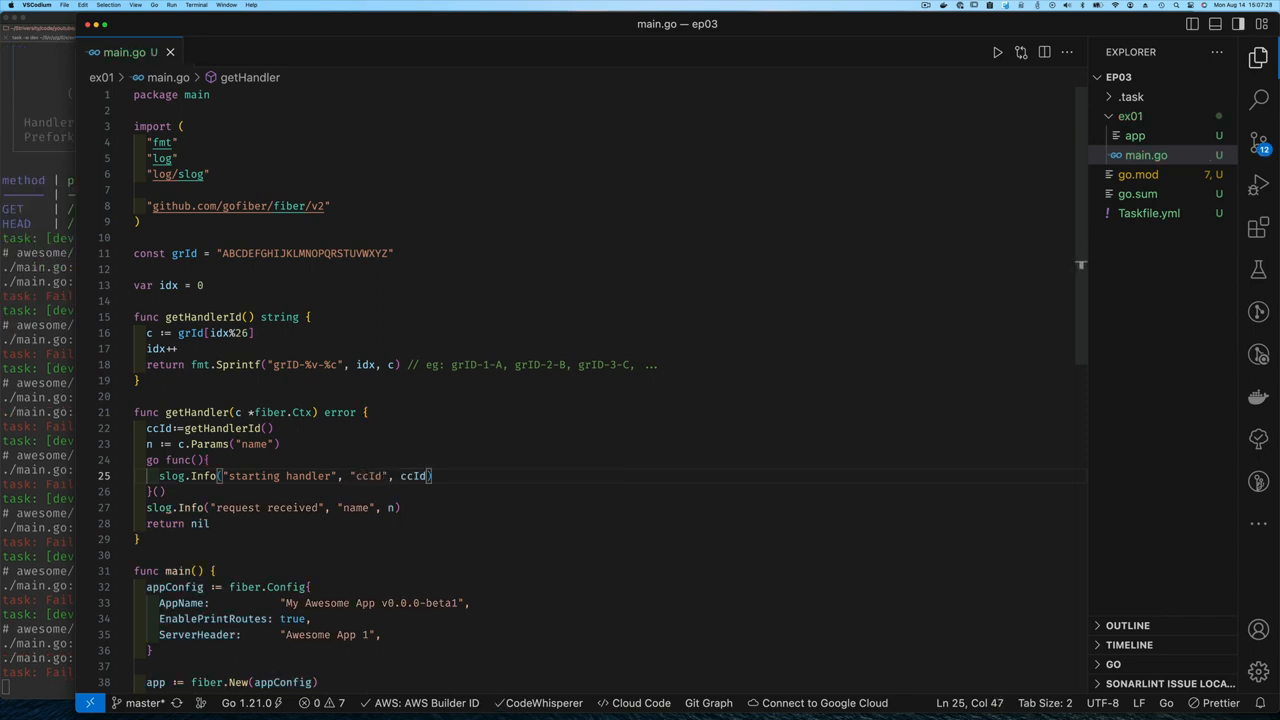
type(", \"name\", n")
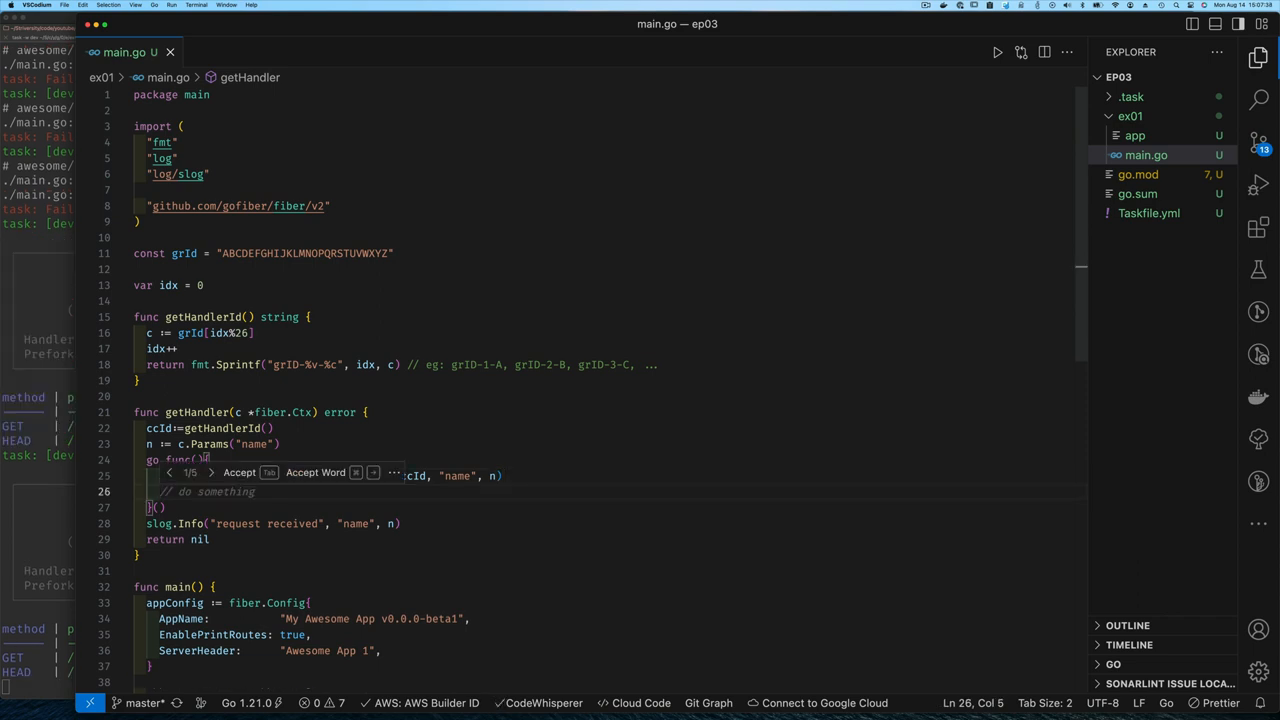
Add t := time.After(10*time.Second) and a for/select whose case <-t logs handler done and returns.
type("t:=")
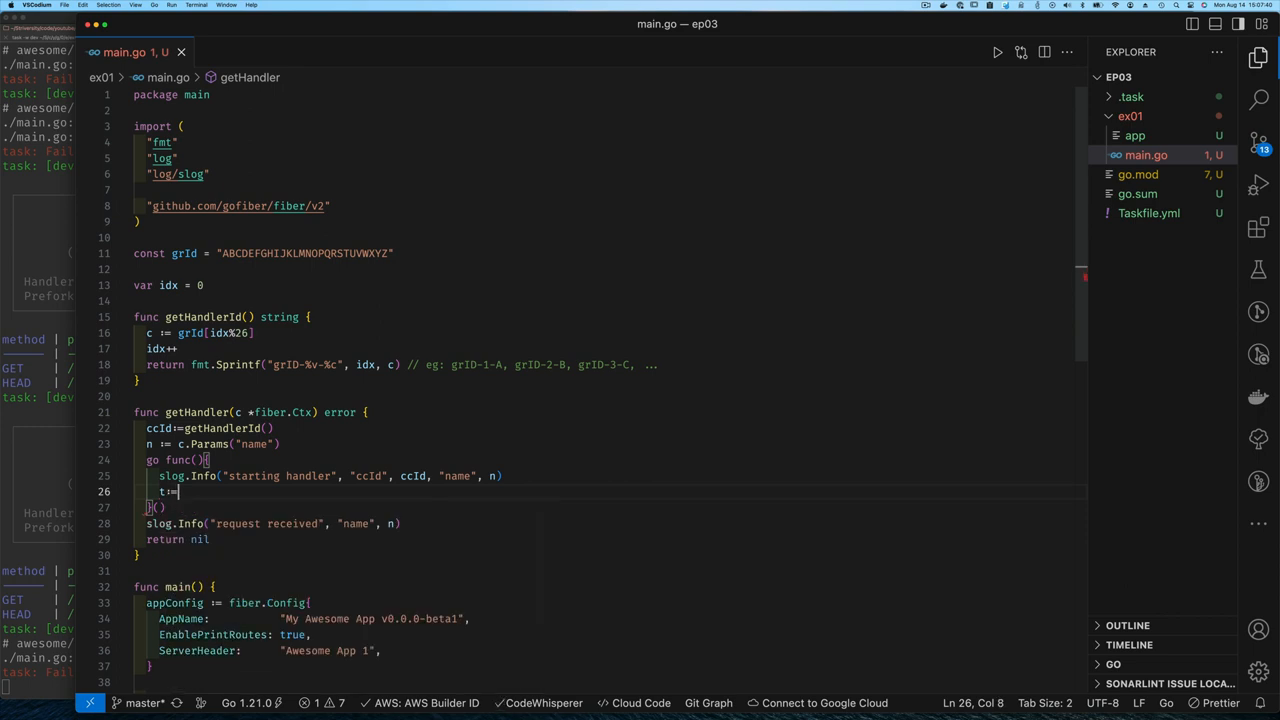
type("time.After(10 * time.Second")
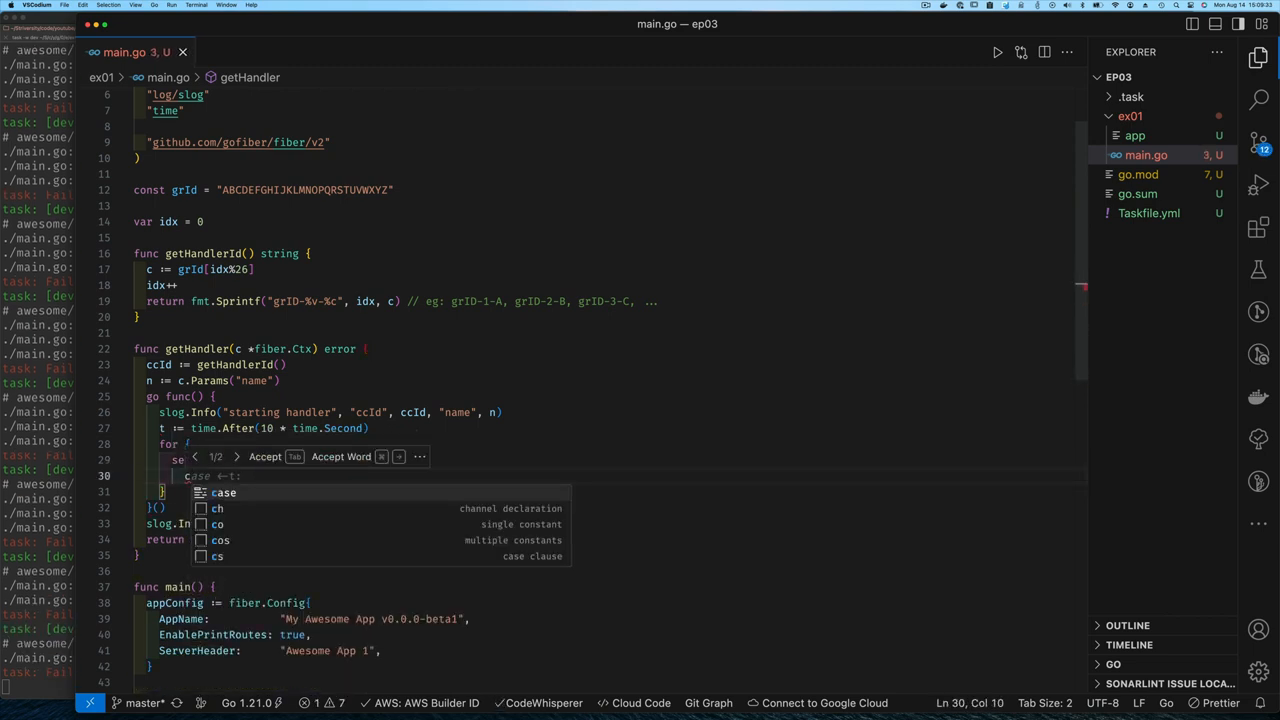
key("Enter")
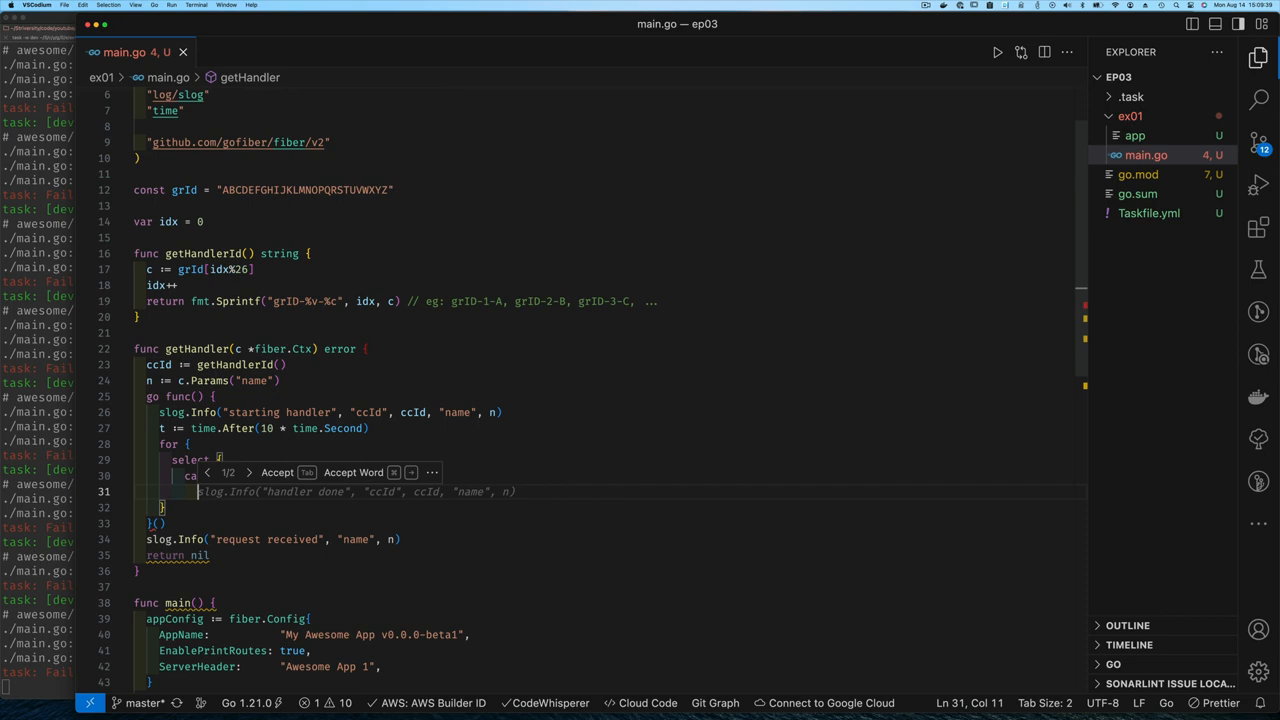
key("Tab")
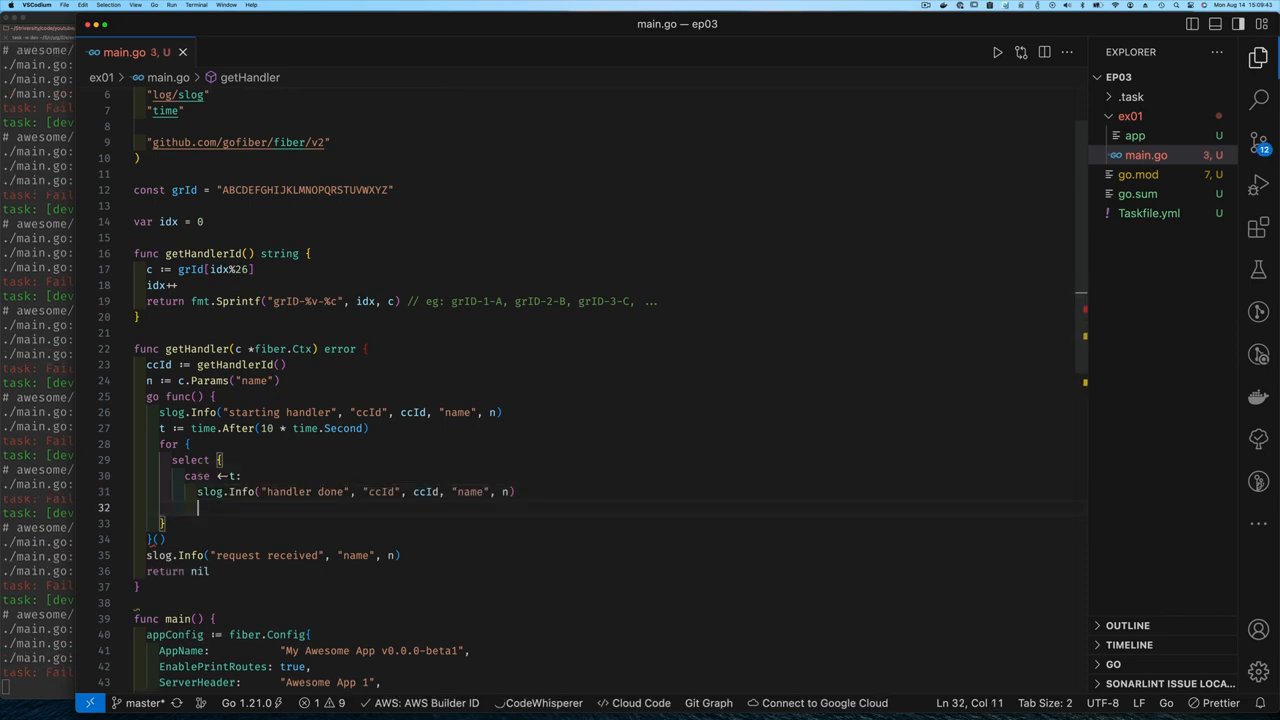
type("return")
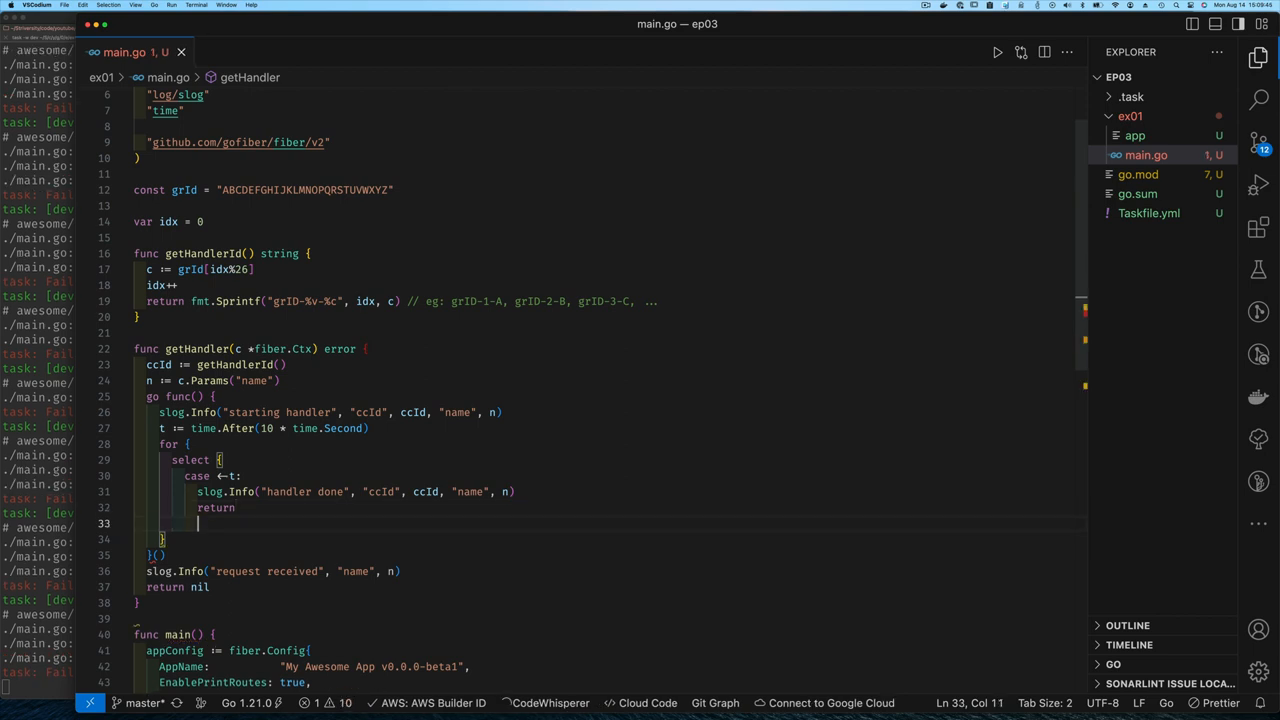
Add a default case that logs via slog.Info and sleeps one second with time.Sleep.
type("default")
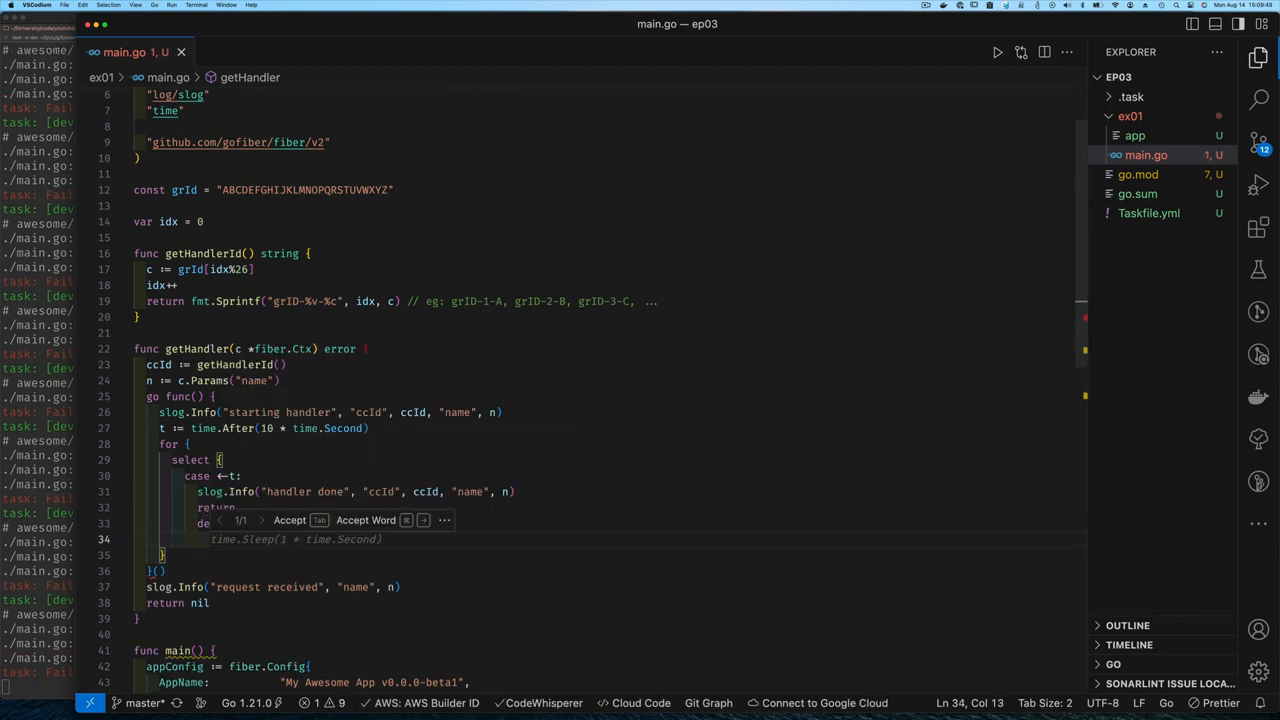
type("s")
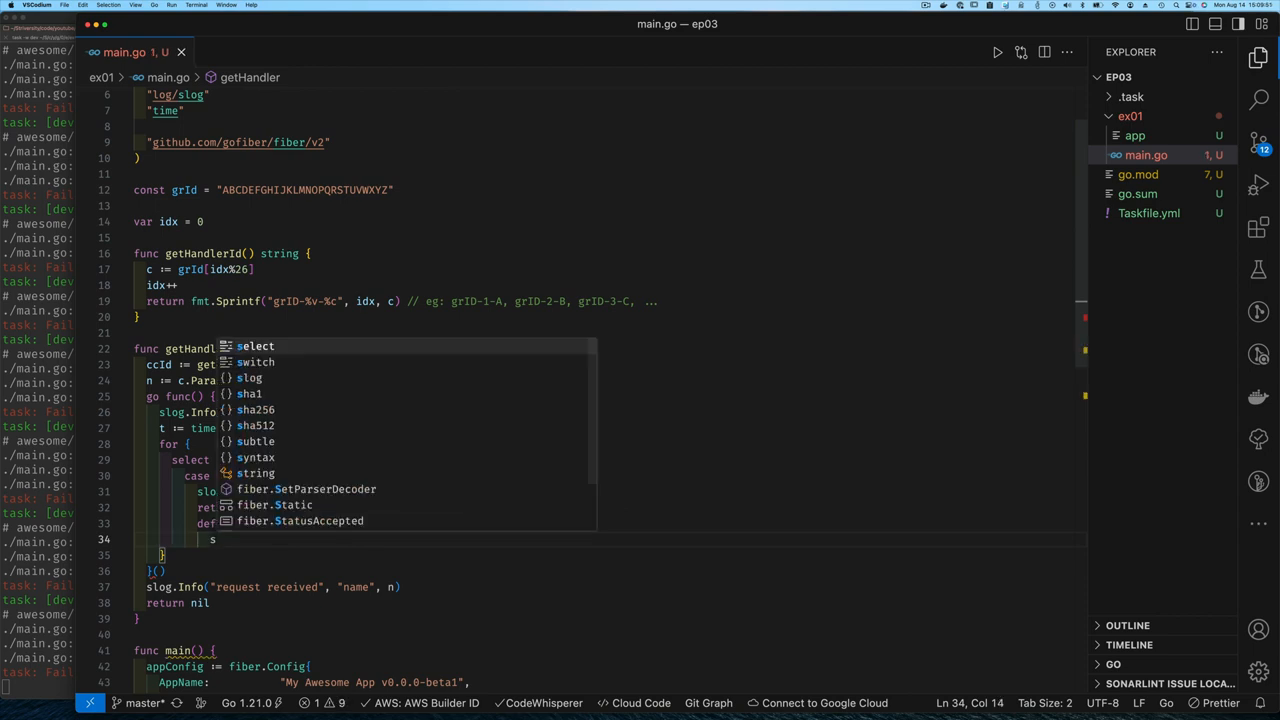
type("slog.")
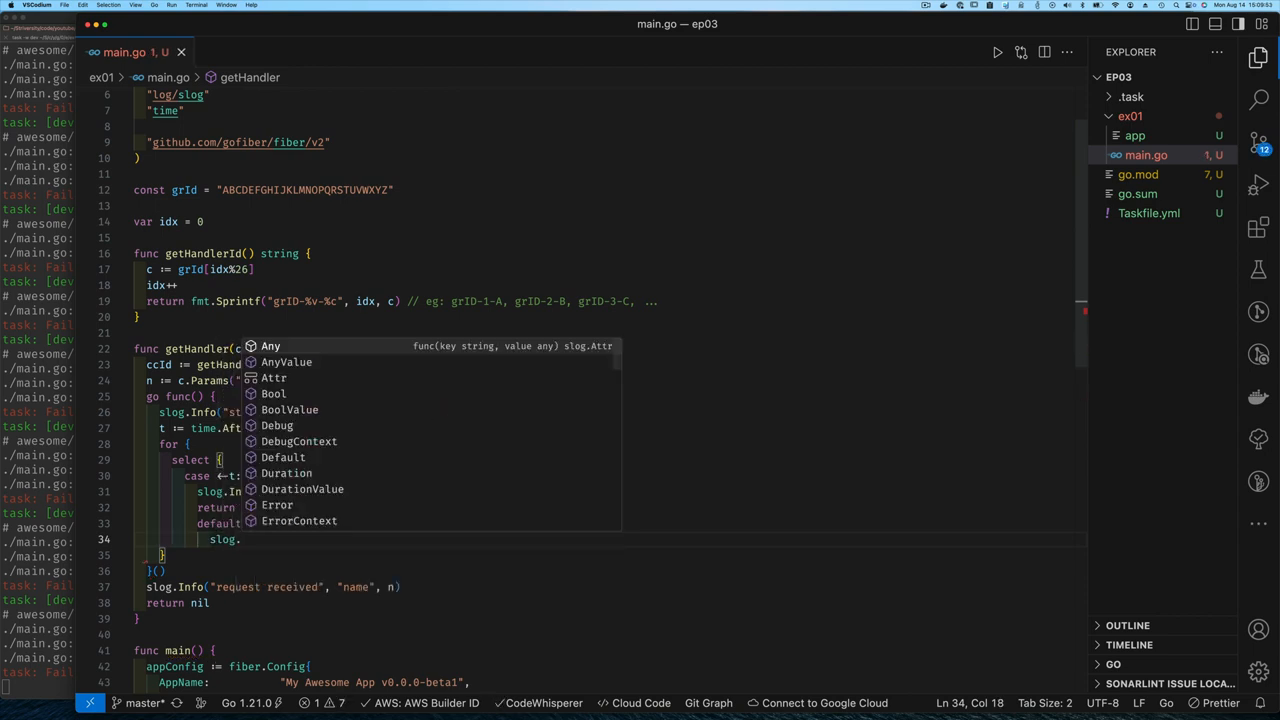
type("Inf")
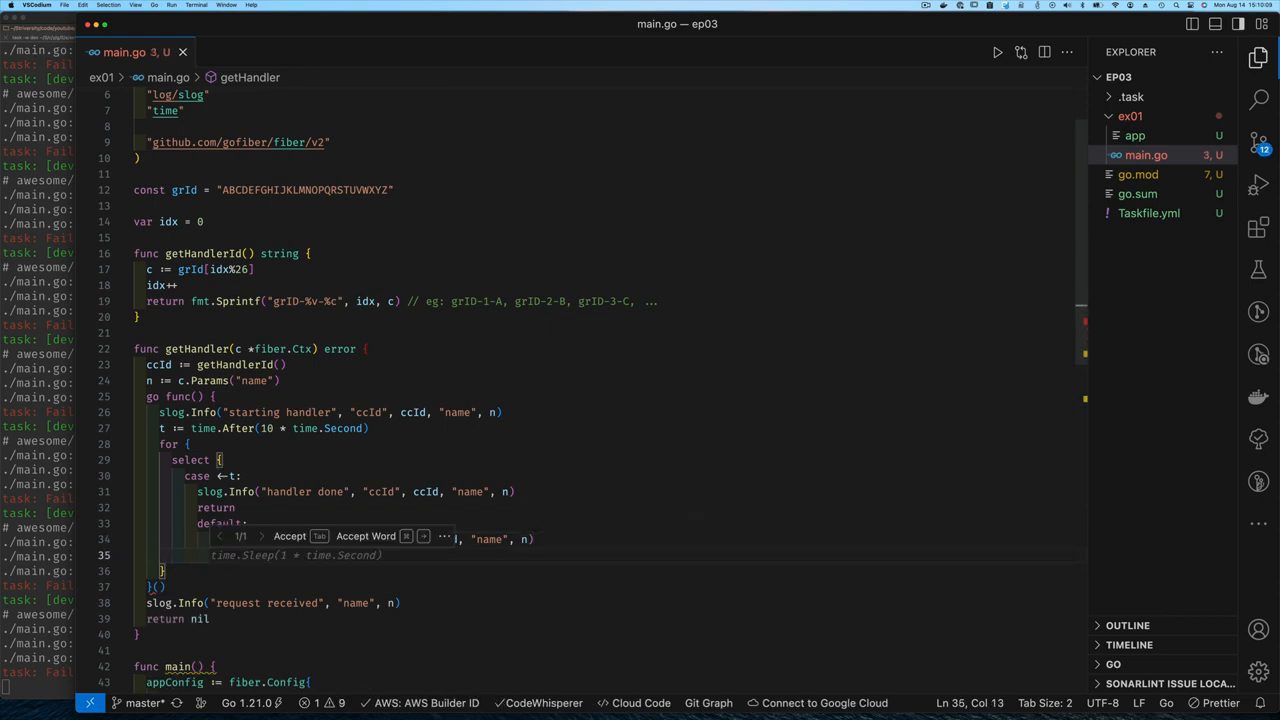
key("Tab")
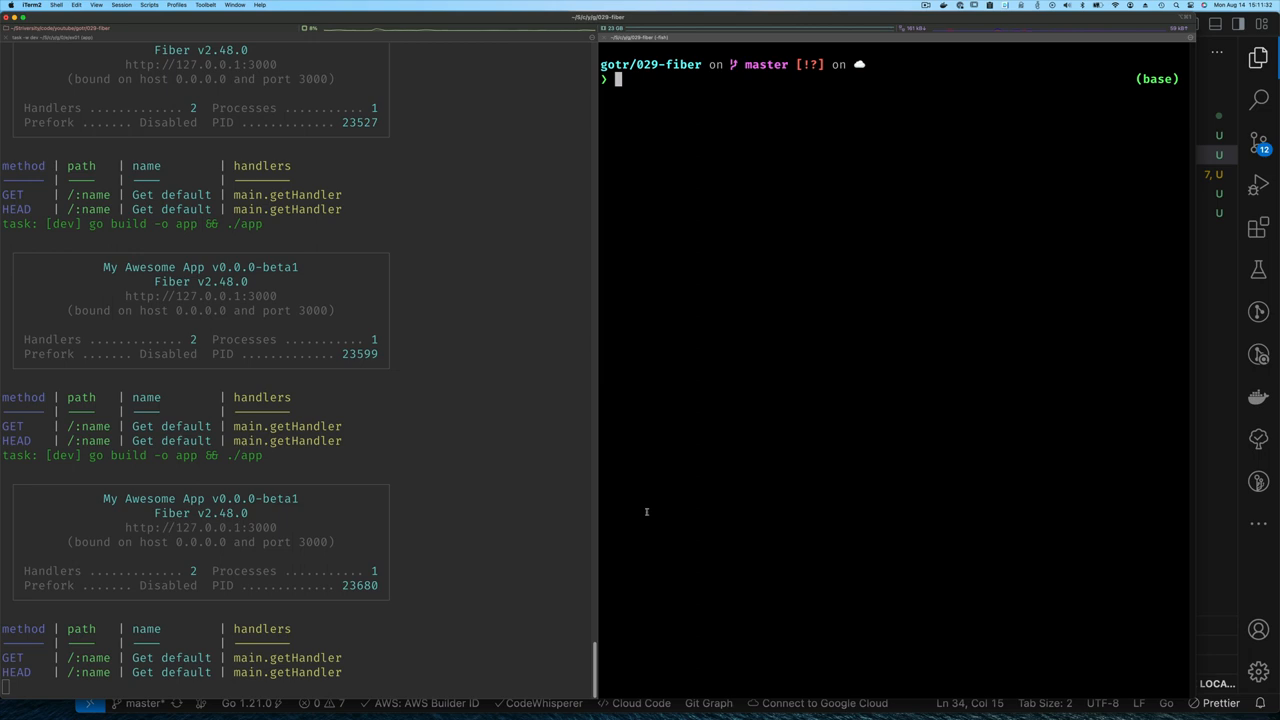
Send http :3000/ requests for names b, c and d, watching concurrent handler logs on the left.
type("http :3000/a")
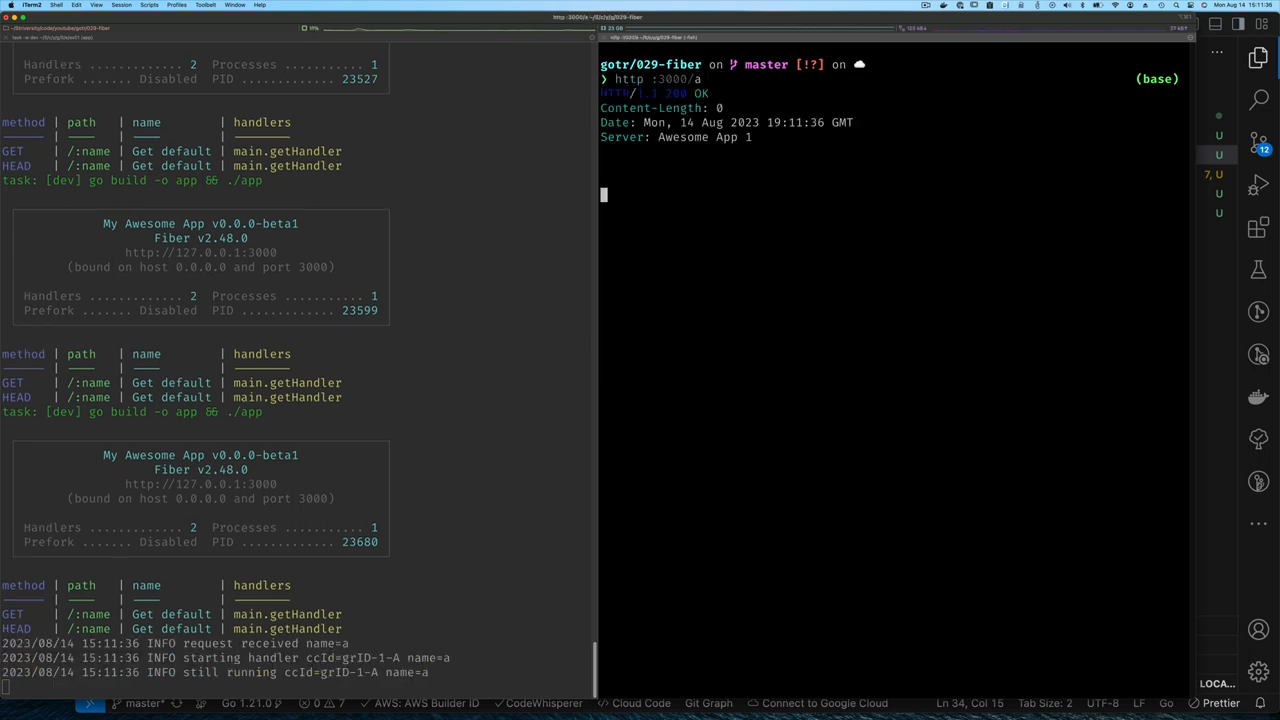
type("http :3000/b")
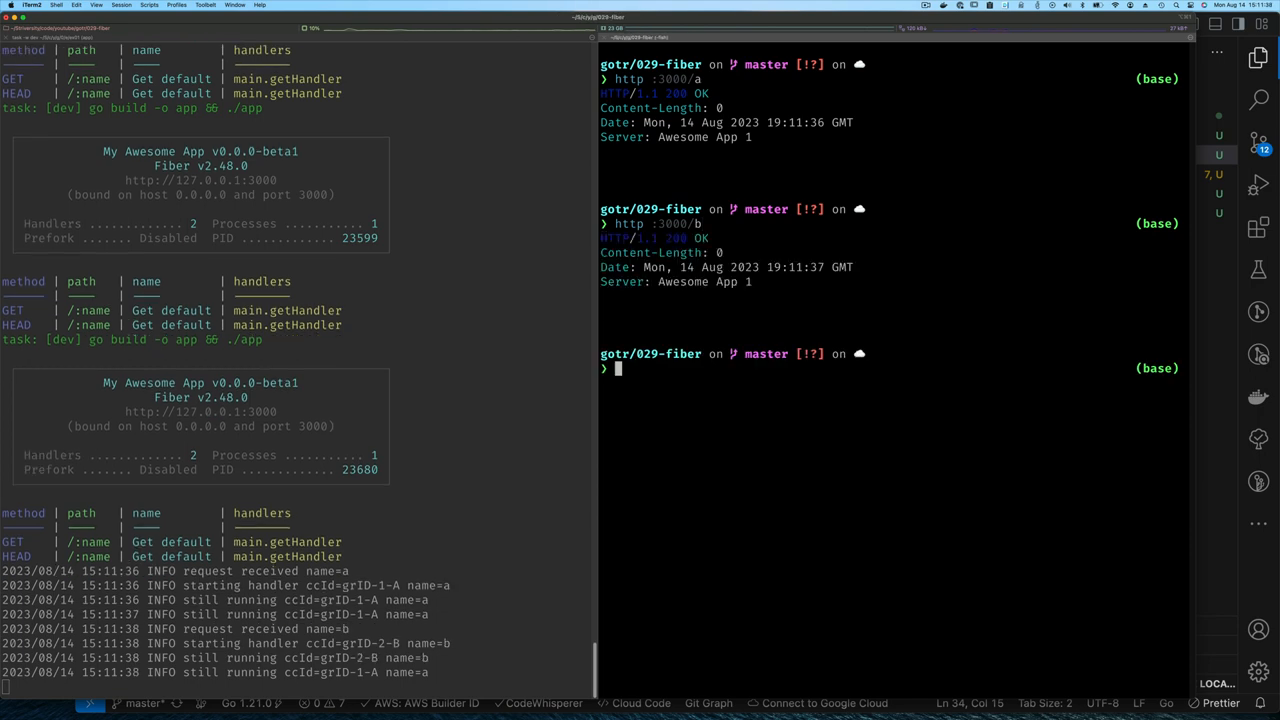
type("http :3000/c")
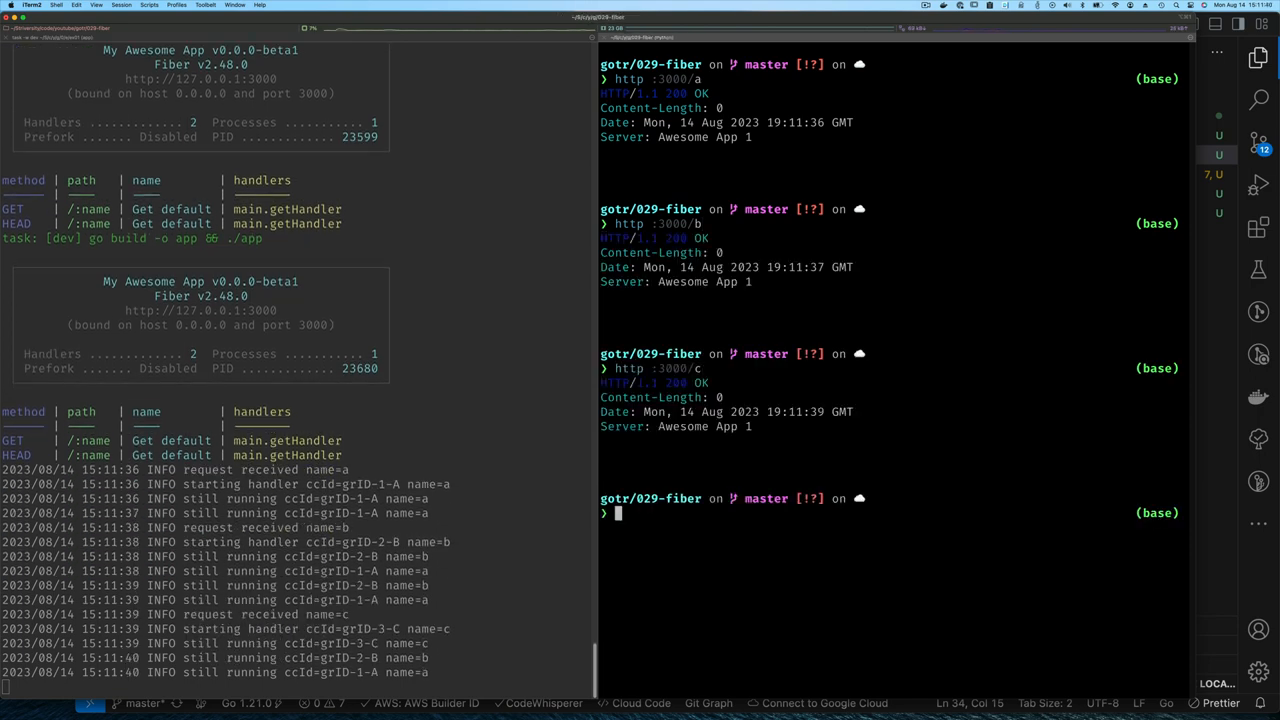
type("http :3000/d")
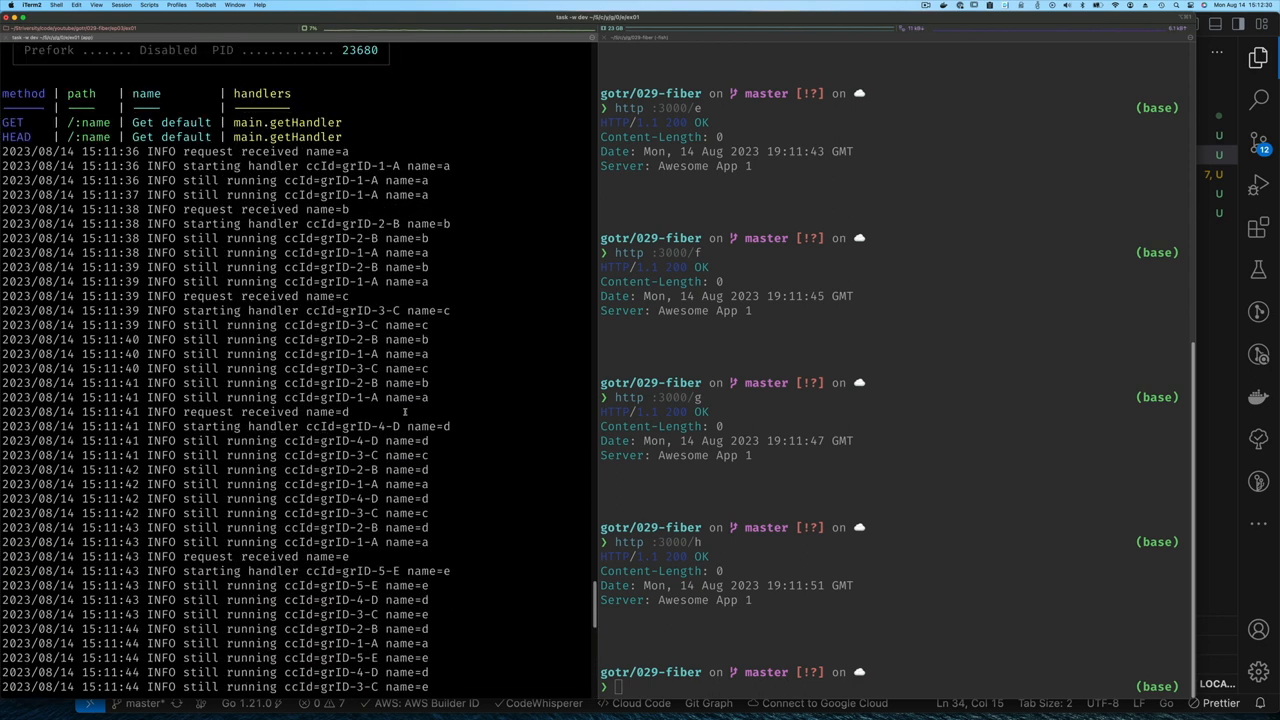
mouse_move(408, 310)
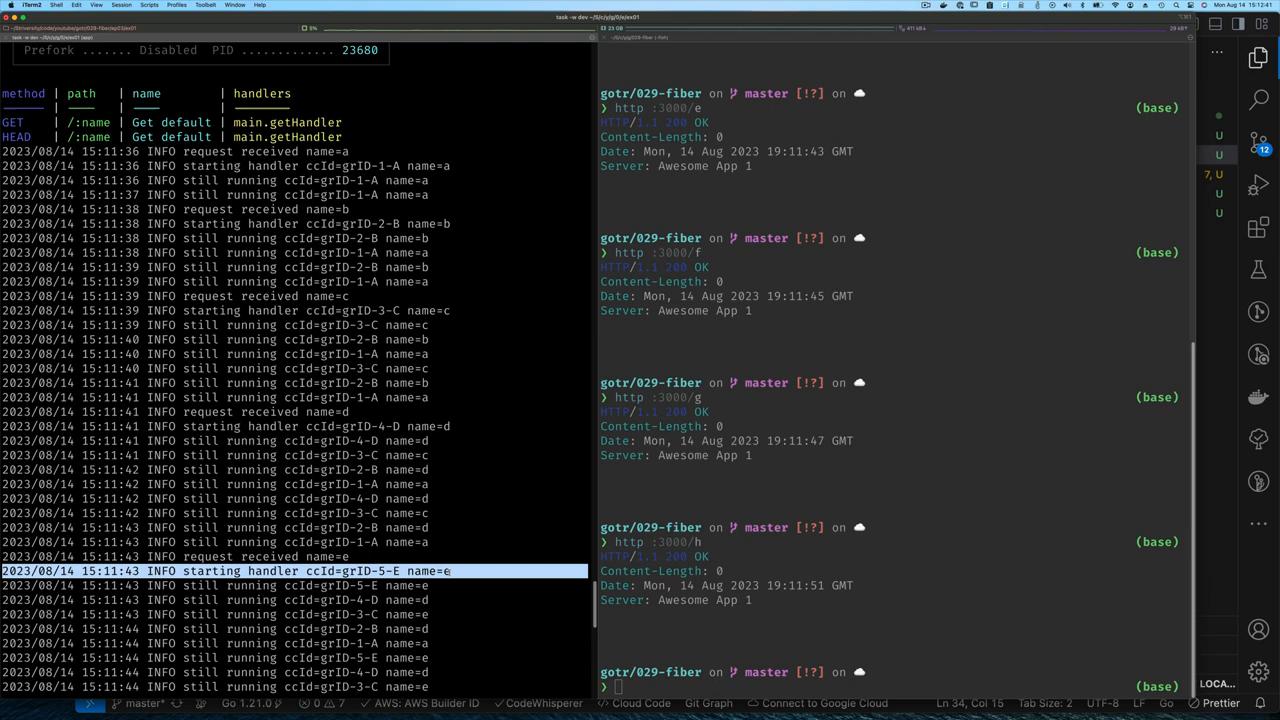
scroll("down", 3)
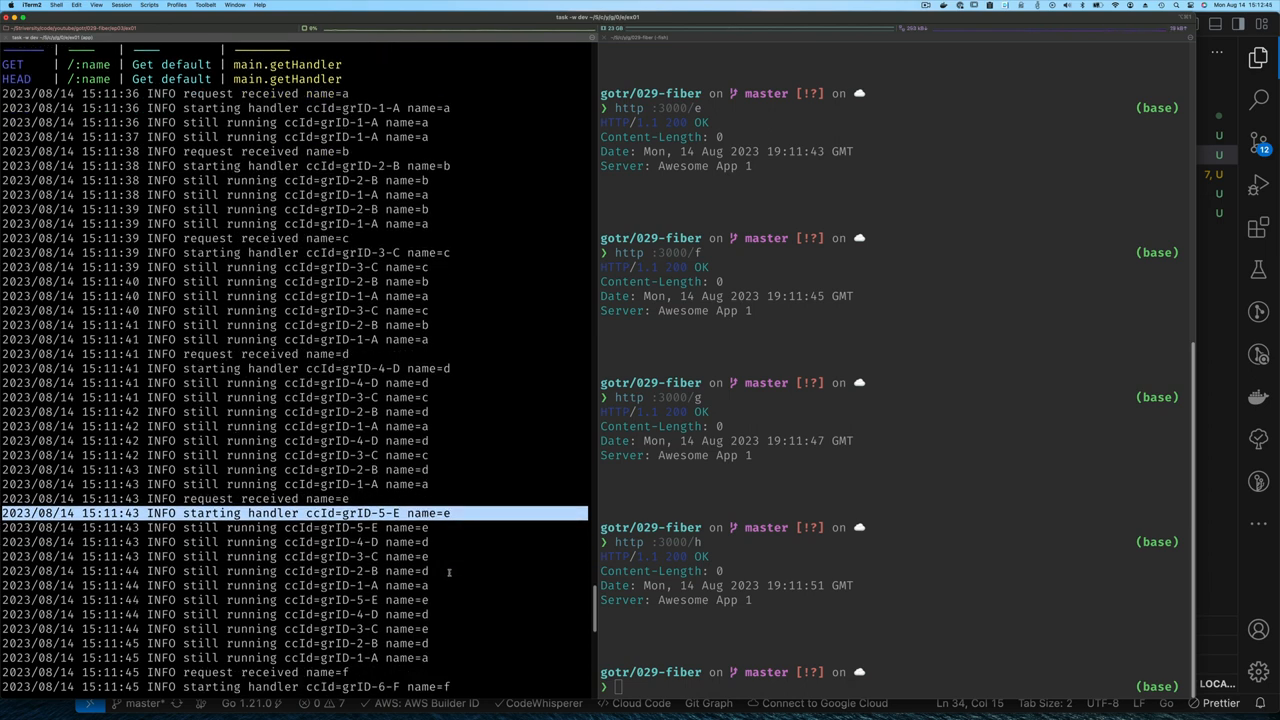
scroll("down", 3)
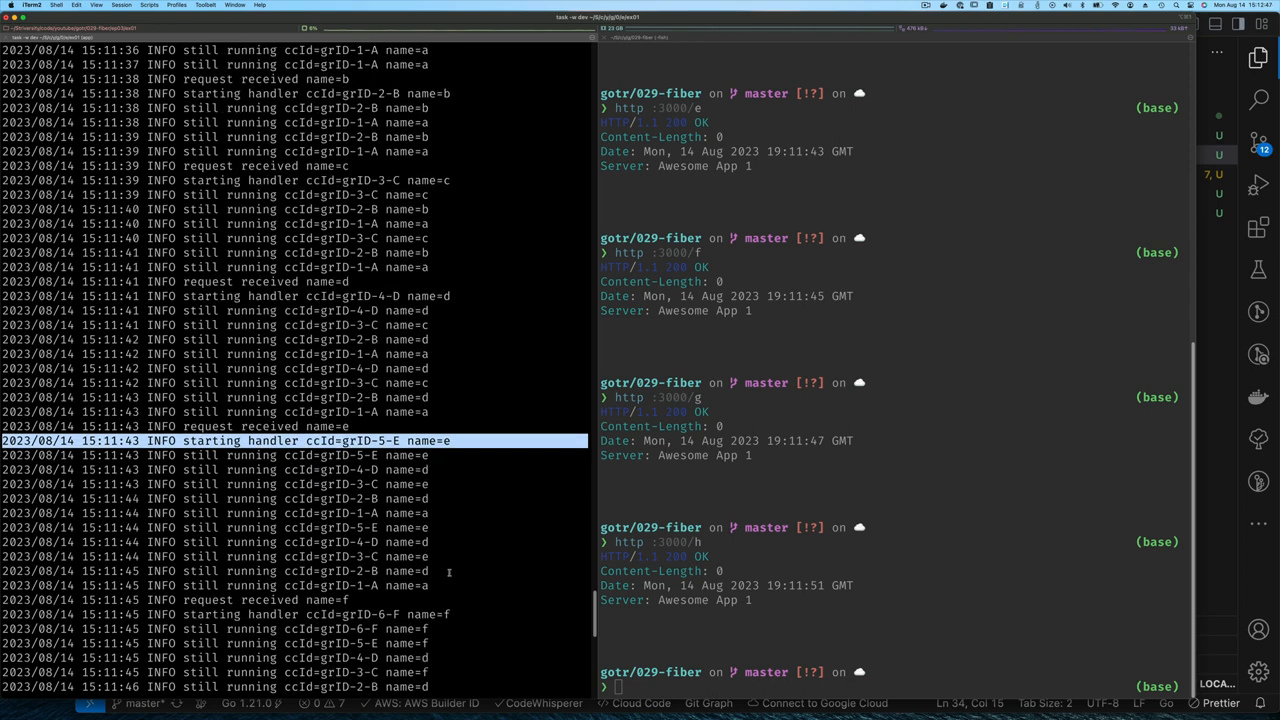
scroll("down", 3)
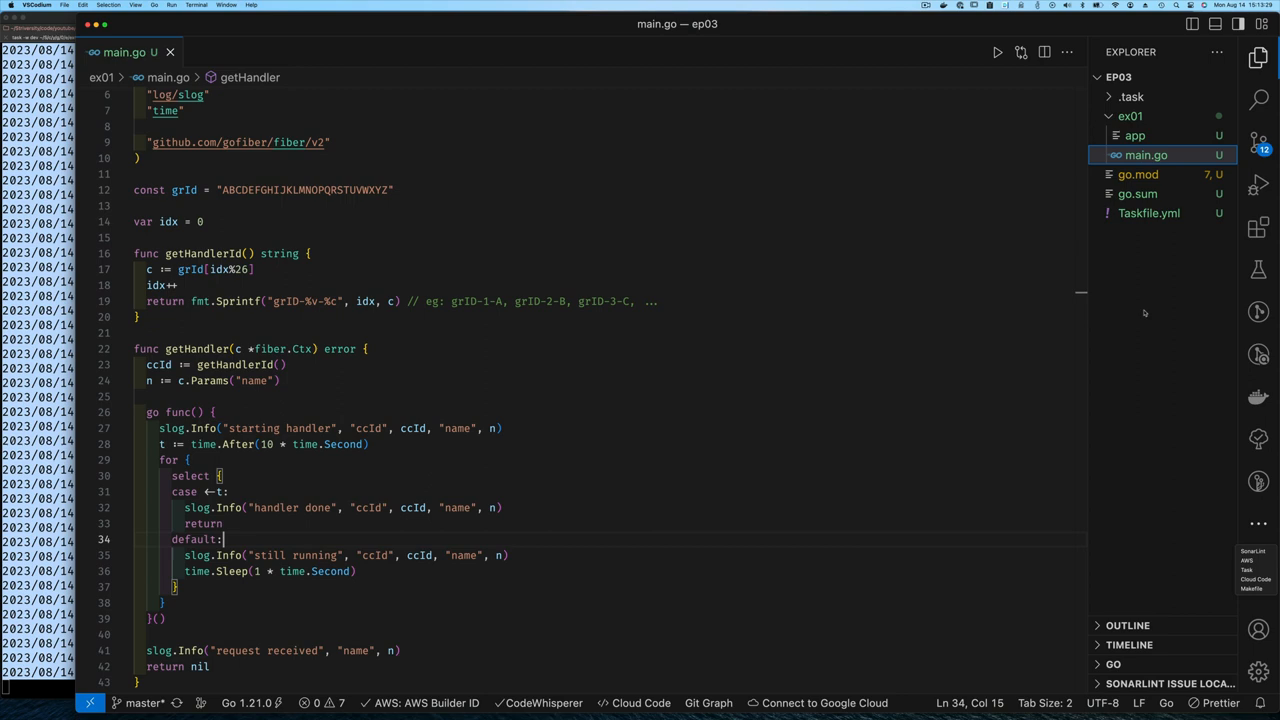
Focus the goroutine code inside getHandler in ex01/main.go.
left_click(1160, 76)
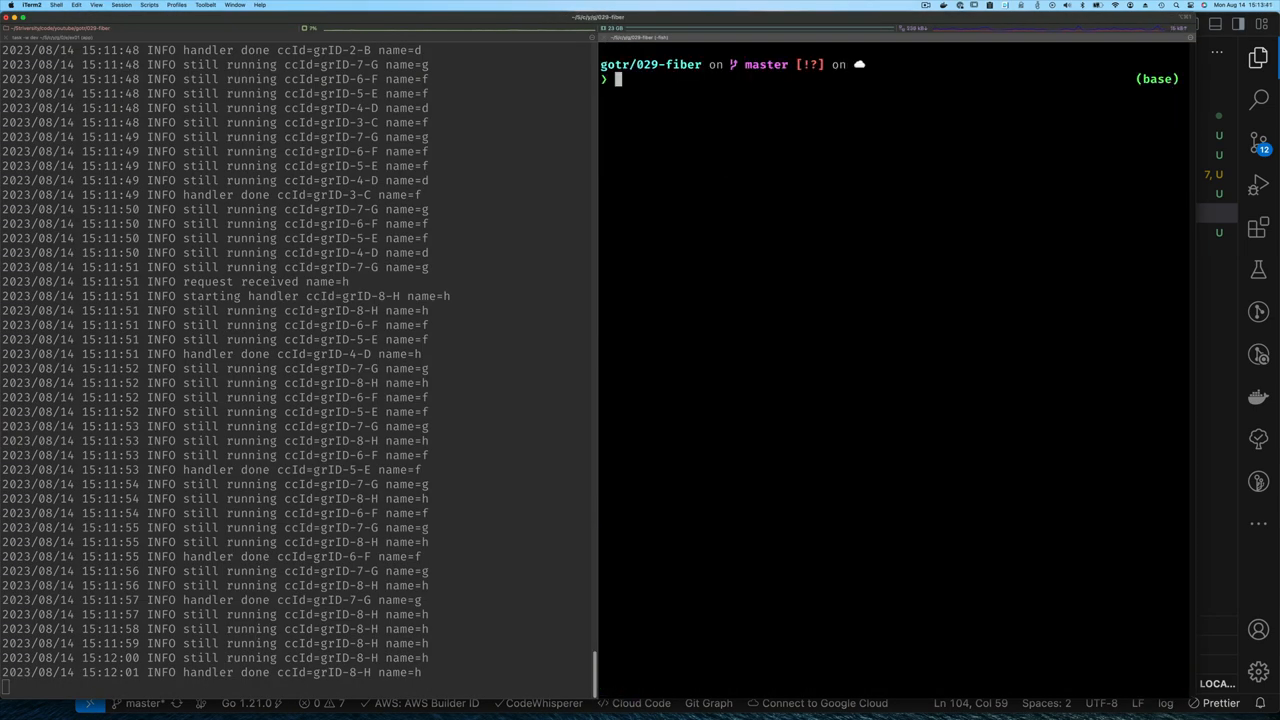
From the ep03 folder, print the full contents of output.log.
type("cat ou")
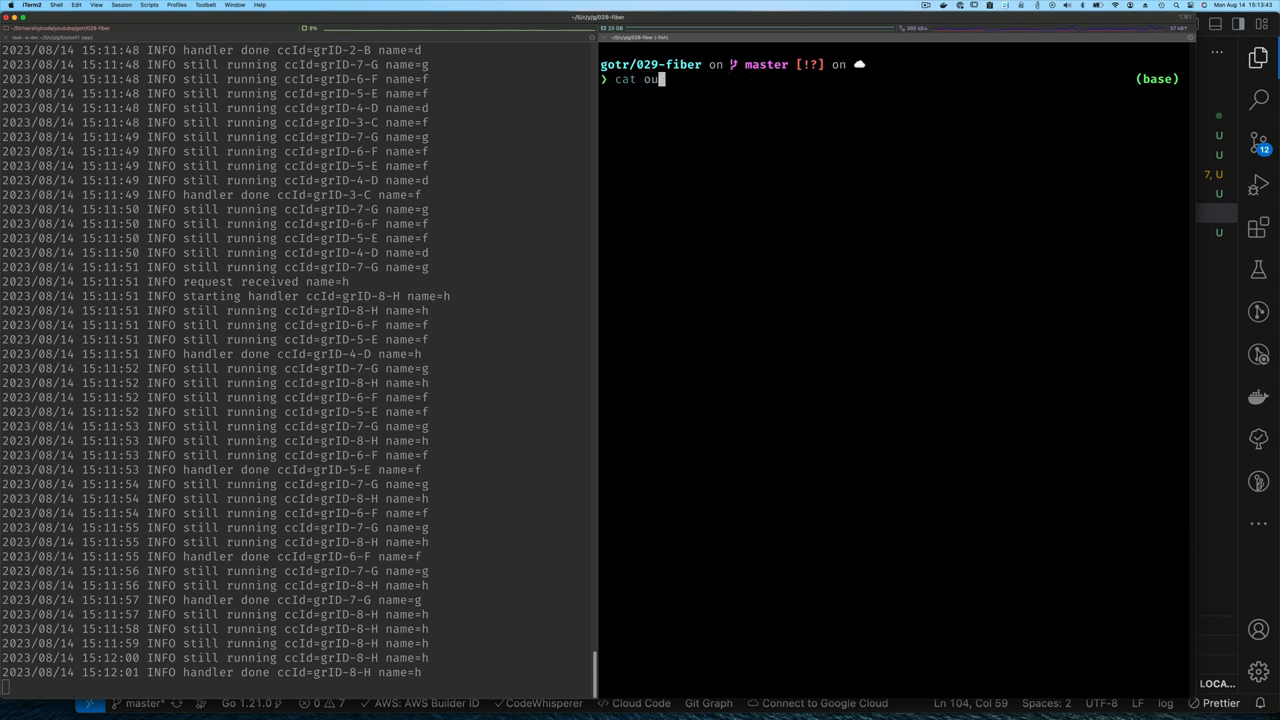
type("tp")
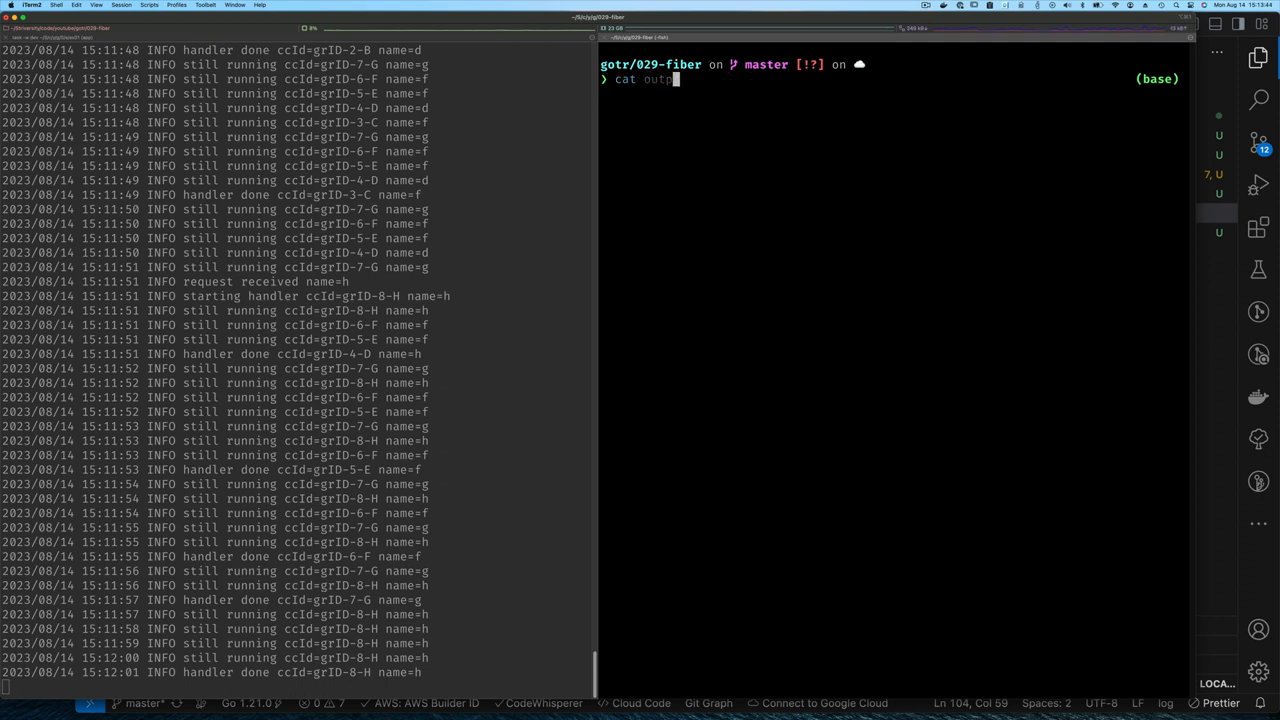
key("backspace")
type("cd ep03/")
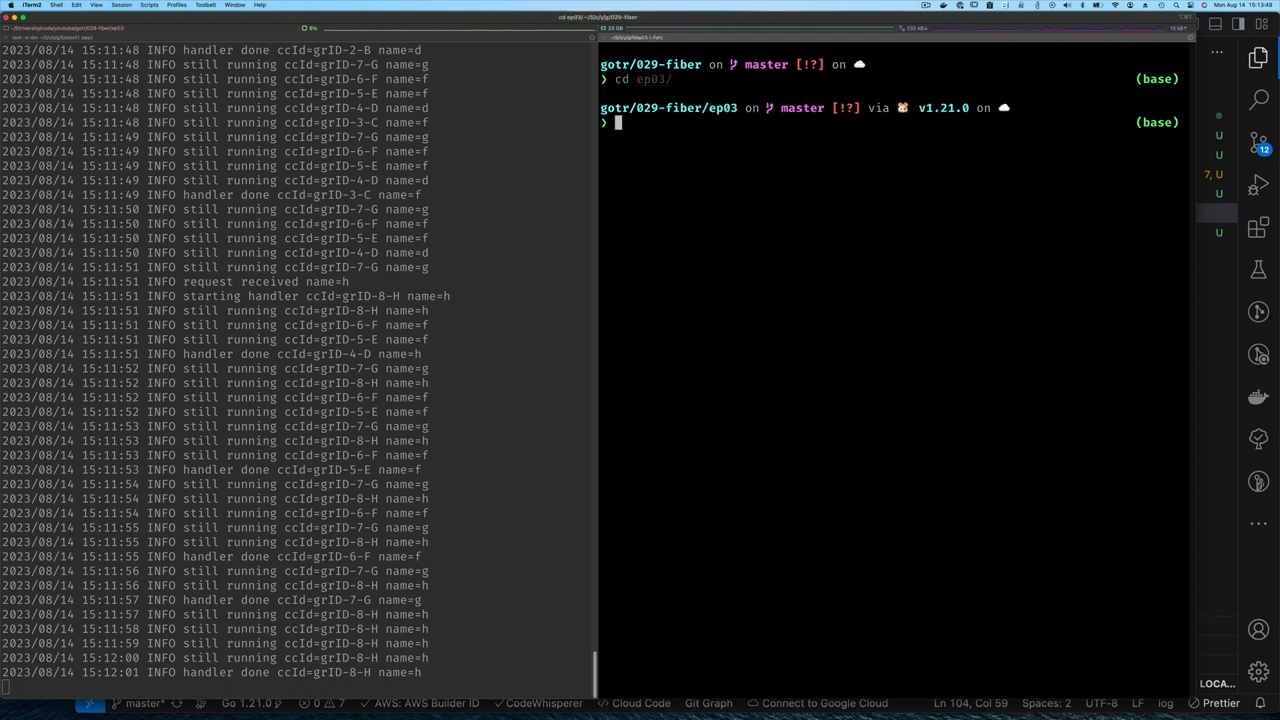
type("cat output.log | grep -o -e 'INFO .*' | sort -u")
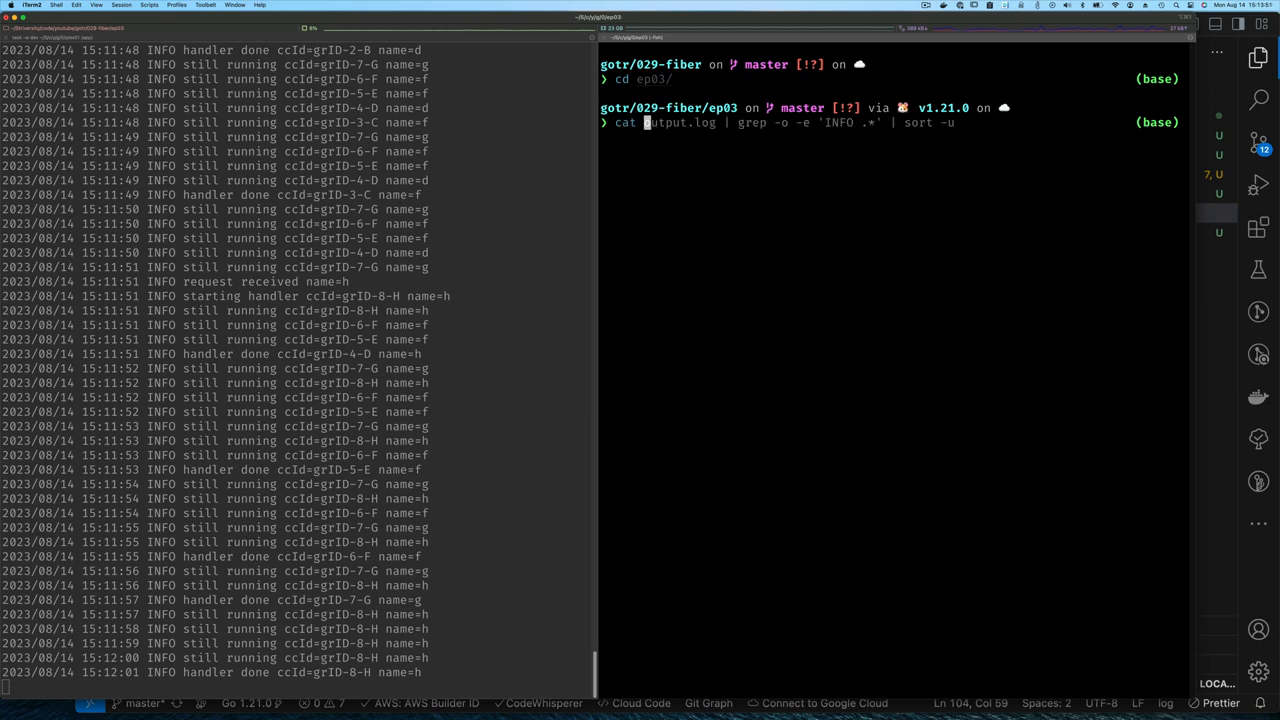
key("Enter")
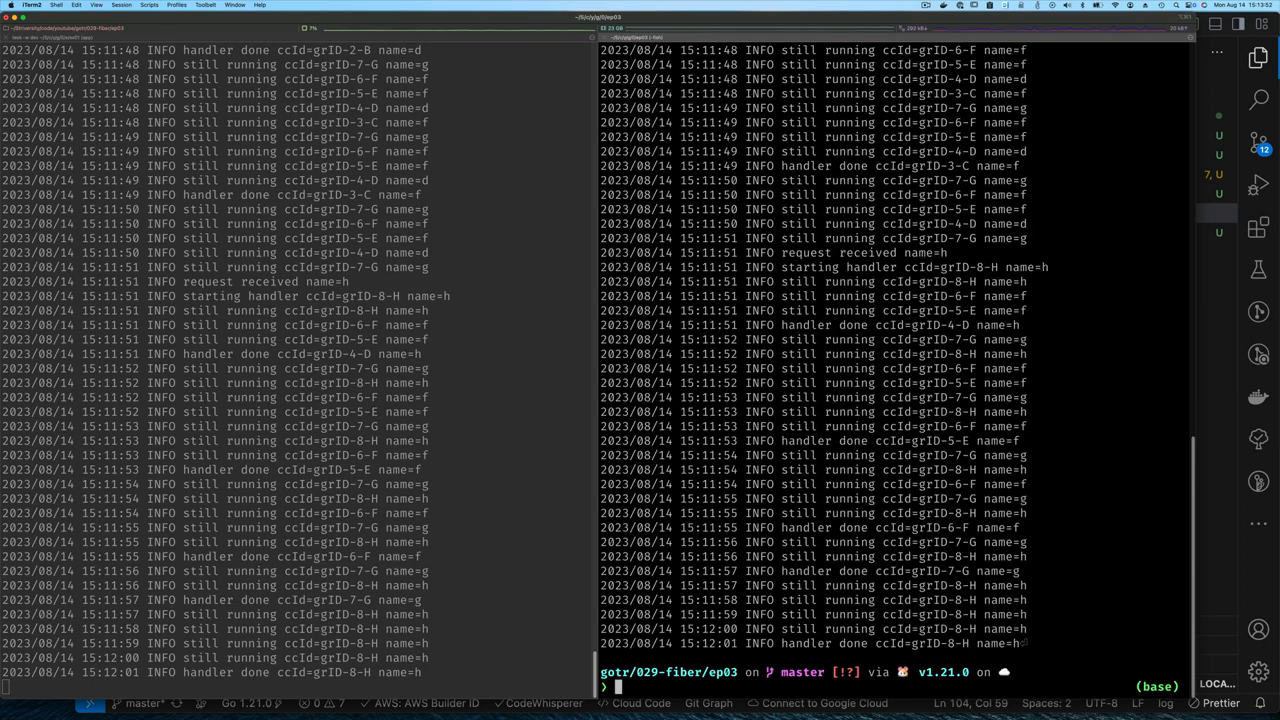
type("cat output.log| grep")
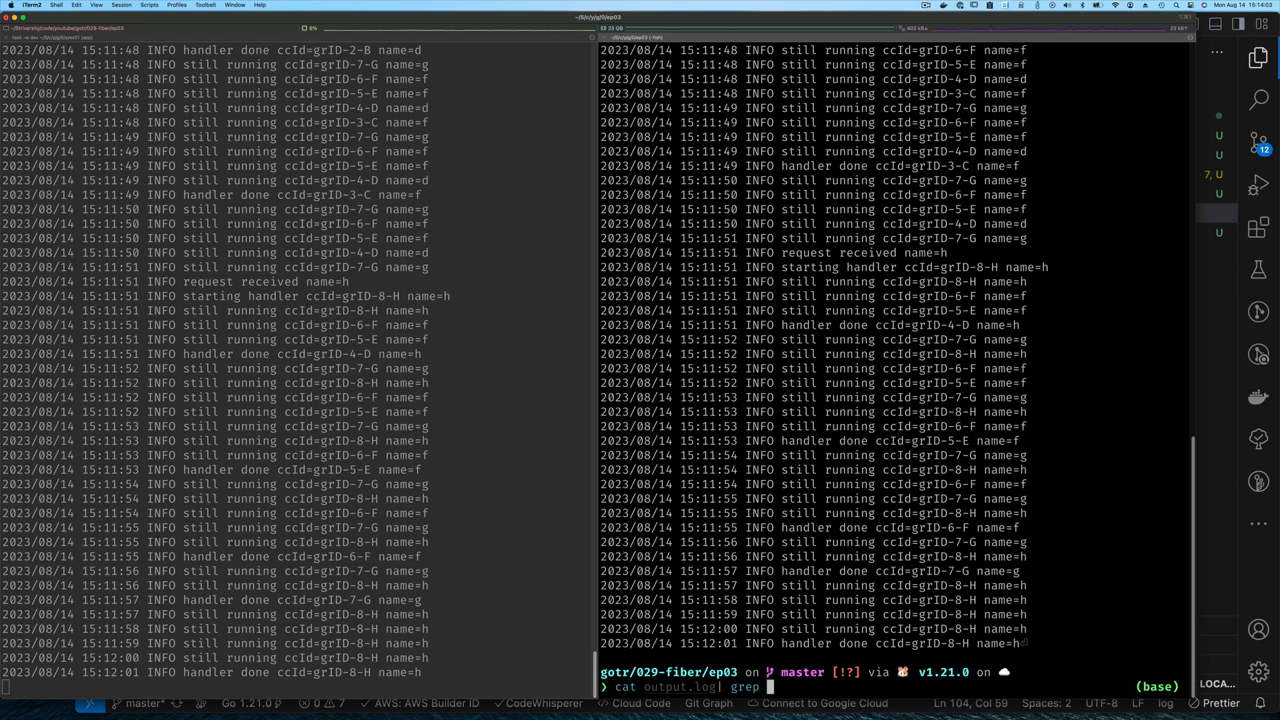
Filter output.log with grep -o -e 'INFO .*' to show only the INFO part of each line.
type("-e")
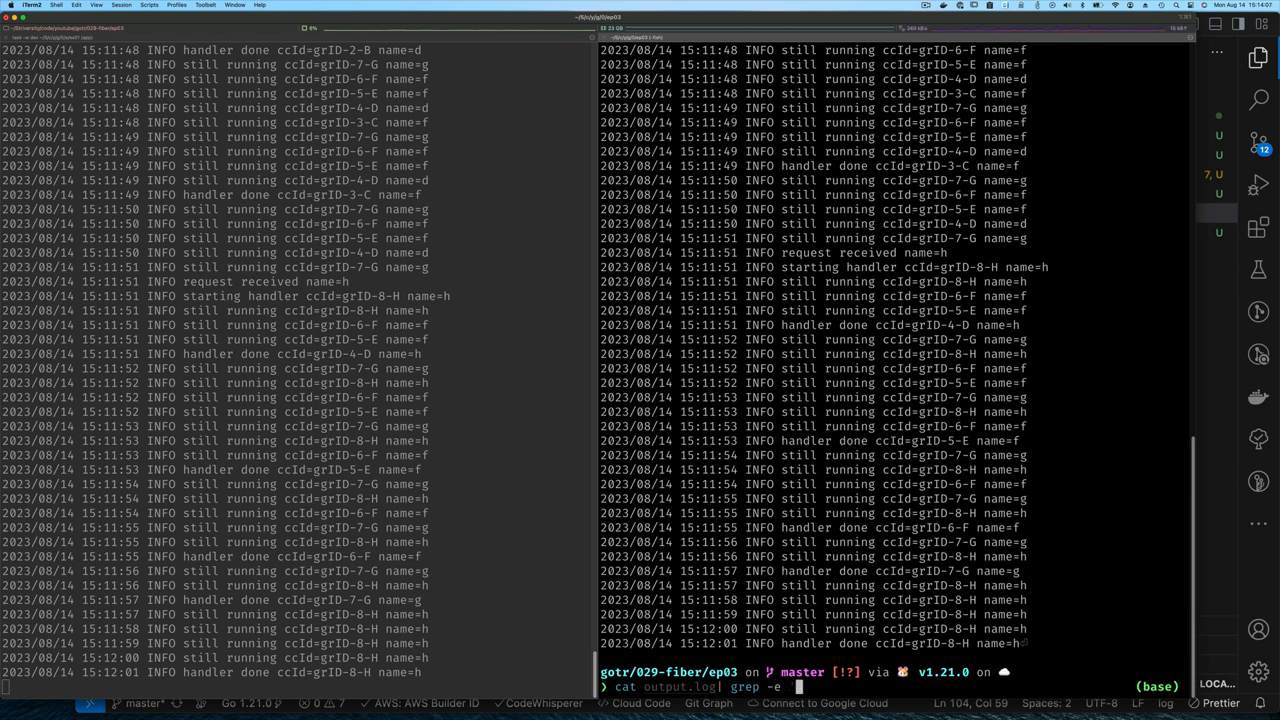
type("'INFO")
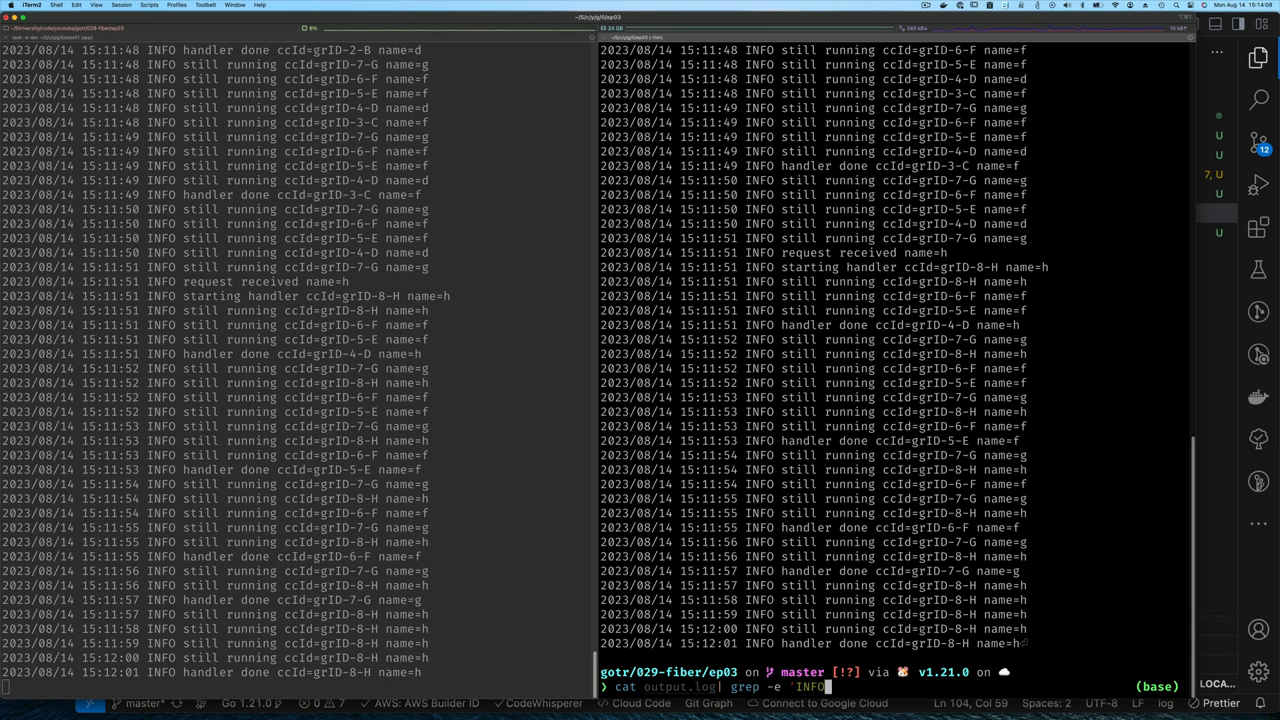
type(".*'")
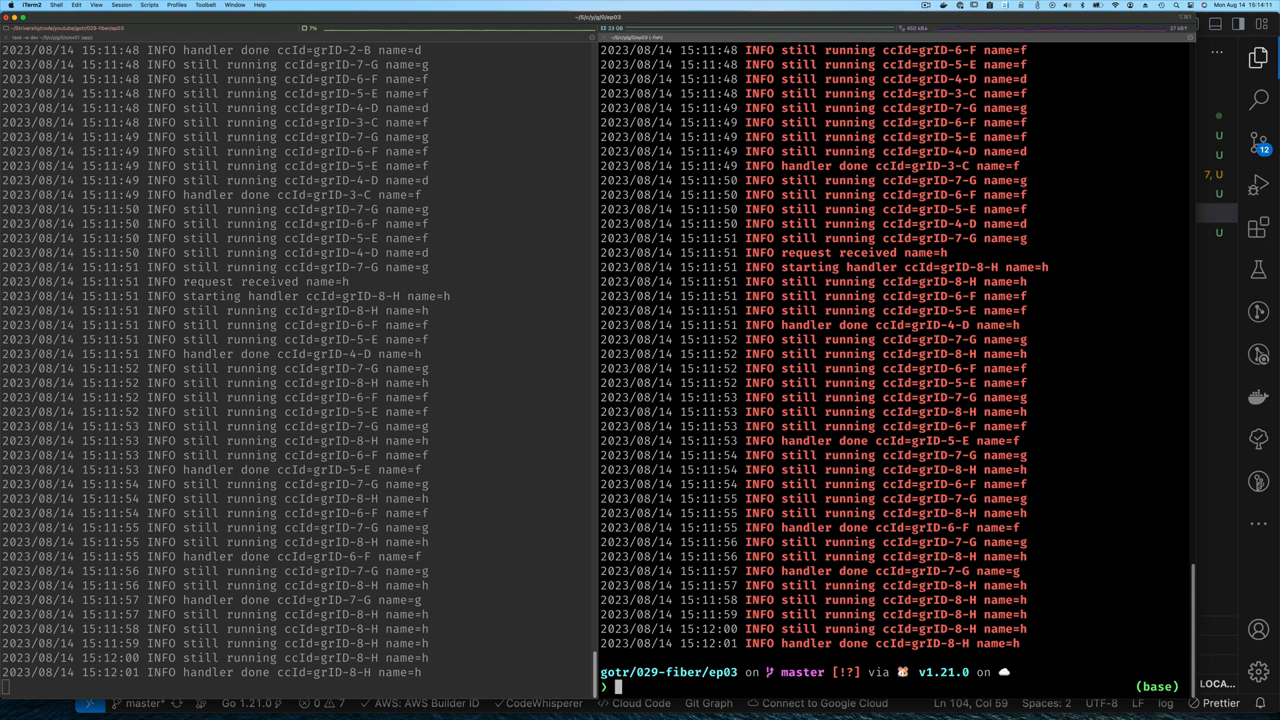
type("cat output.log| grep -e 'INFO .*'")
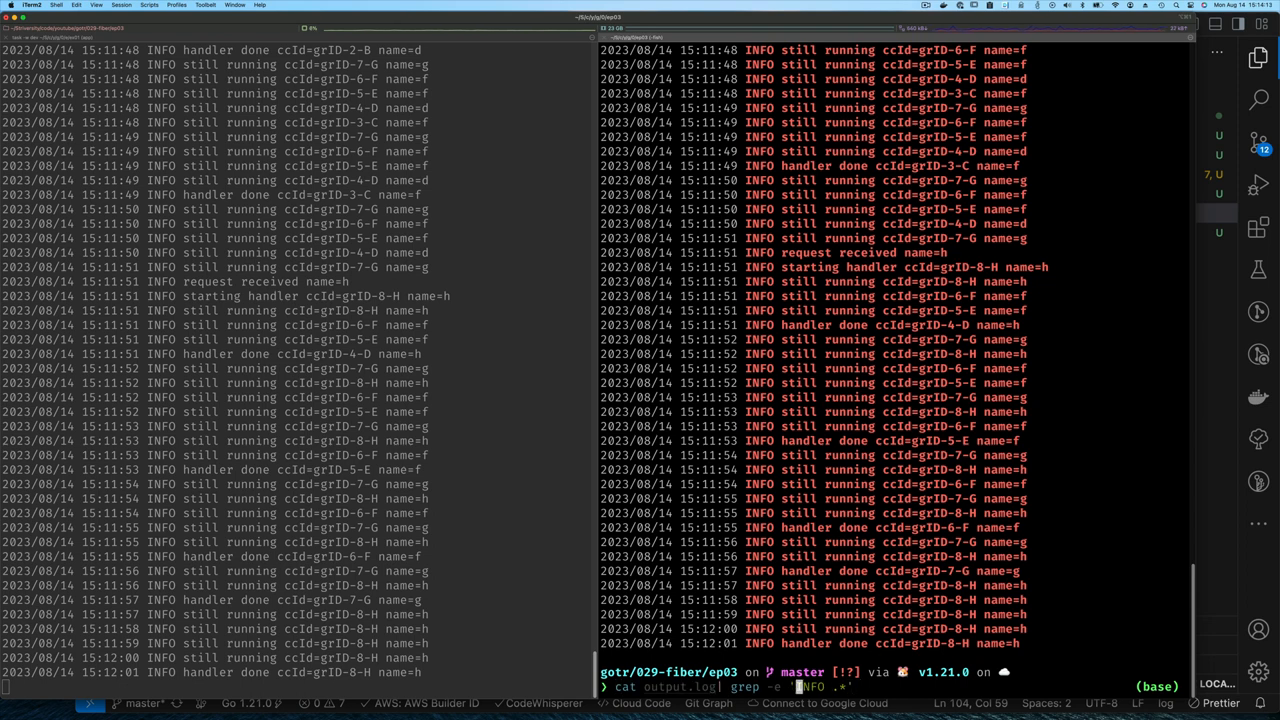
type("-o -")
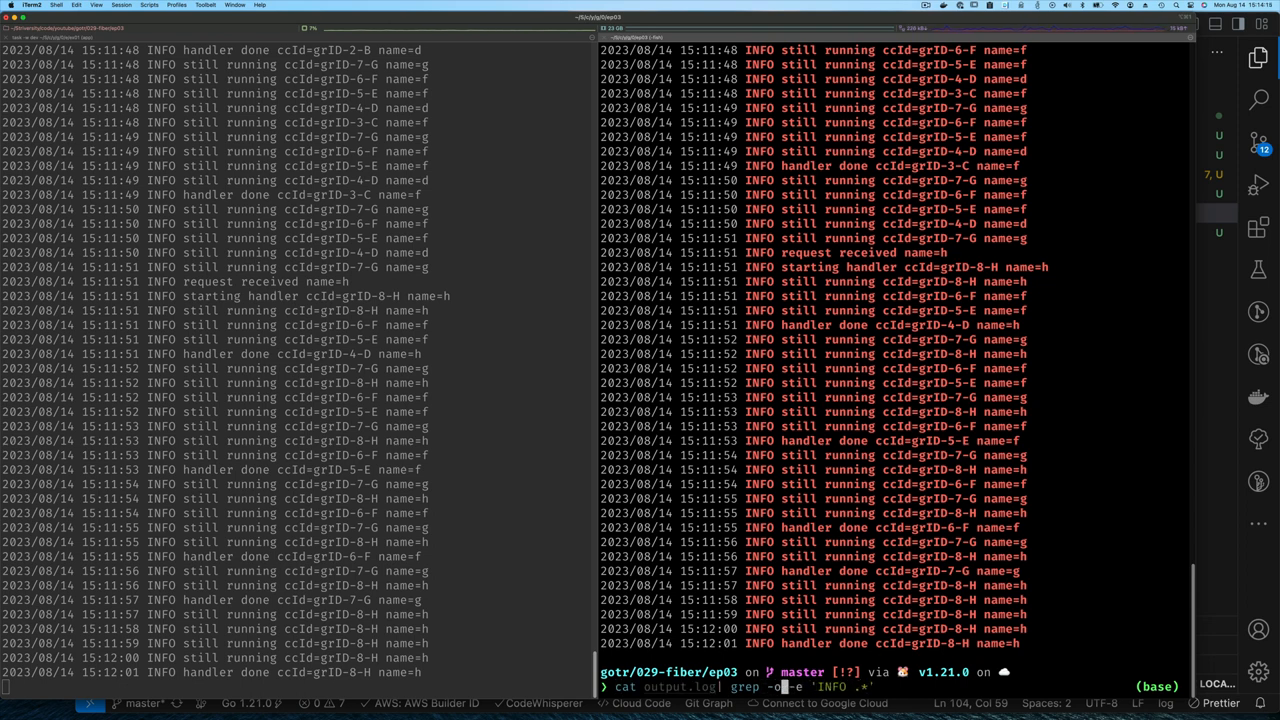
key("Enter")
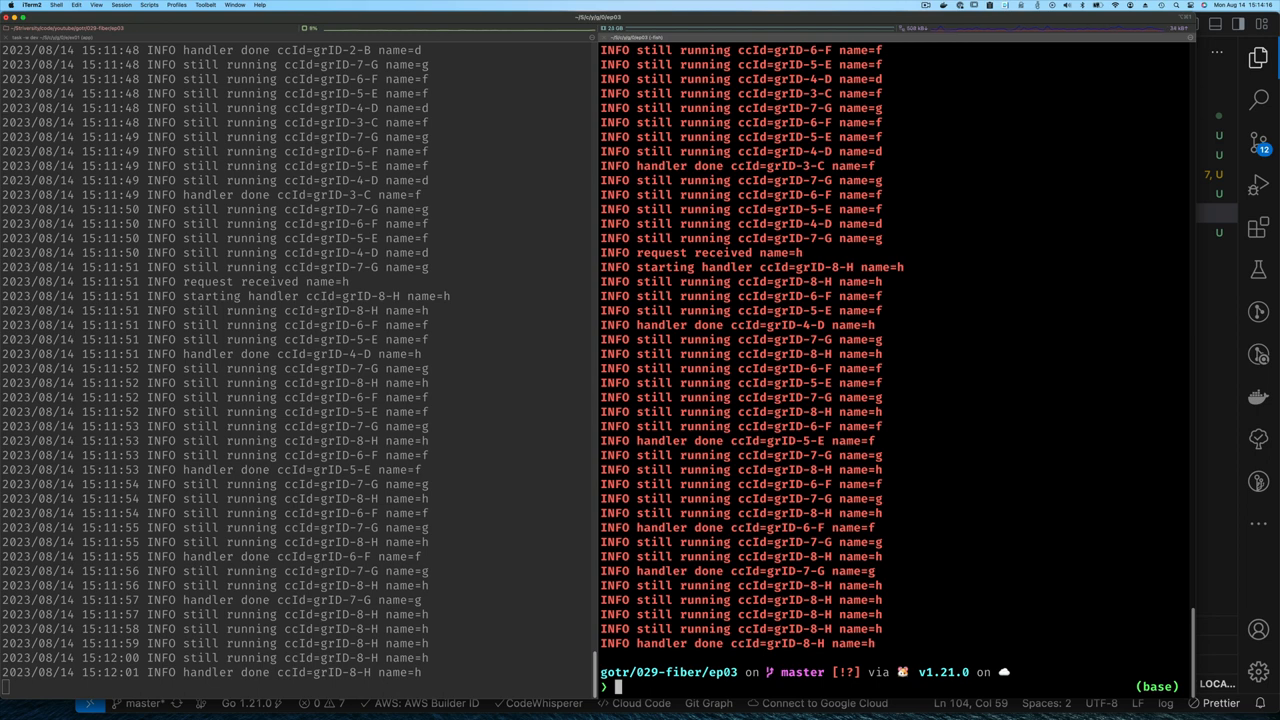
type("cat output.log| grep -o -e 'INFO .*'")
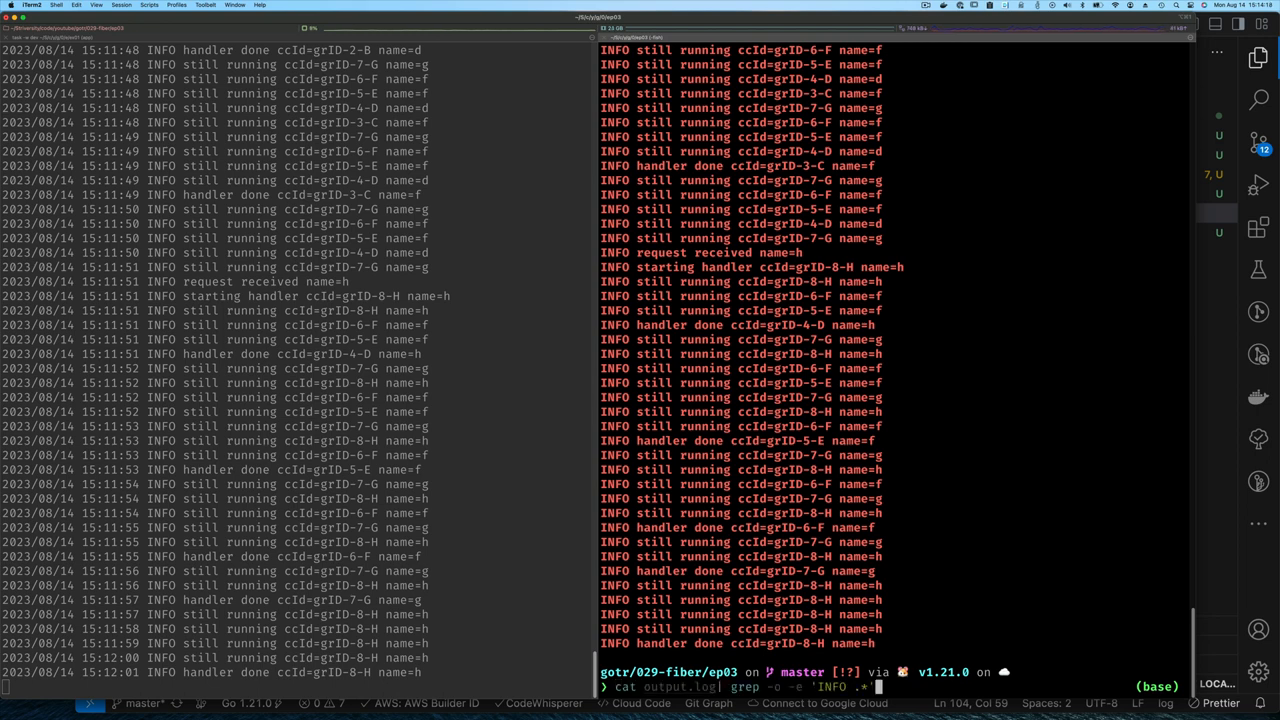
Pipe the filtered INFO lines through sort to list them in order.
type("| sort")
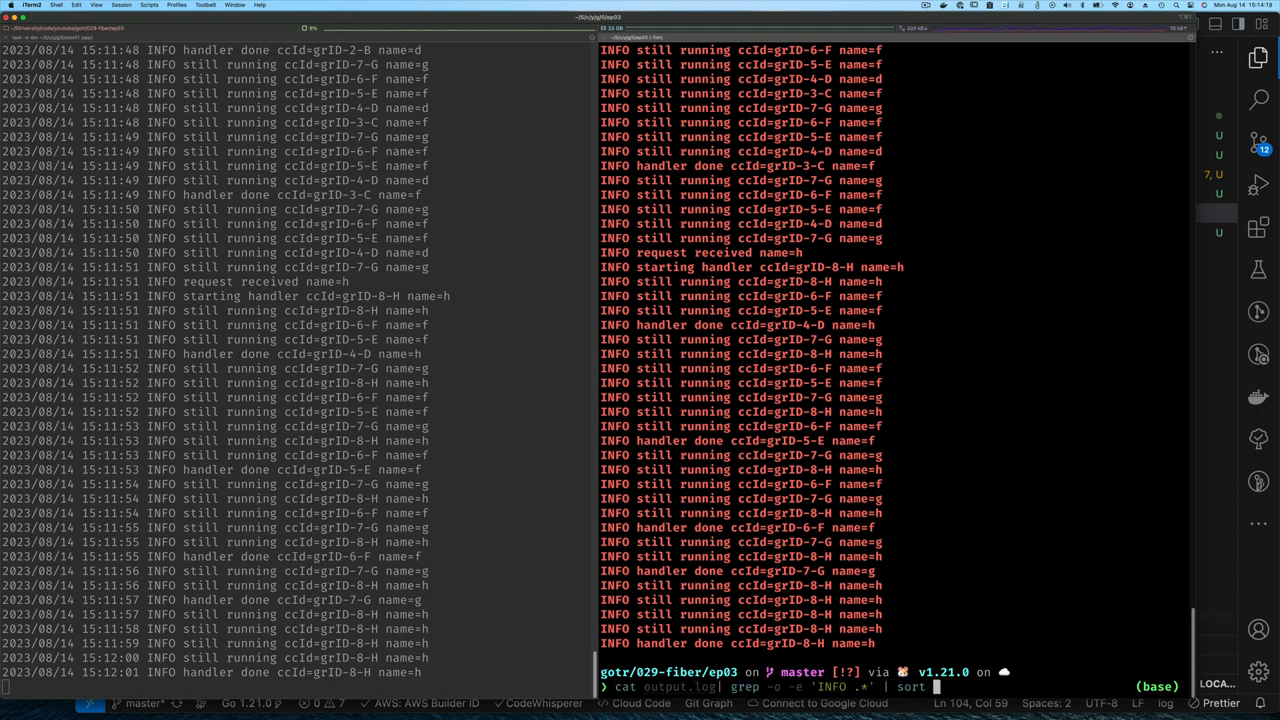
key("Enter")
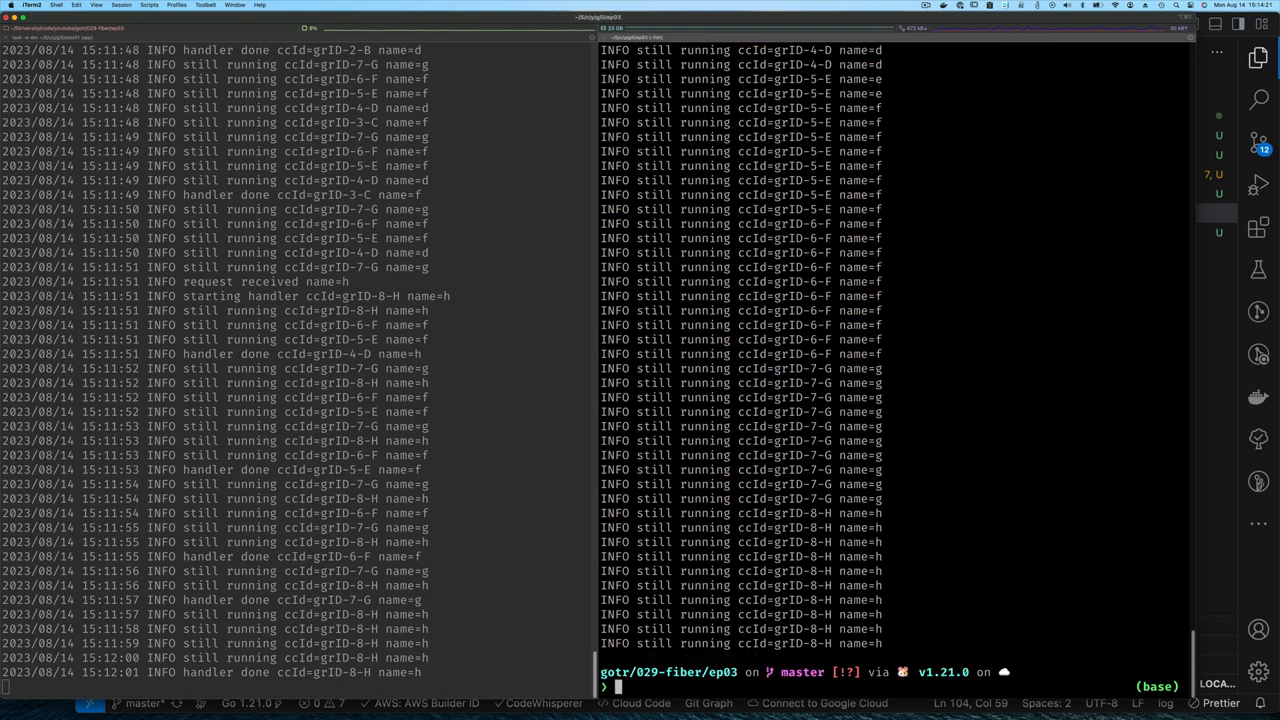
type("cat output.log| grep -o -e 'INFO .*' | sort -u")
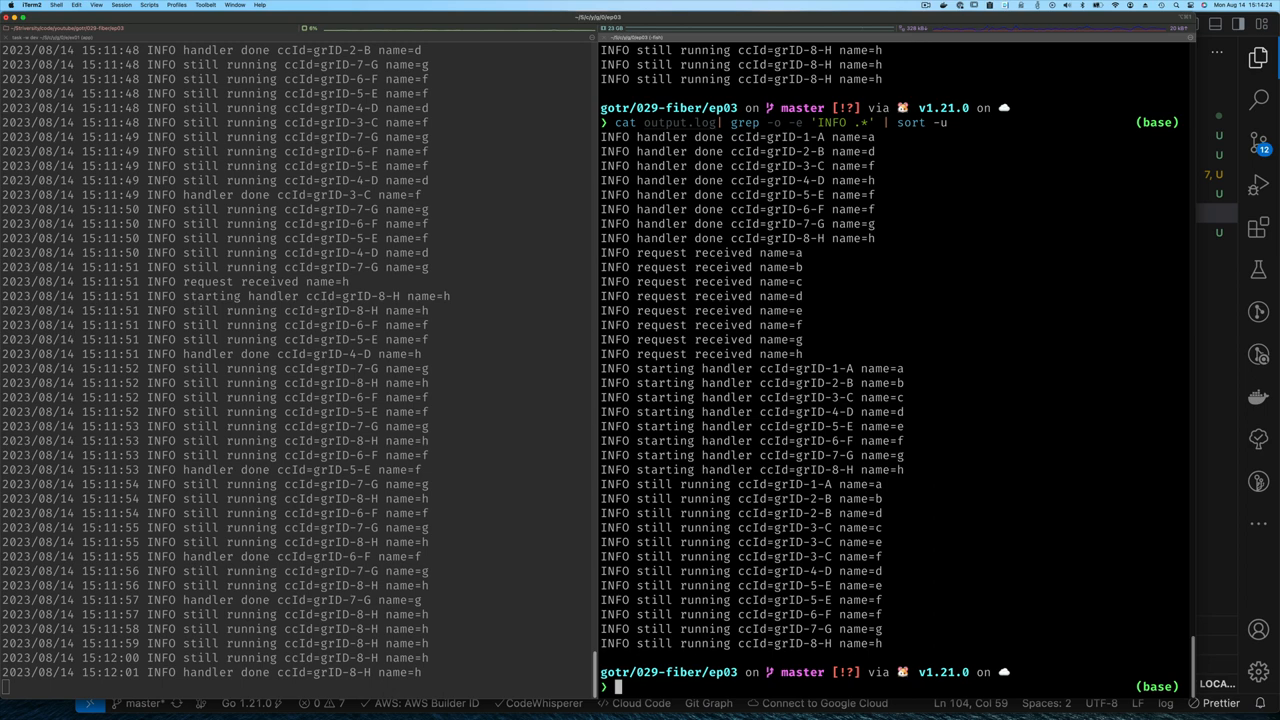
mouse_move(860, 402)
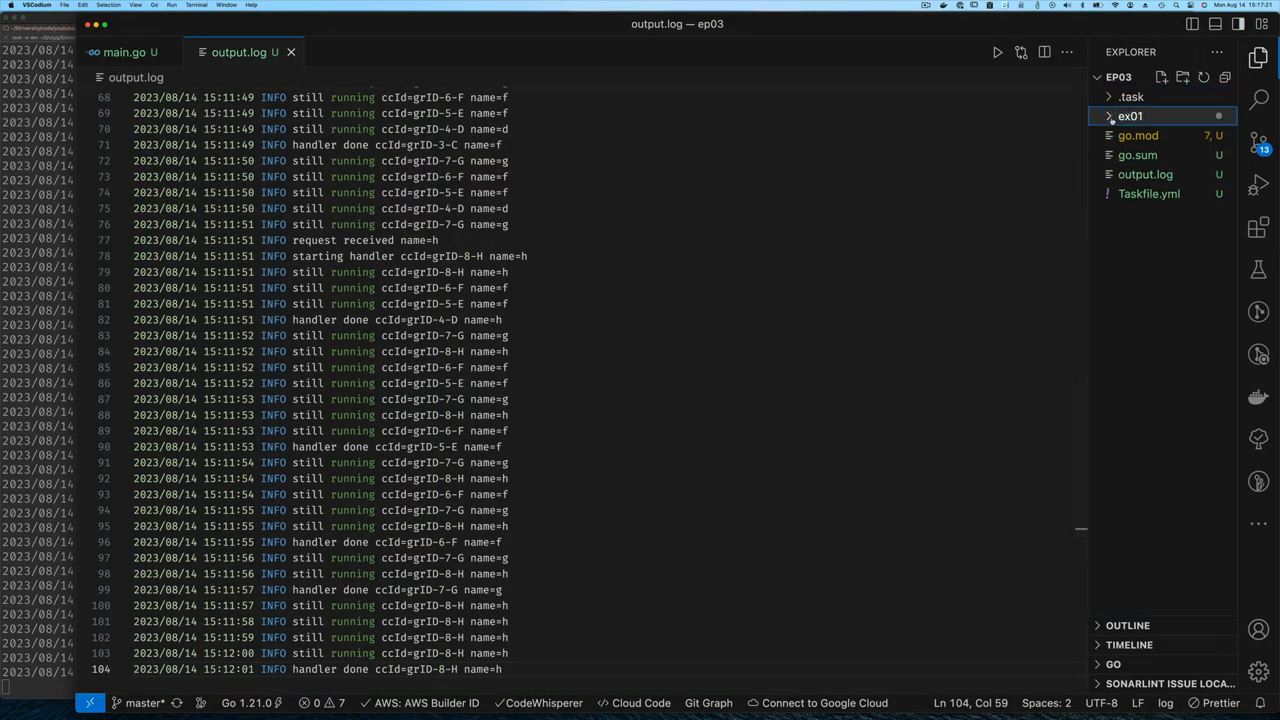
Duplicate the ex01 folder as ex02 and scroll to its getHandler goroutine block.
right_click(1120, 116)
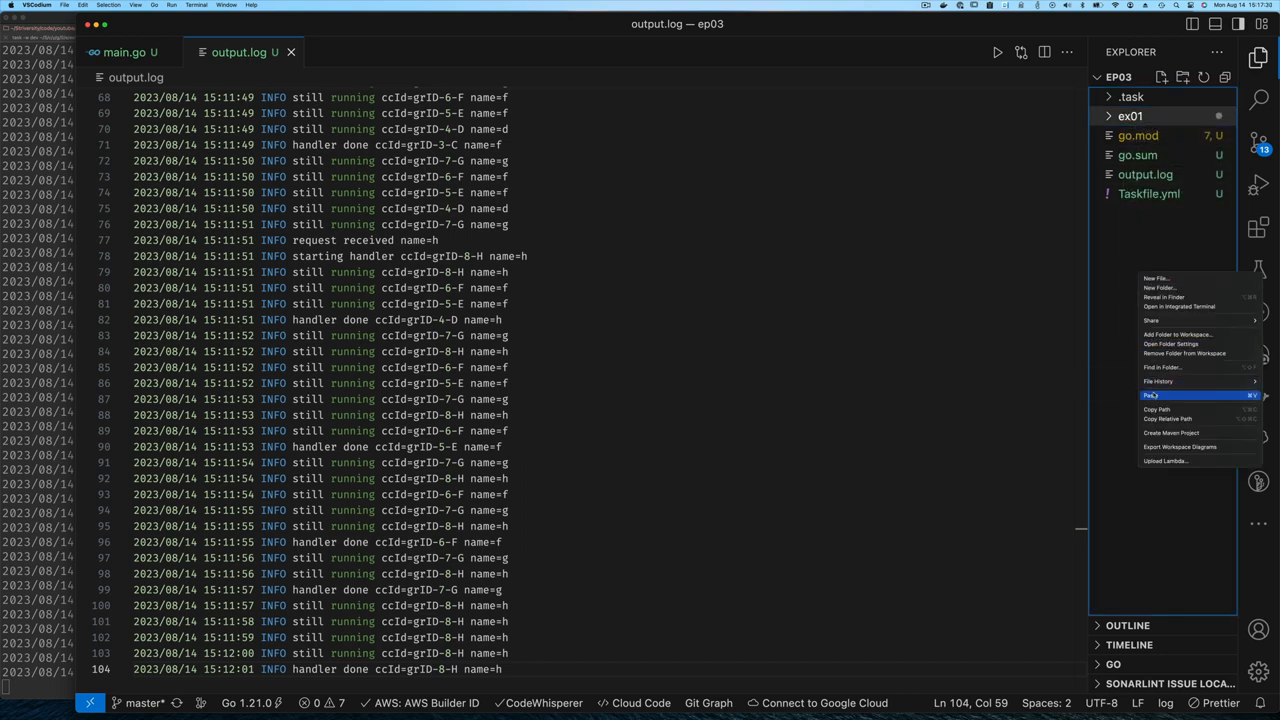
left_click(1152, 288)
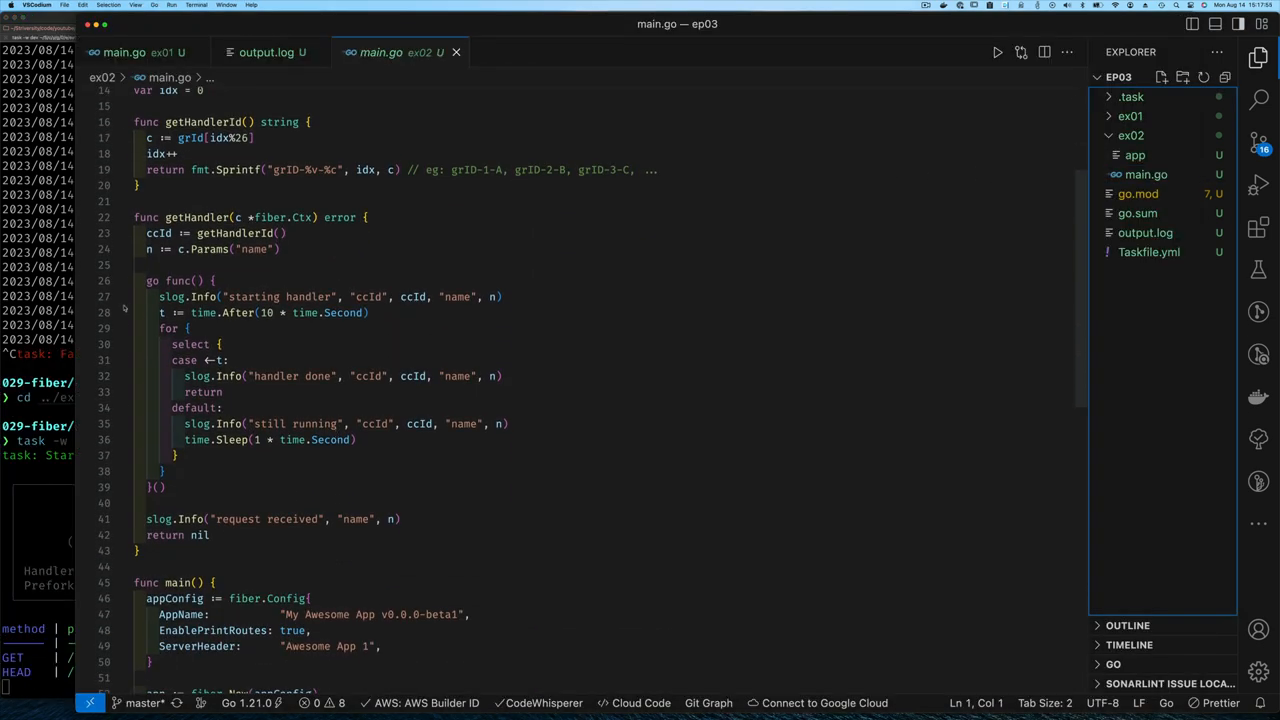
scroll("down", 3)
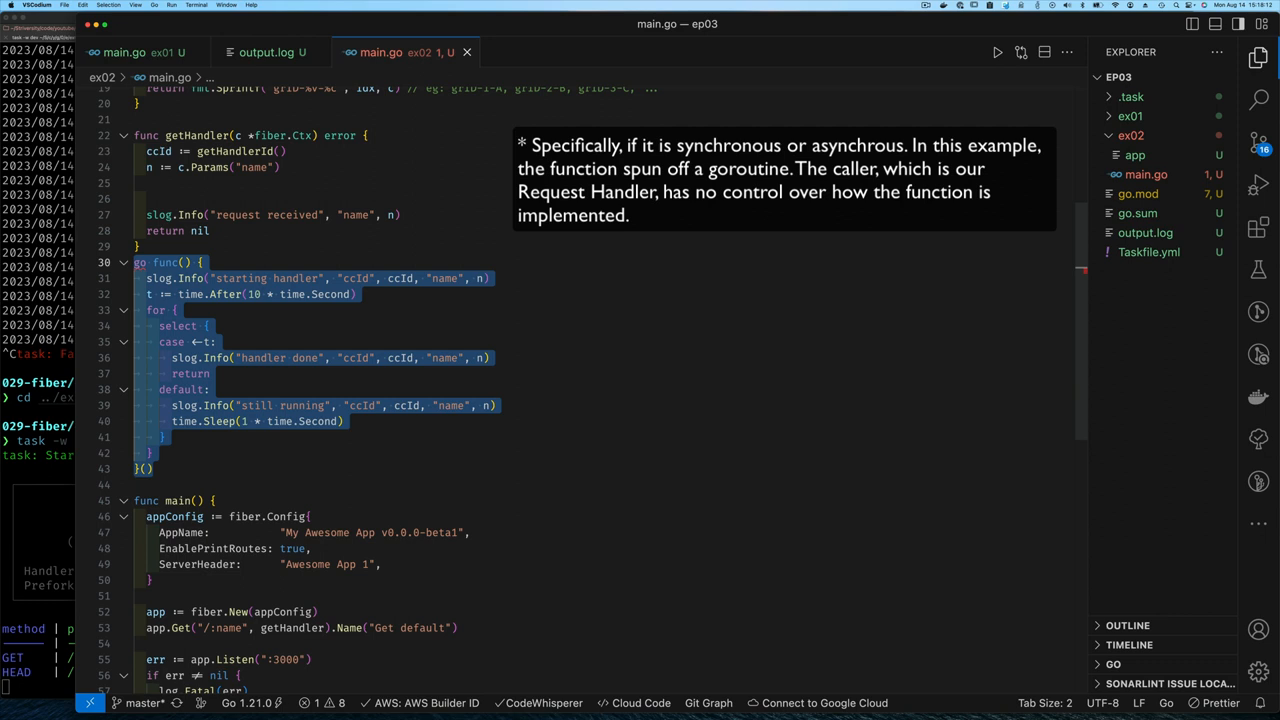
Wrap the goroutine in func doStuff(ccId string, n string) and save so the watch task rebuilds.
left_click(144, 262)
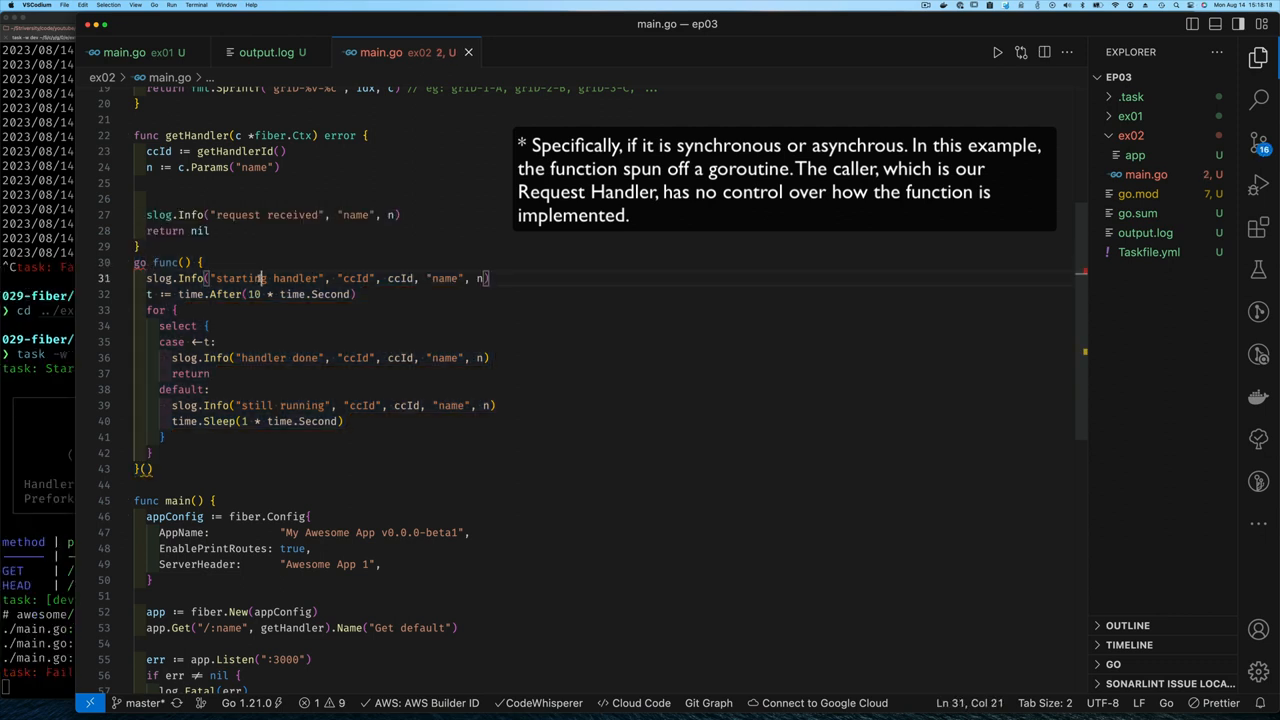
key("Enter")
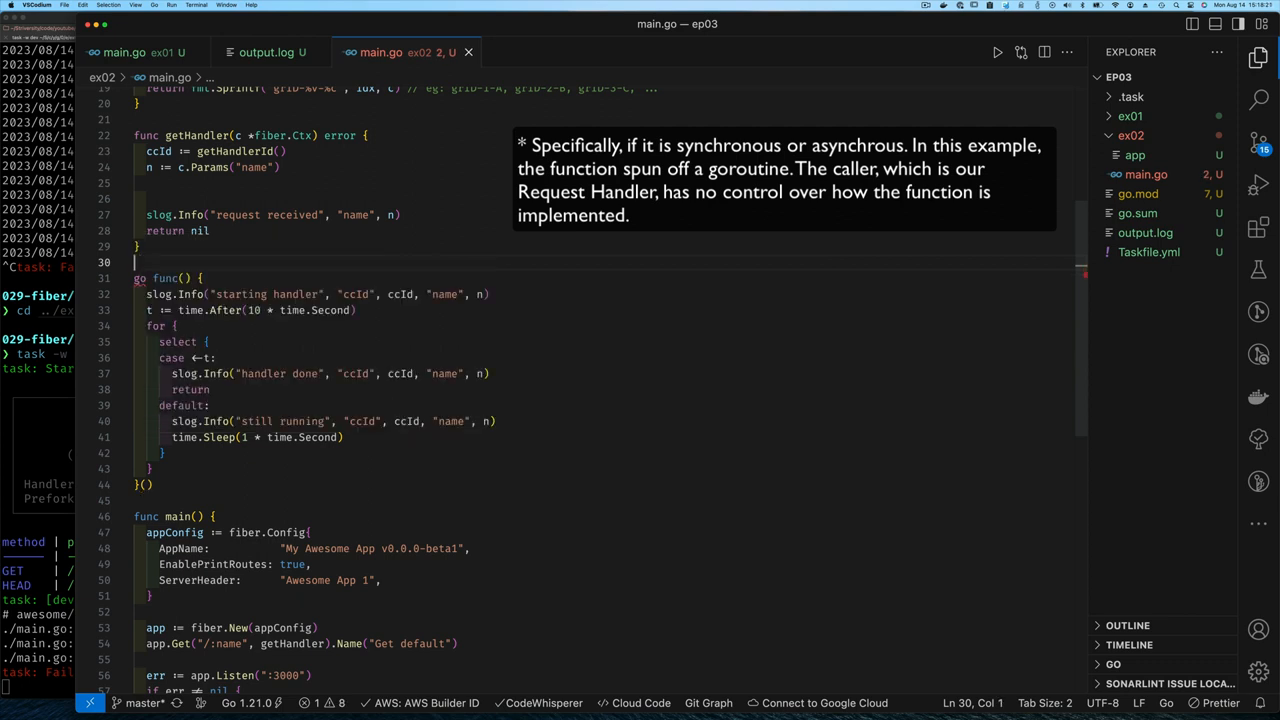
type("func d")
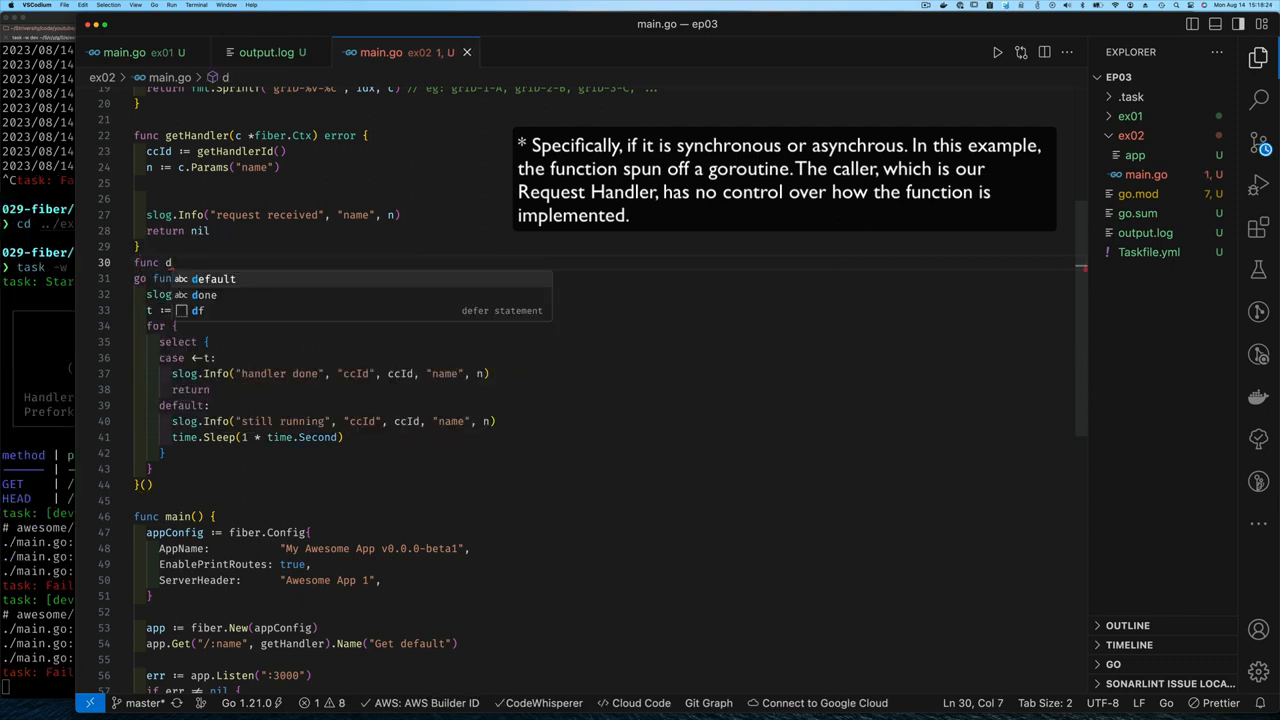
type("oStuff")
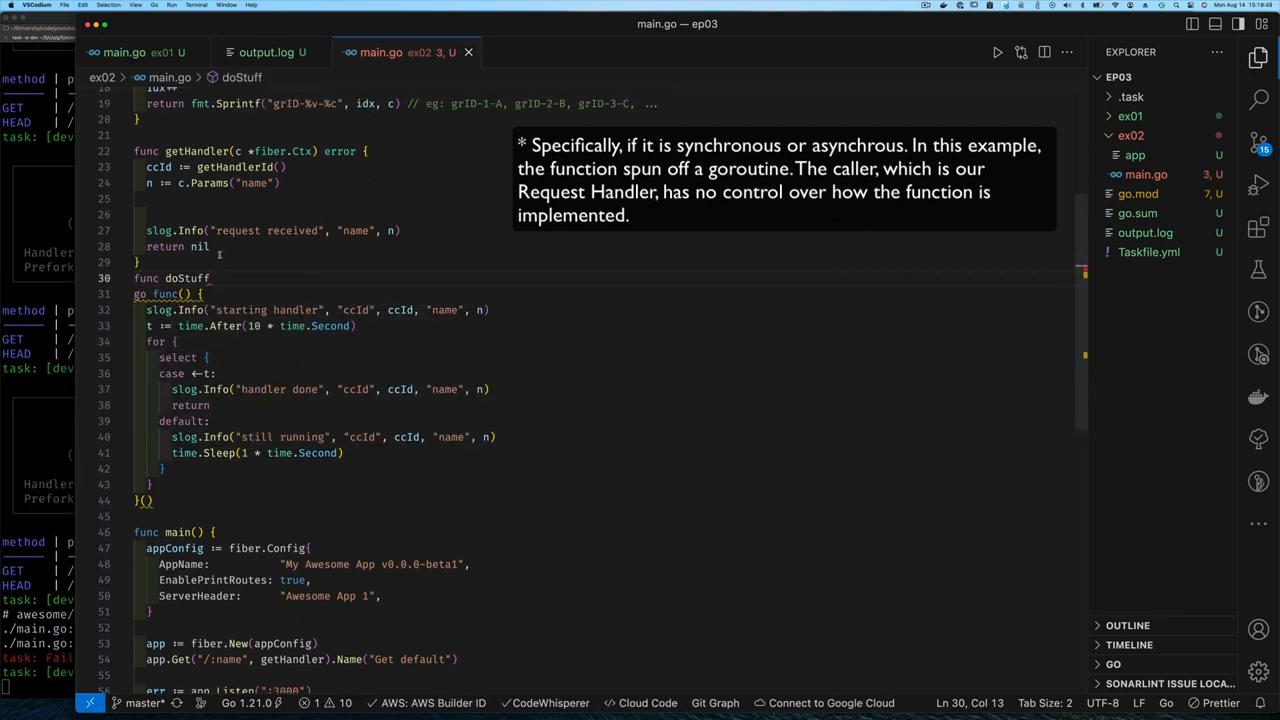
type("(")
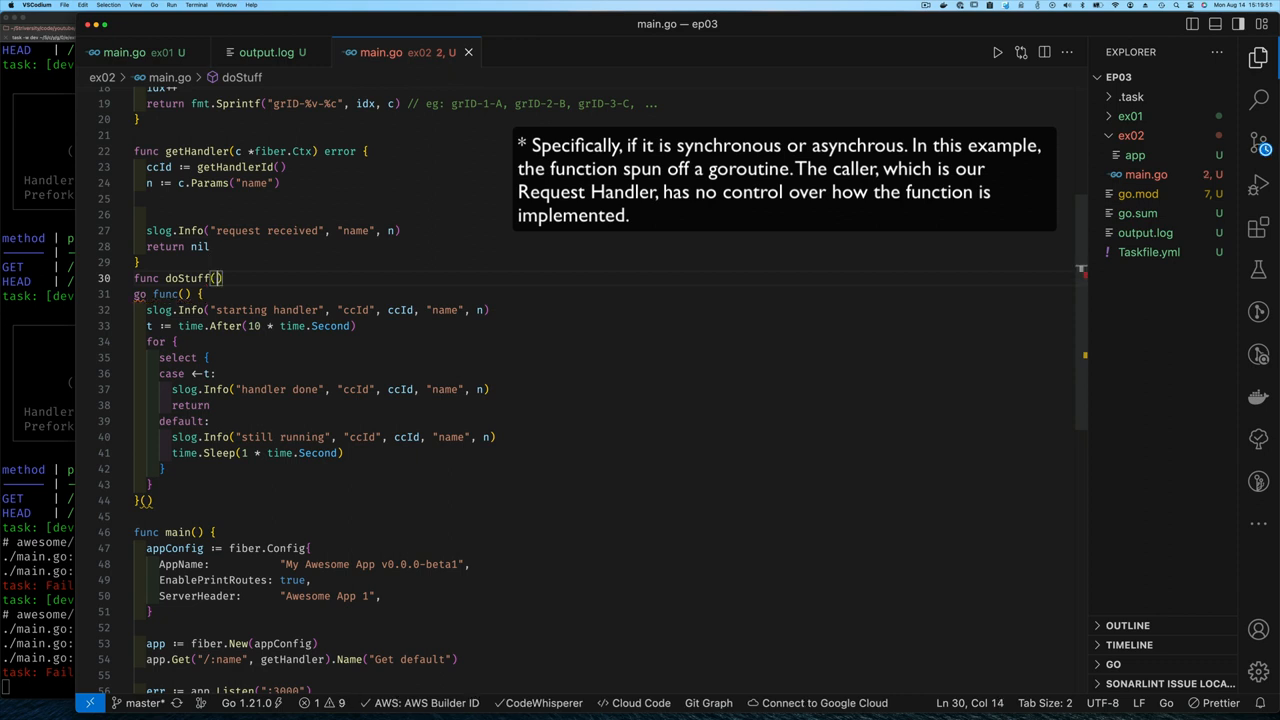
type("{")
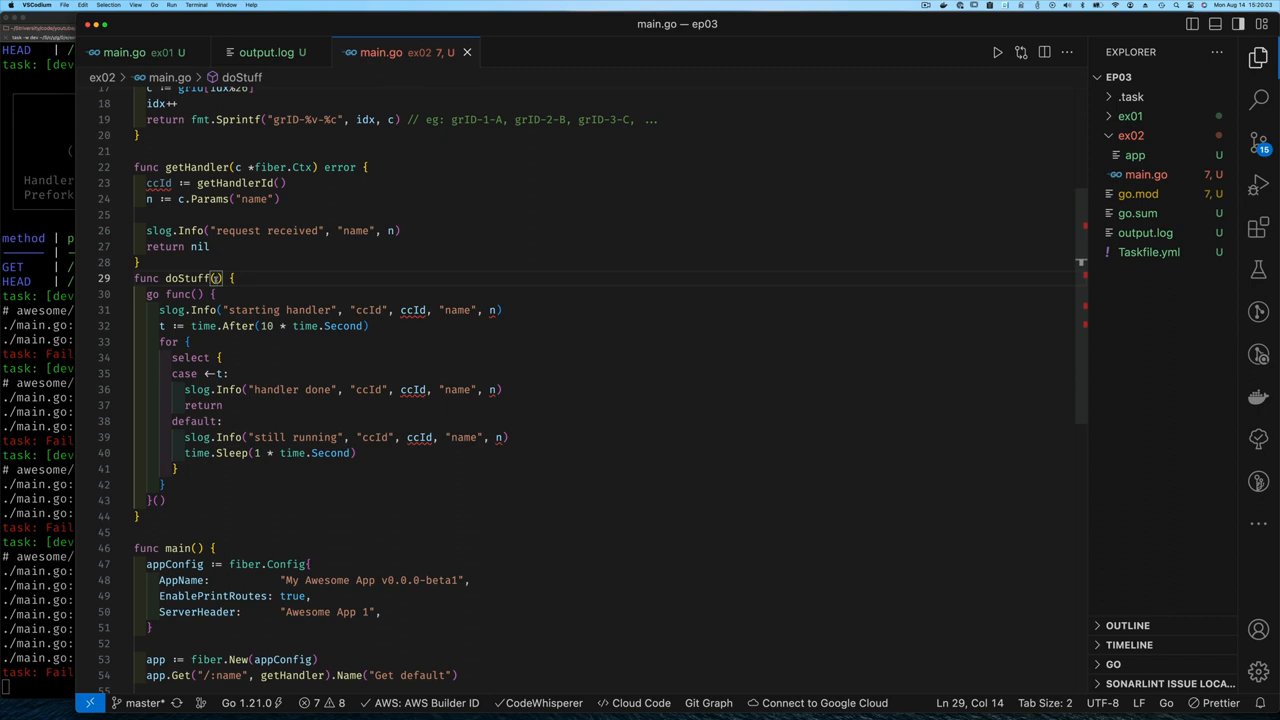
type("ccId, n string")
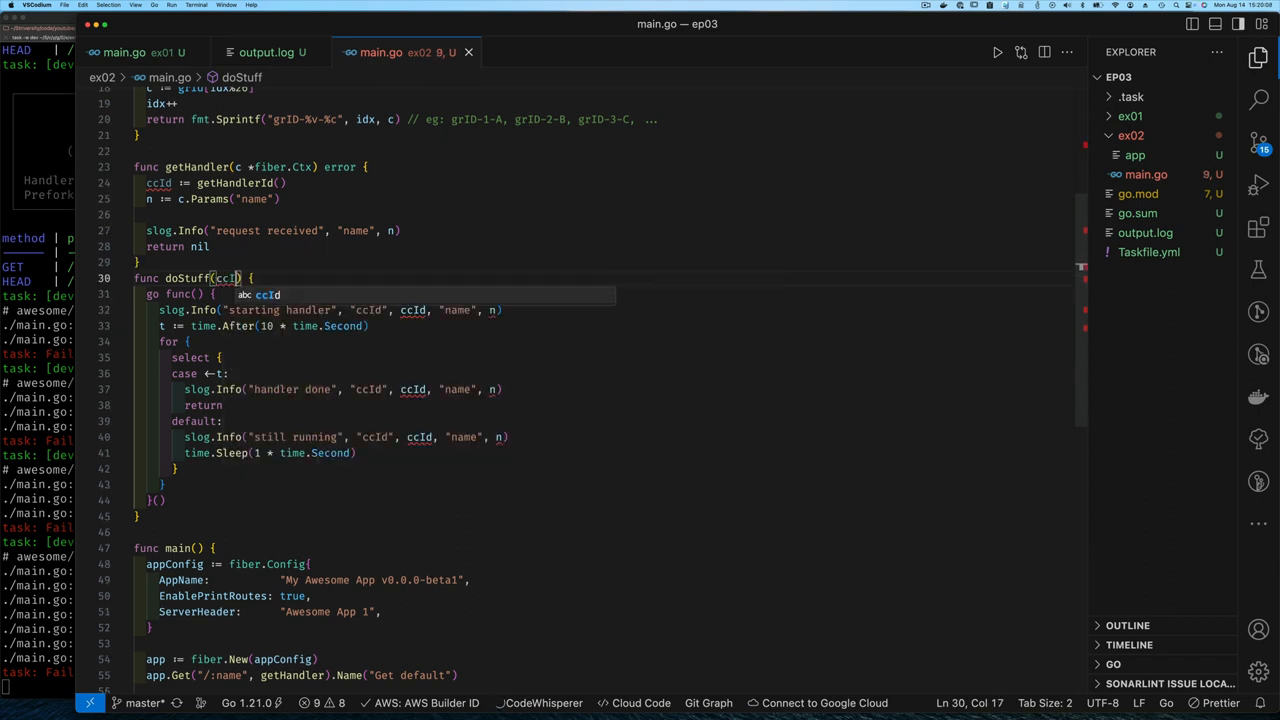
type("string, n string")
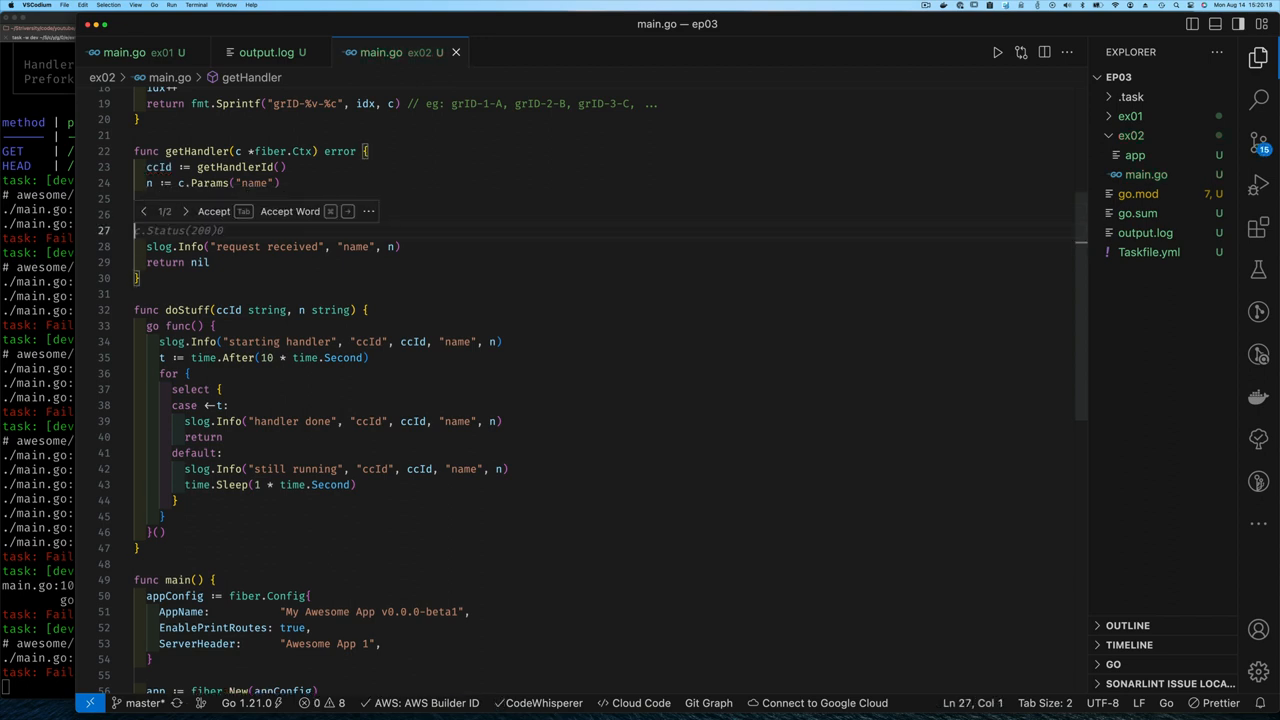
key("Tab")
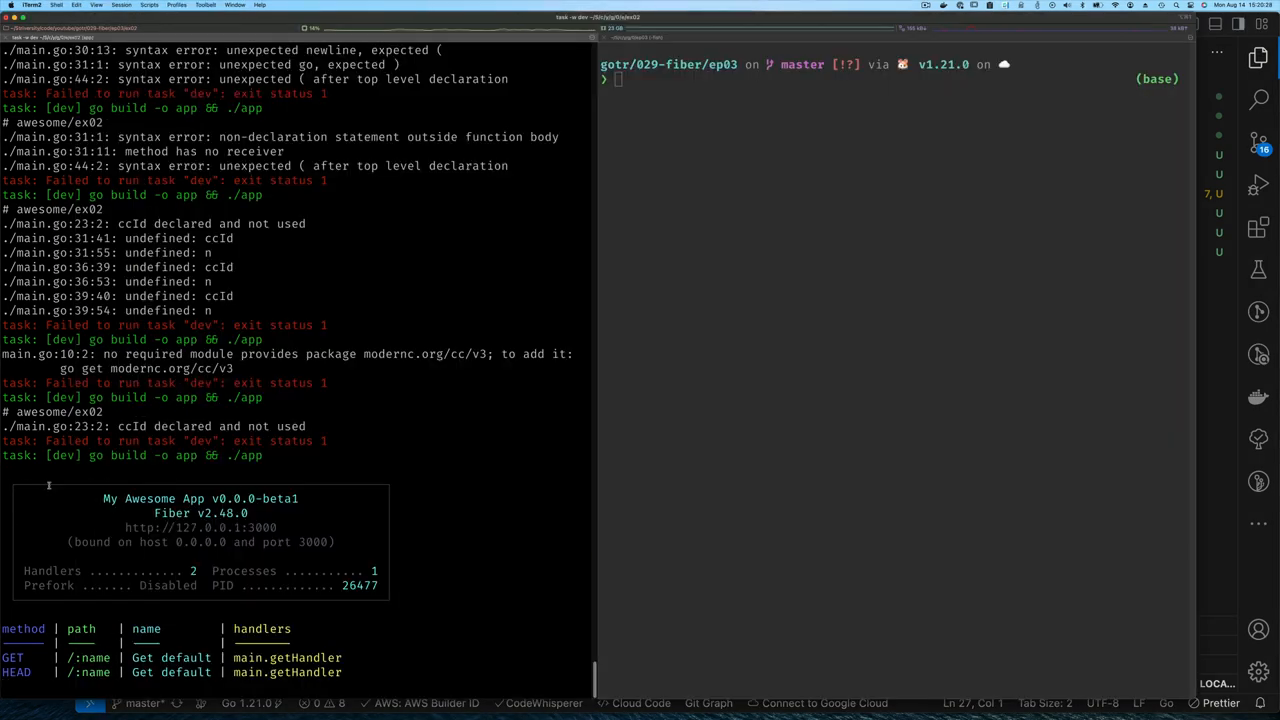
Send http :3000/a and similar requests and watch the server log each handler's ccId and name.
type("http :3000/a")
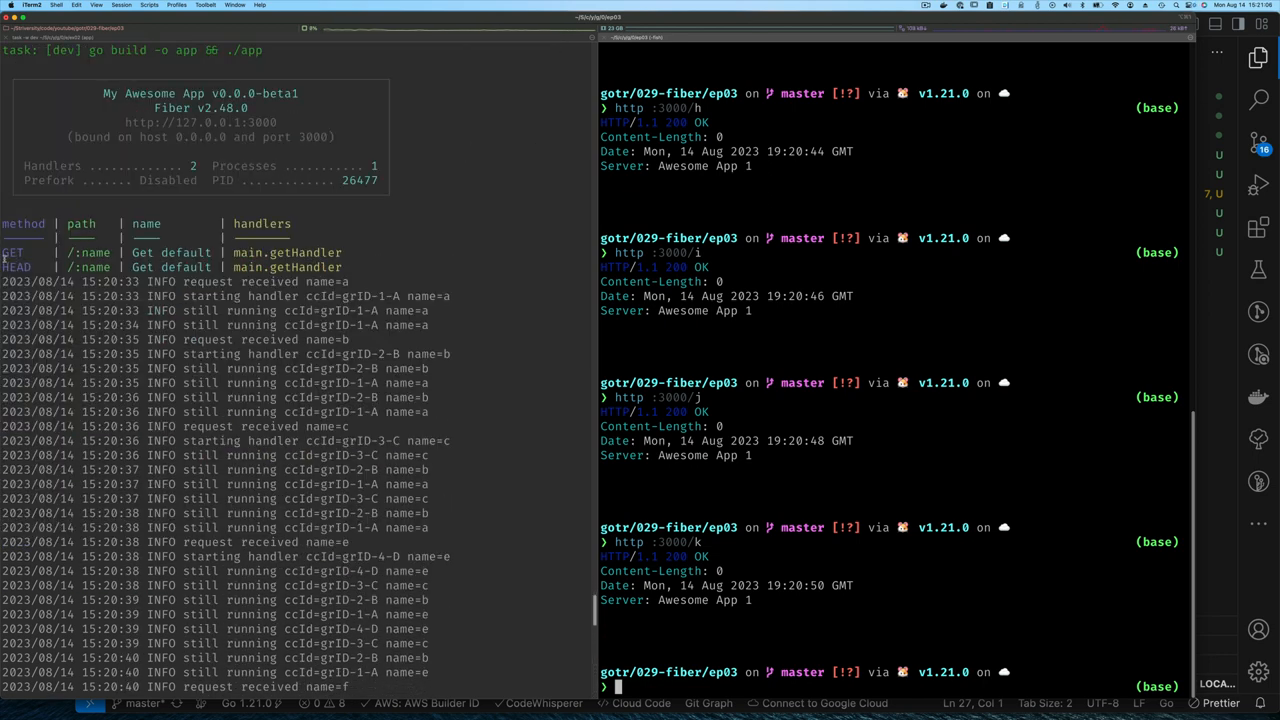
scroll("down", 3)
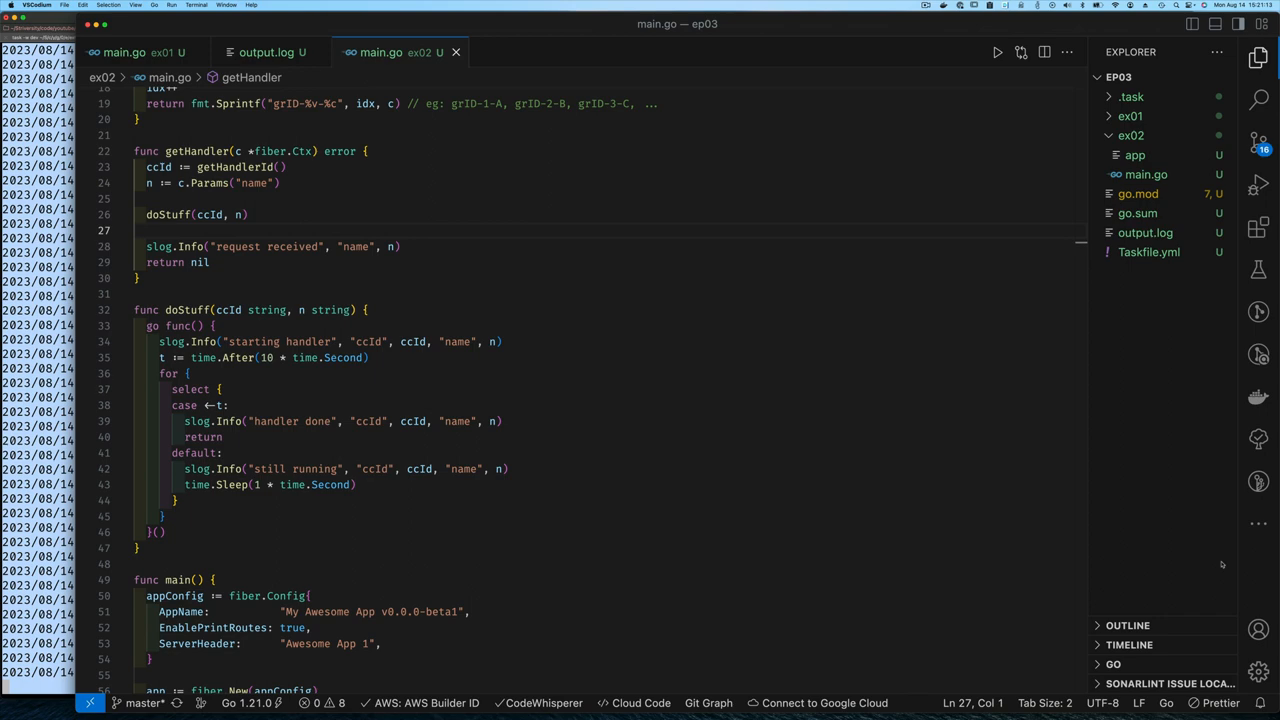
In the terminal, rerun the output.log INFO filtering and sorting command.
left_click(270, 52)
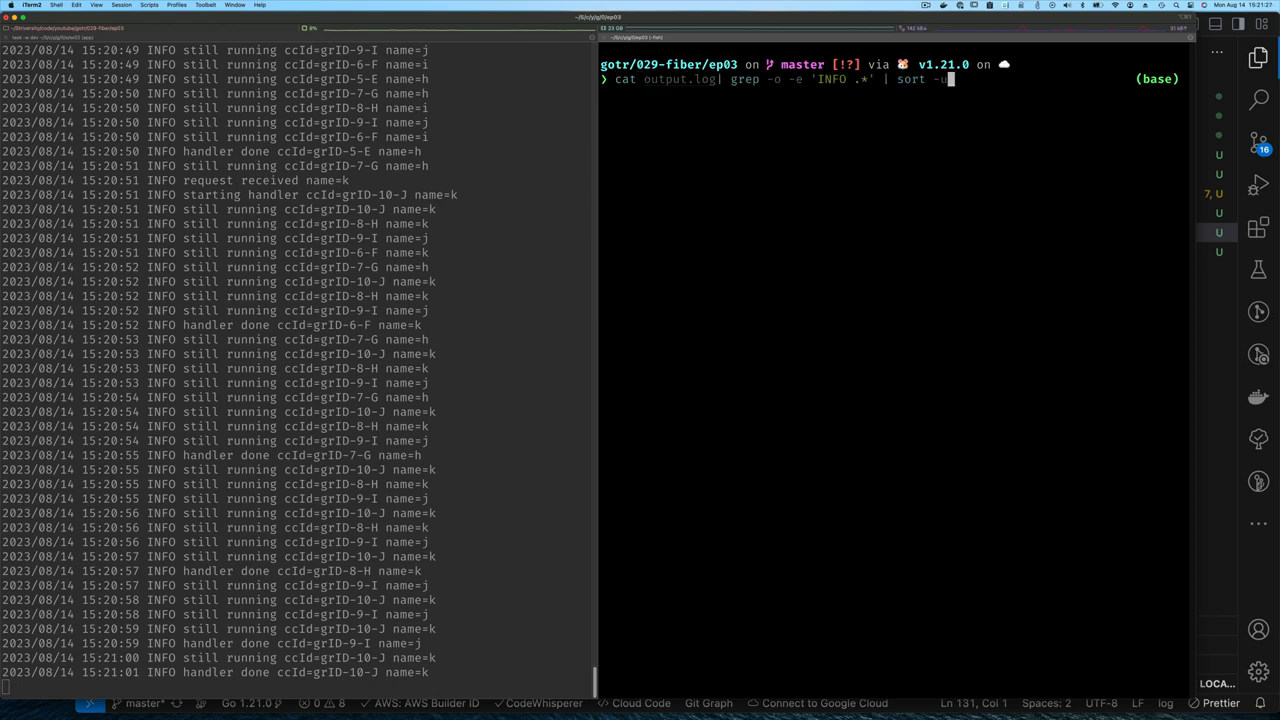
key("Return")
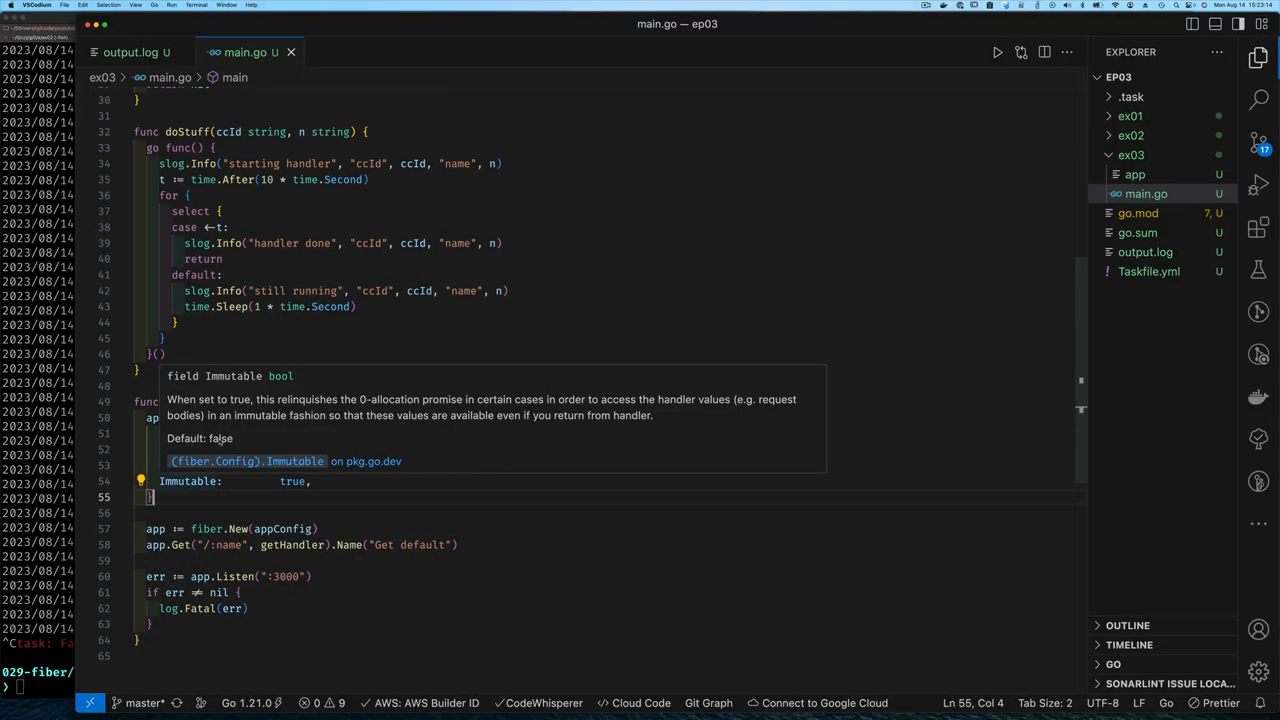
mouse_move(344, 476)
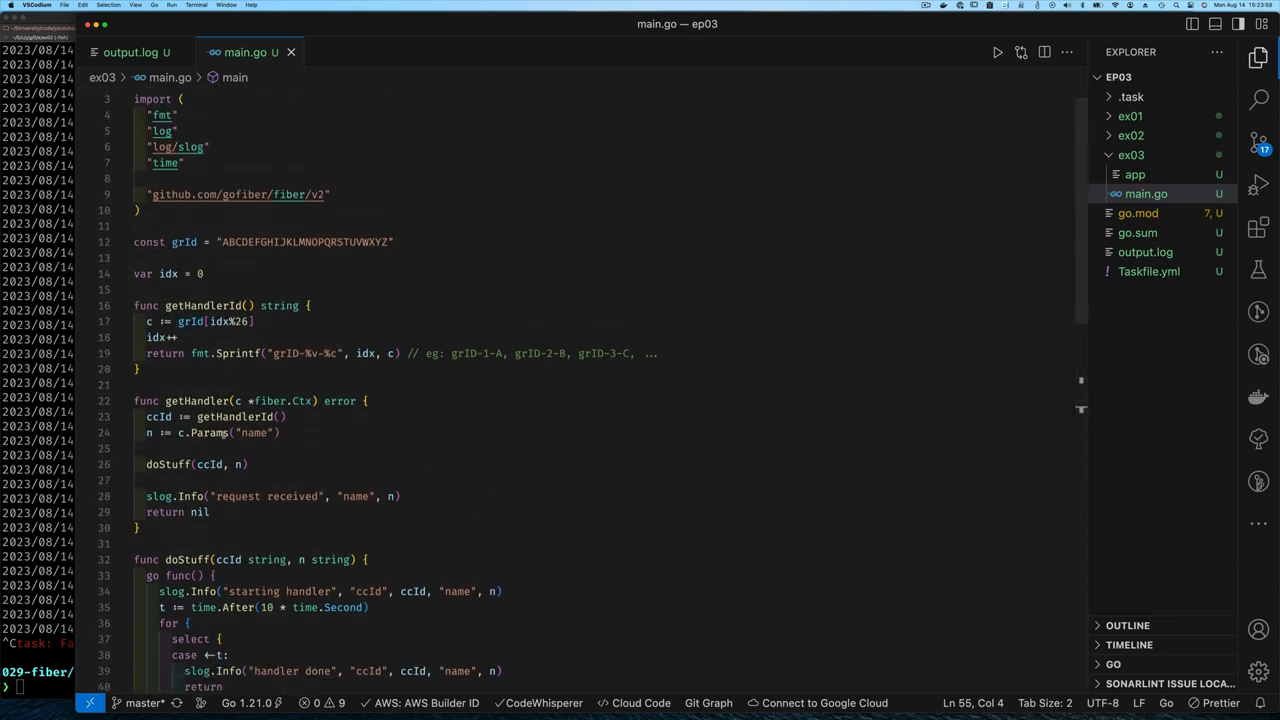
mouse_move(206, 432)
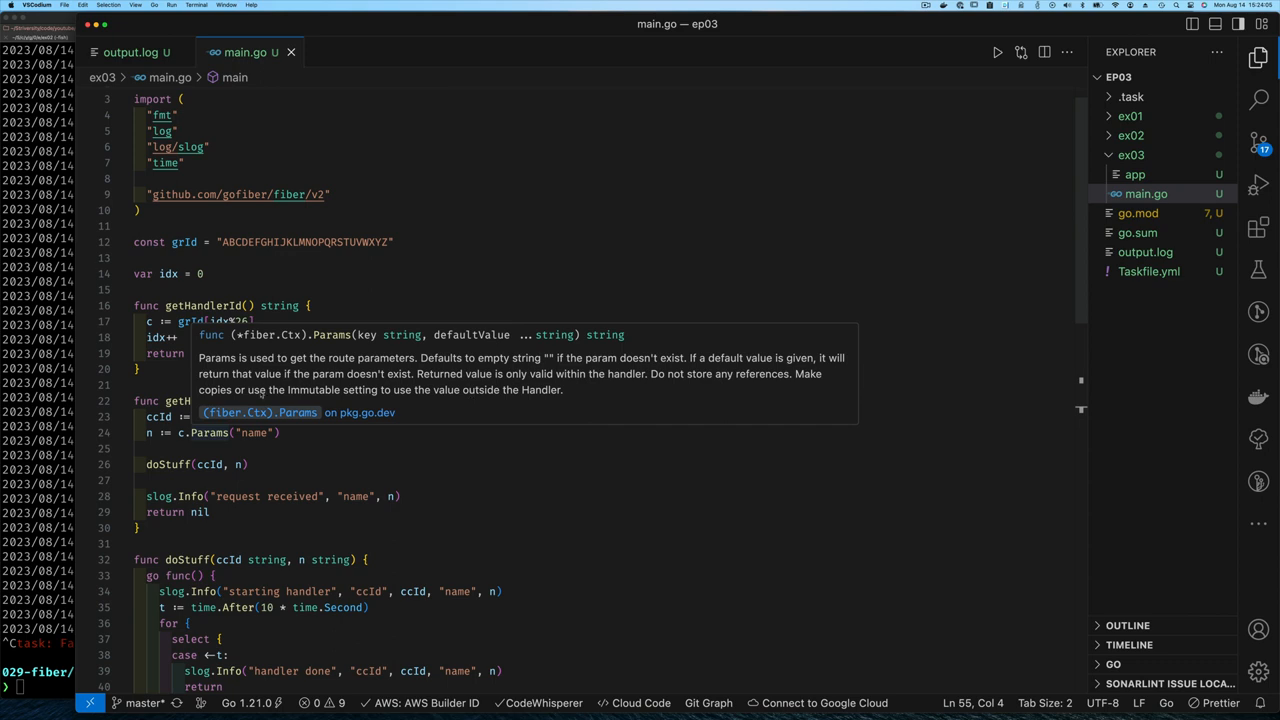
mouse_move(328, 432)
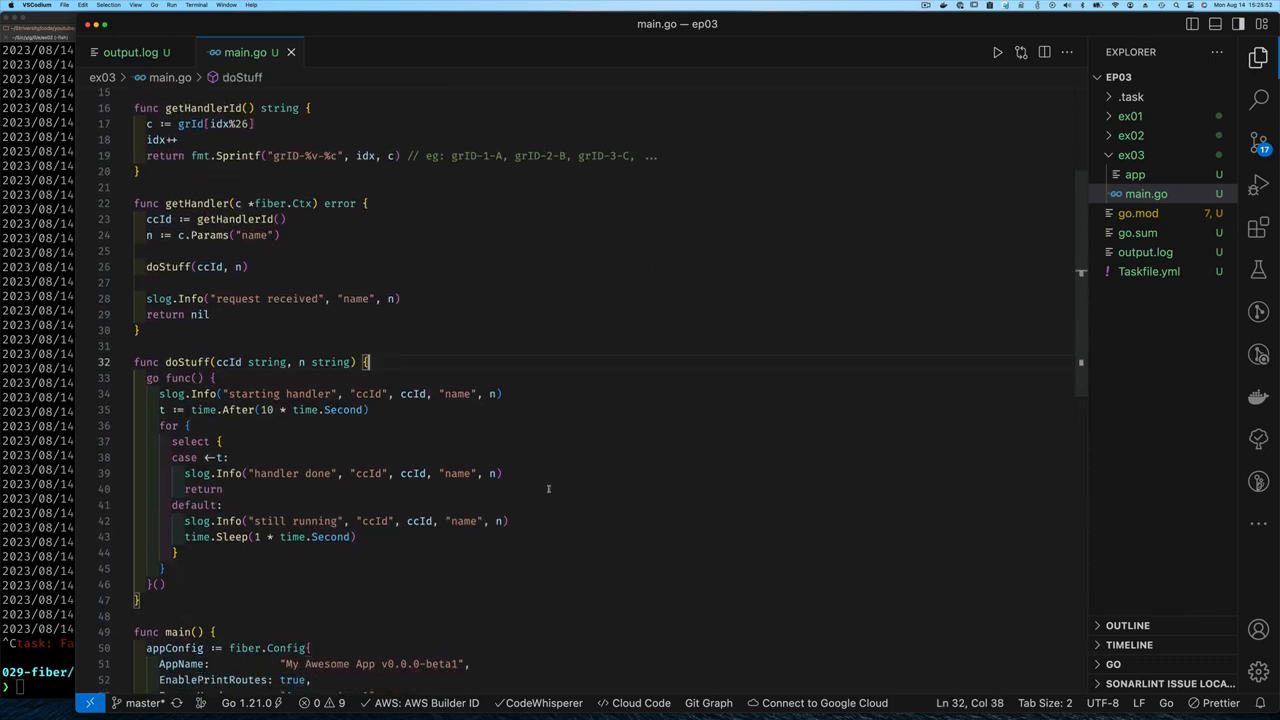
Scroll through ex03/main.go to review the handler code.
scroll("down", 3)
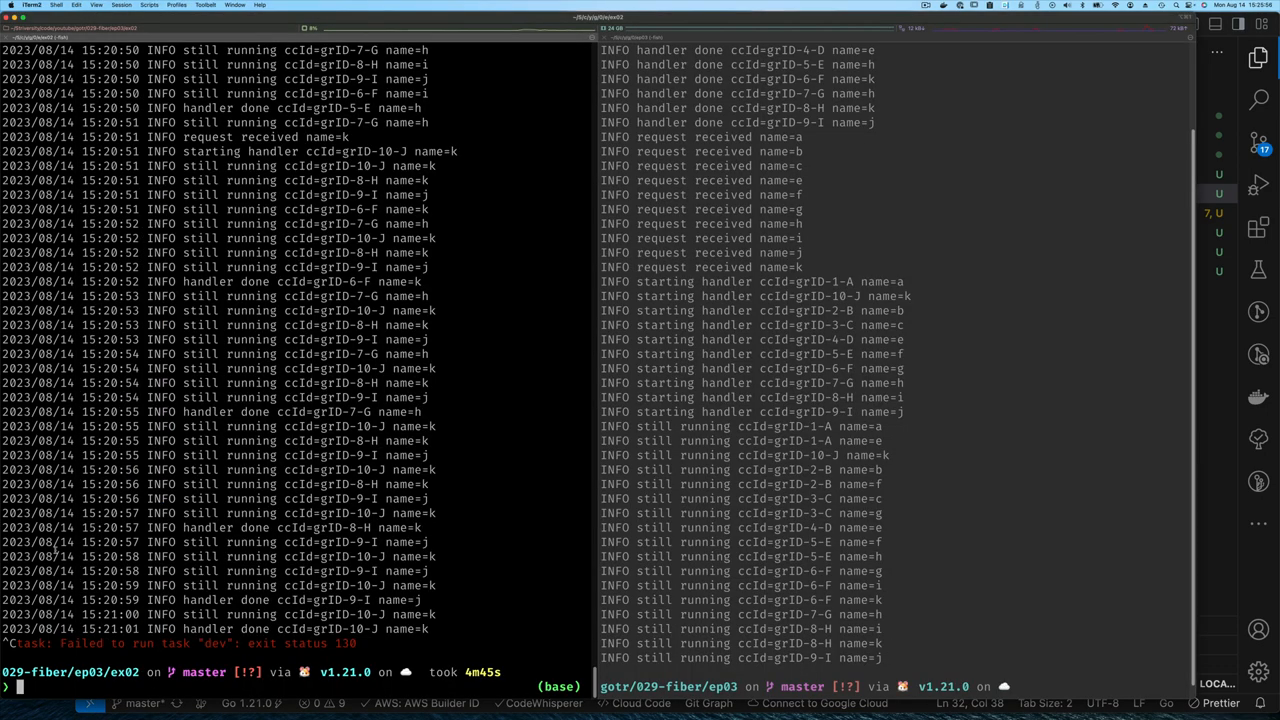
Clear the pane, change into the ex03 folder and start the server with task -w dev.
type("clear")
type("cd ../")
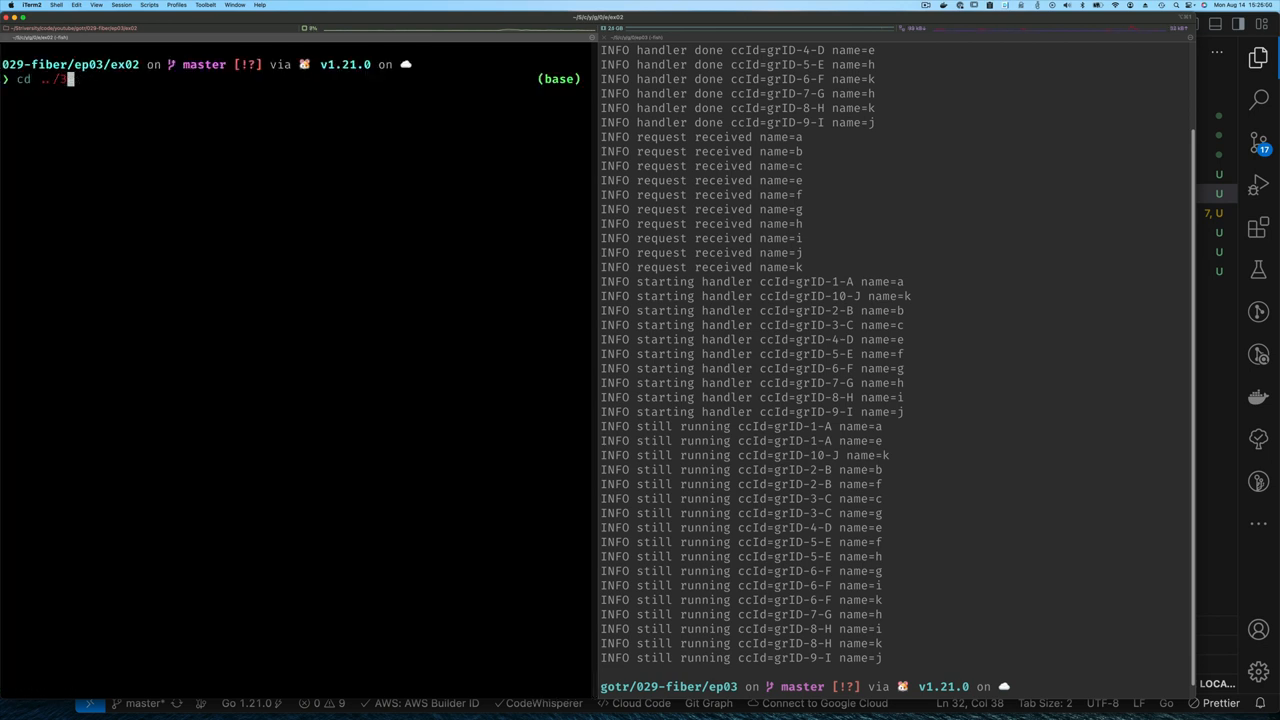
key("Enter")
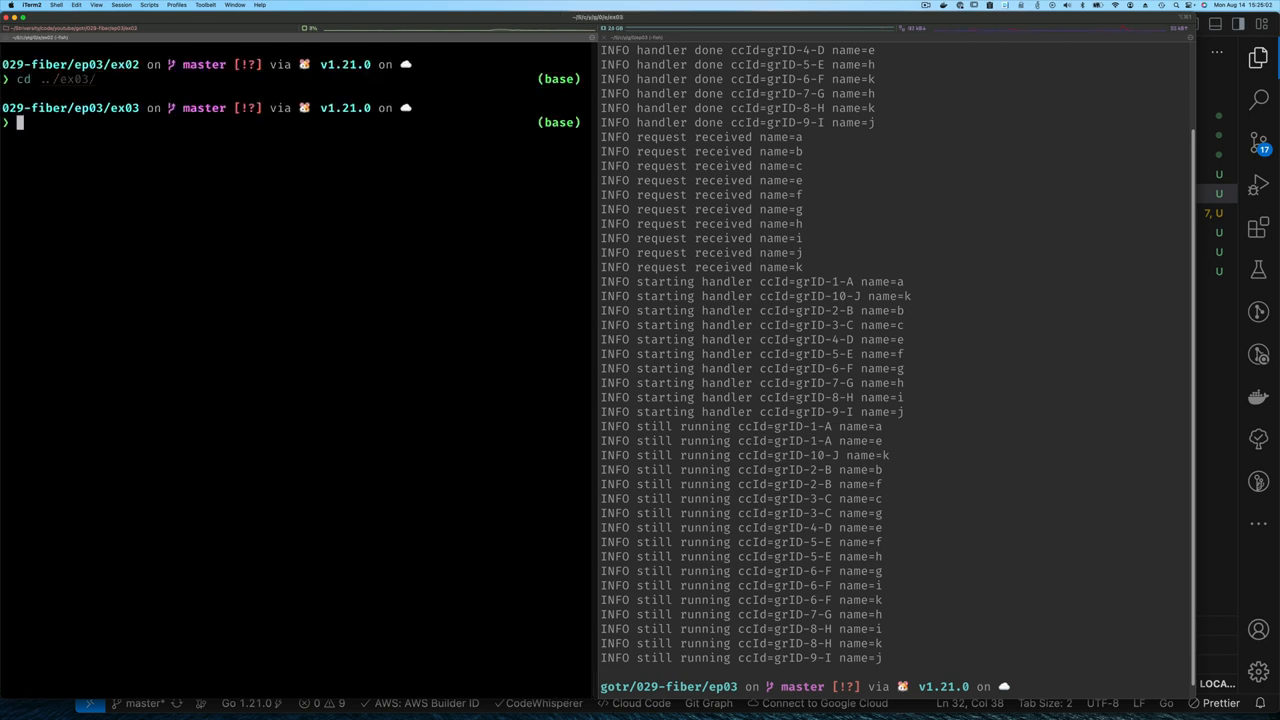
type("task -w dev")
type("clear")
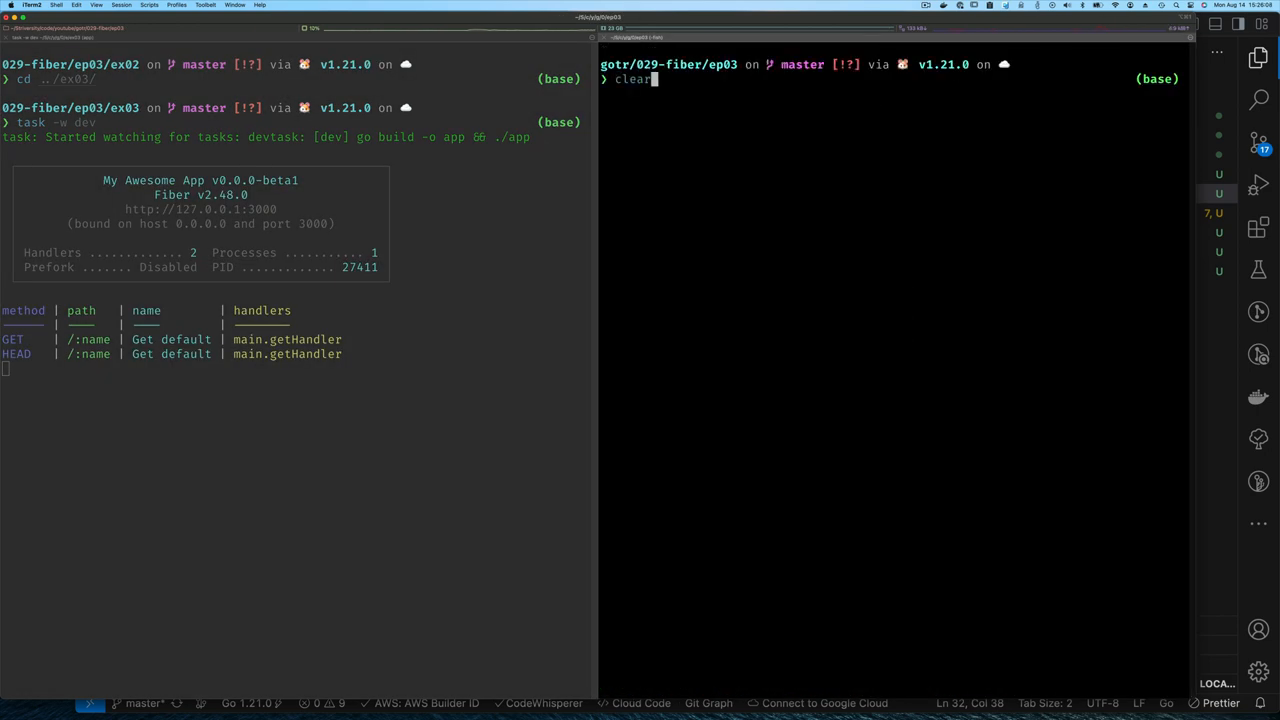
Send requests up to http :3000/k and scroll the log showing handlers through grID-11-K.
type("http :3000/k")
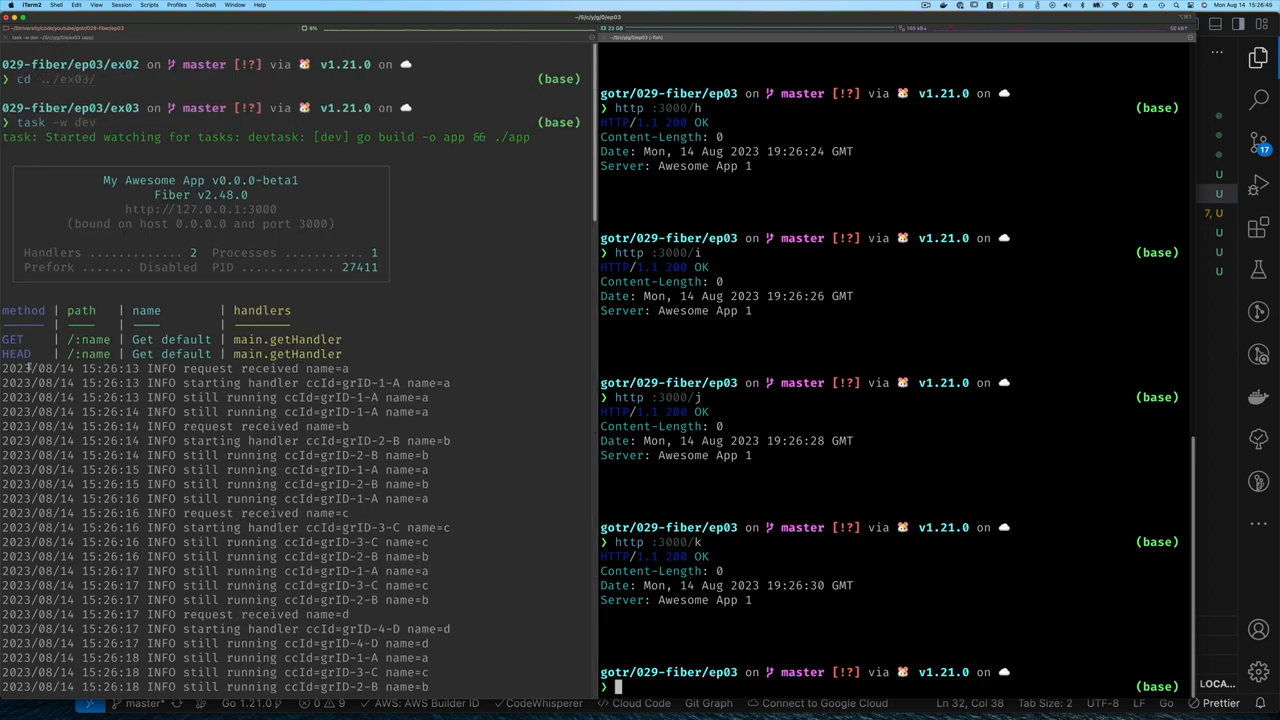
scroll("down", 3)
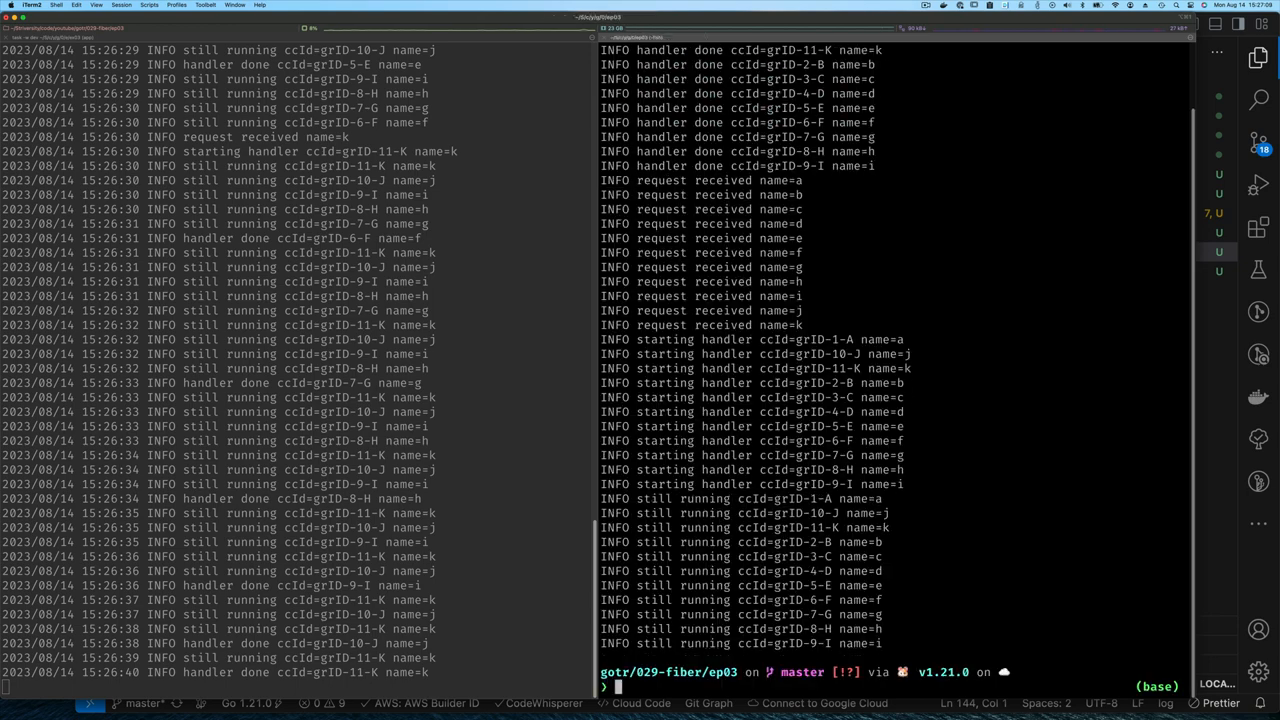
mouse_move(756, 340)
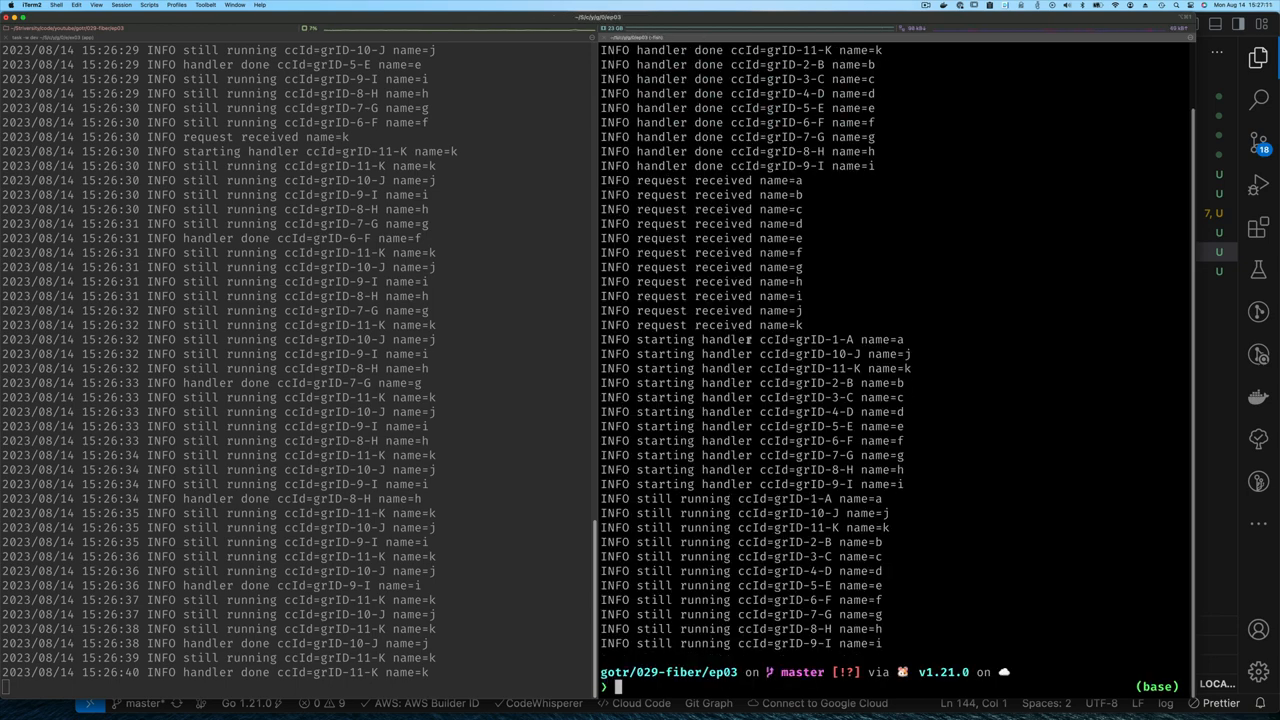